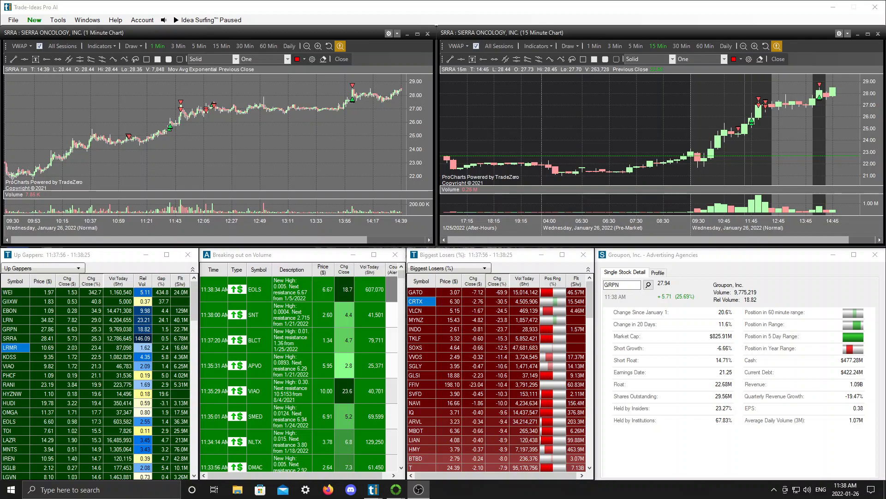
mouse_move(480, 180)
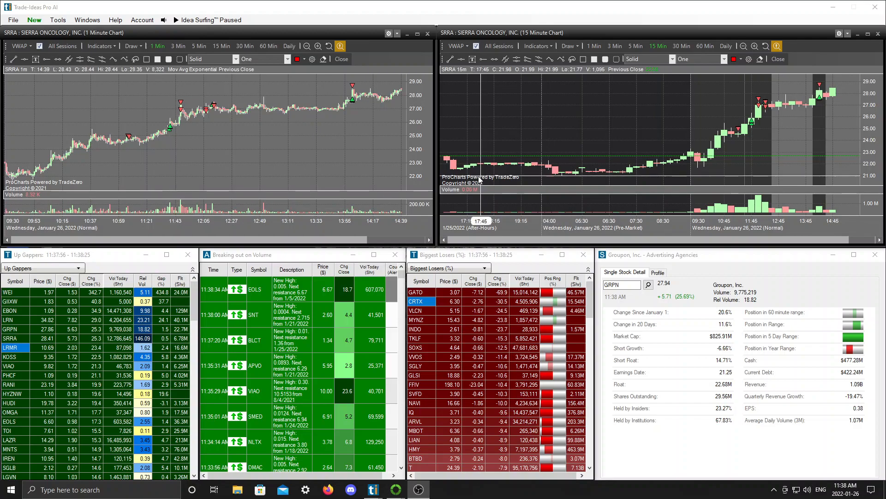
mouse_move(222, 172)
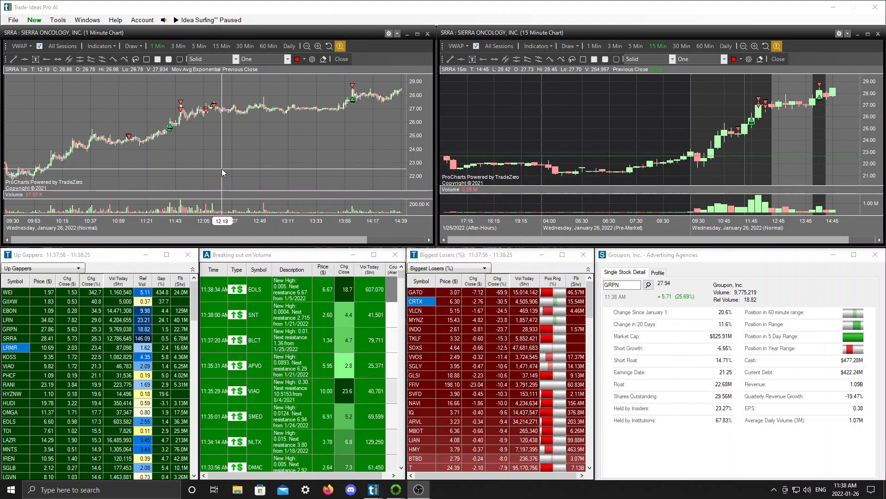
mouse_move(185, 155)
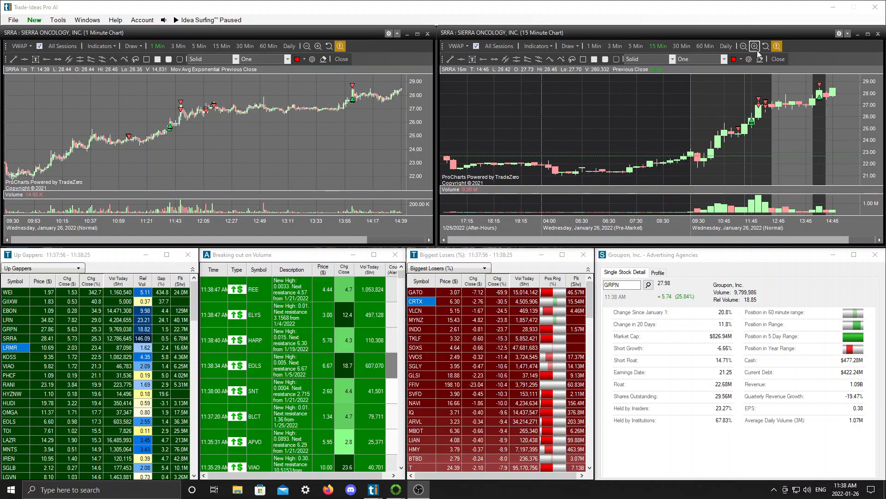
- Switch the right-hand SRRA chart to daily bars beside the 1-minute chart
click(726, 47)
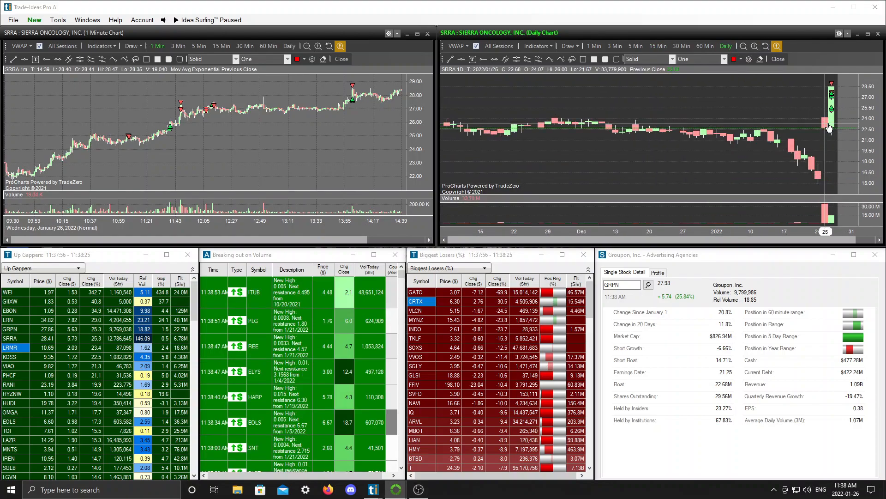
mouse_move(119, 130)
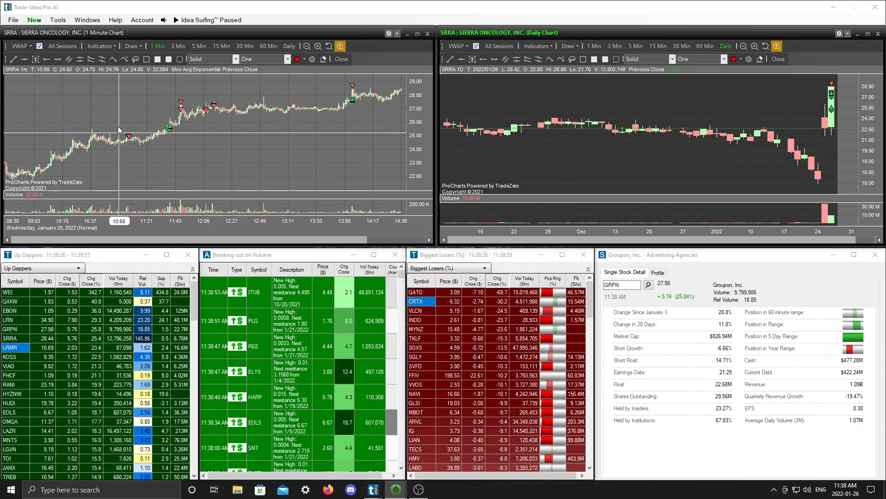
mouse_move(146, 143)
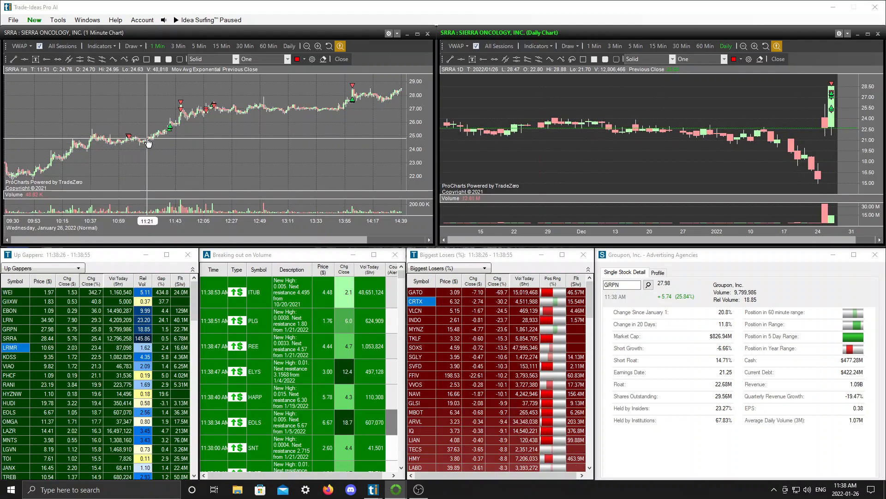
mouse_move(172, 139)
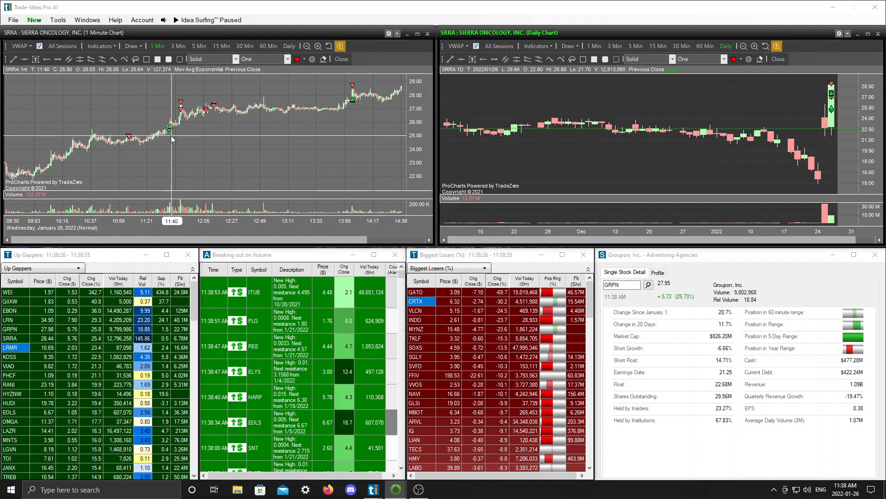
mouse_move(229, 112)
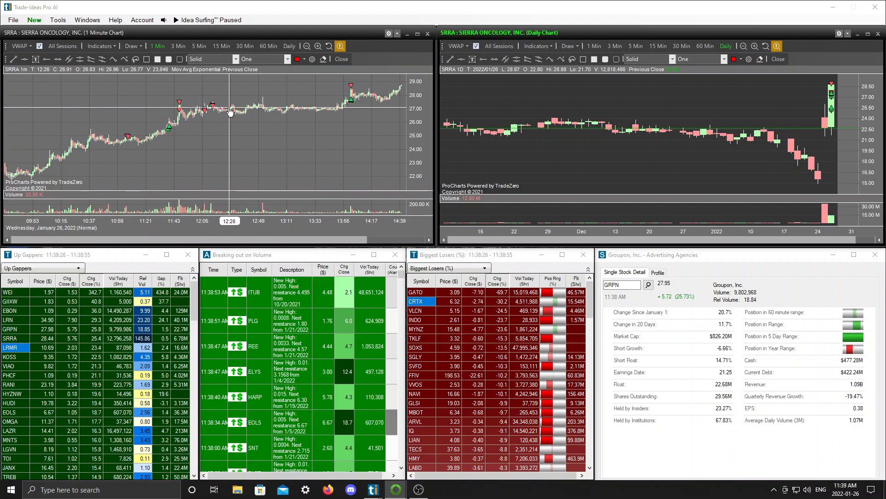
mouse_move(157, 130)
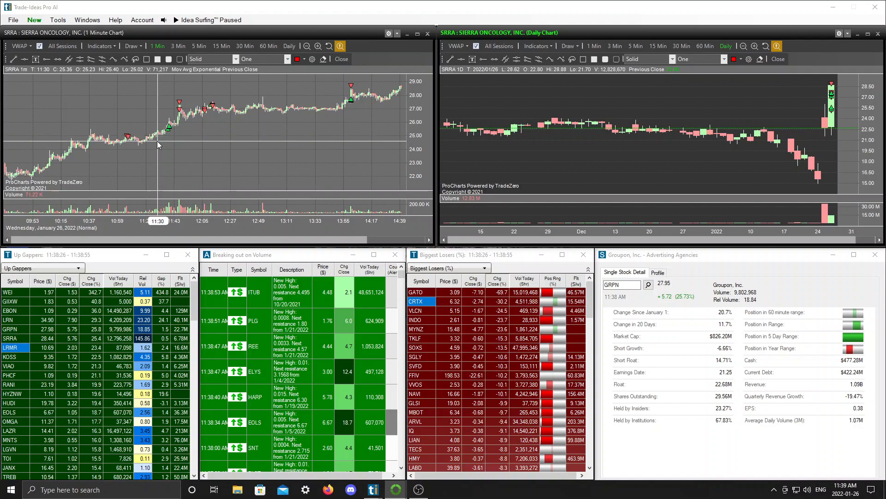
mouse_move(166, 160)
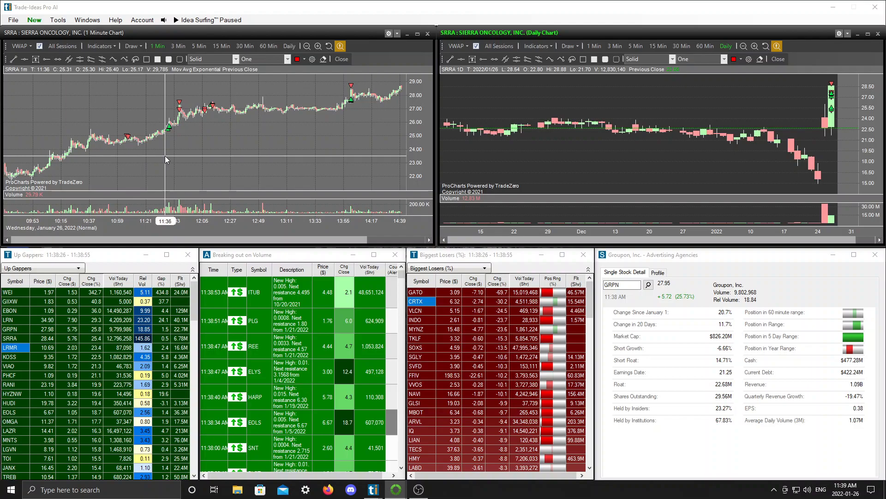
mouse_move(170, 169)
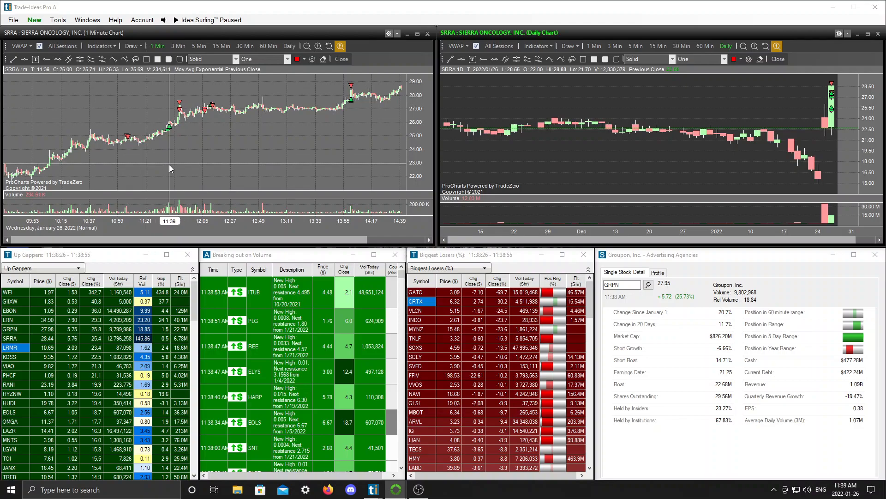
mouse_move(175, 165)
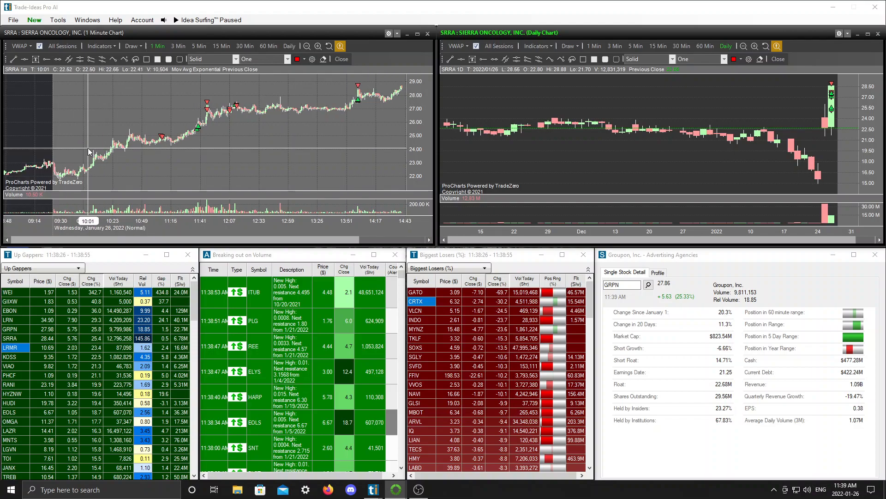
mouse_move(193, 127)
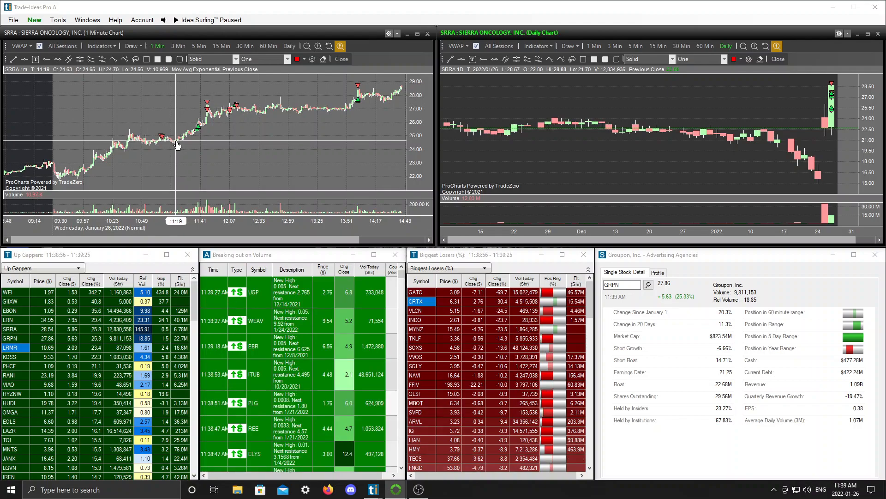
mouse_move(186, 136)
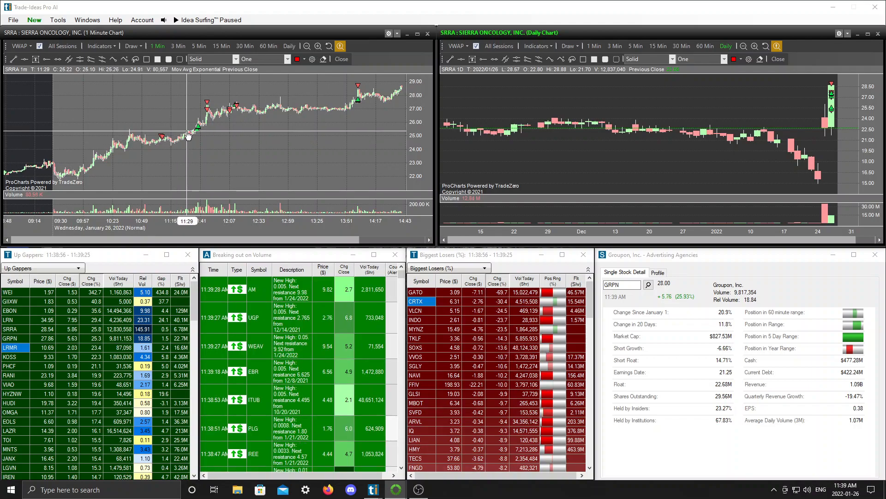
mouse_move(214, 125)
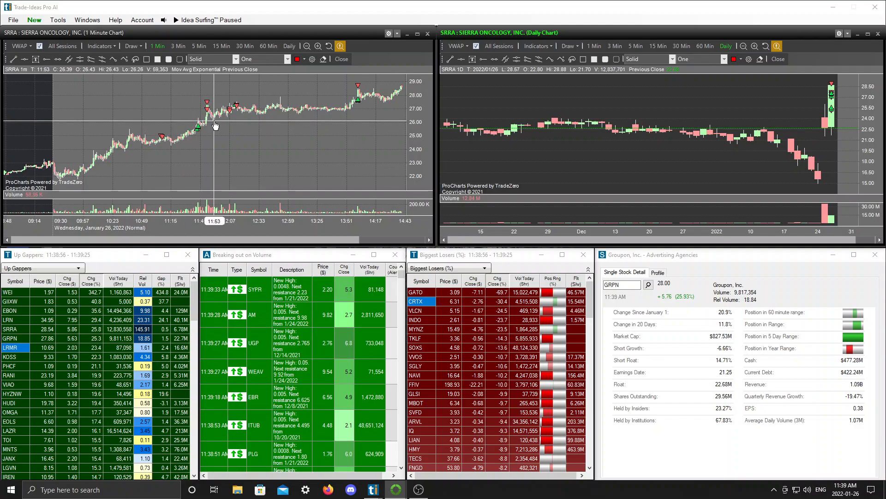
mouse_move(220, 151)
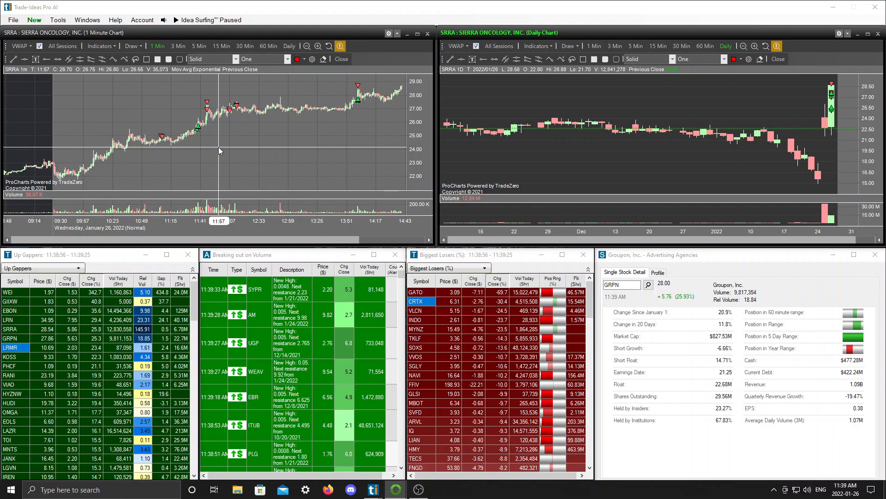
mouse_move(139, 159)
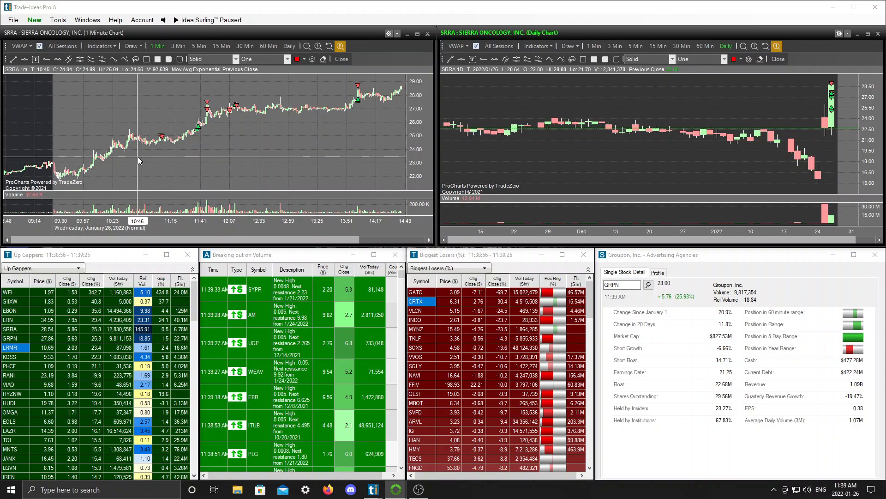
mouse_move(177, 142)
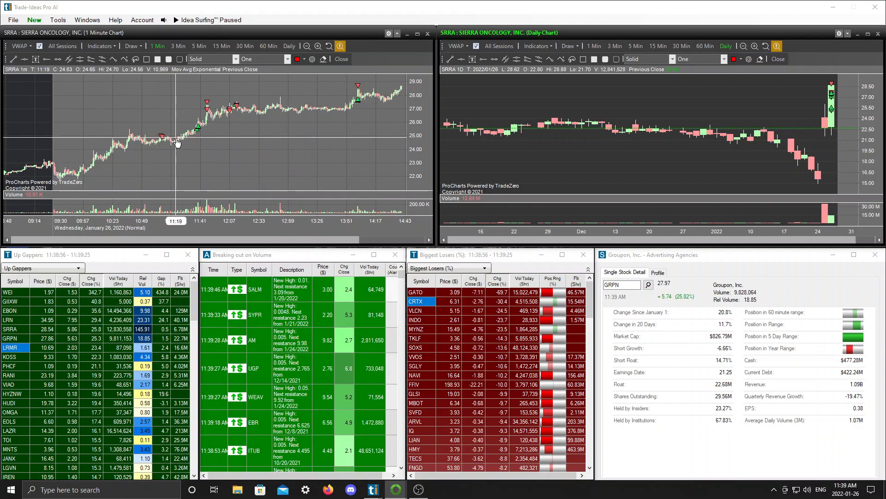
mouse_move(161, 137)
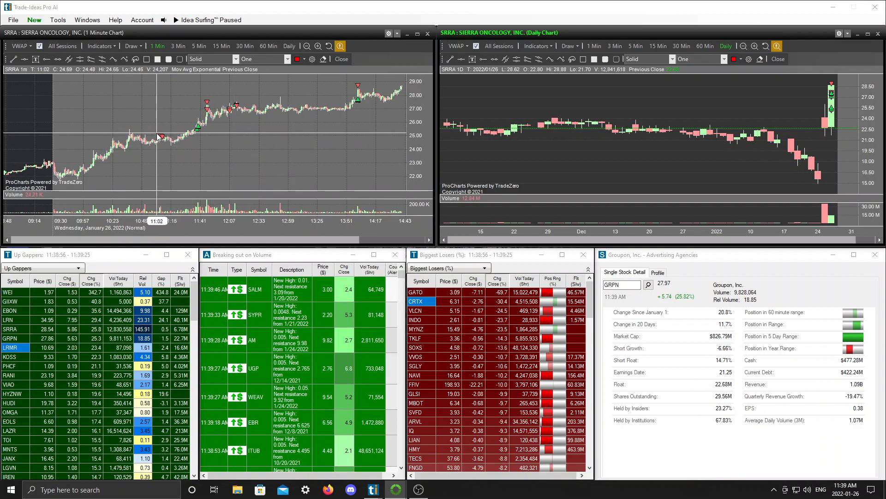
mouse_move(154, 136)
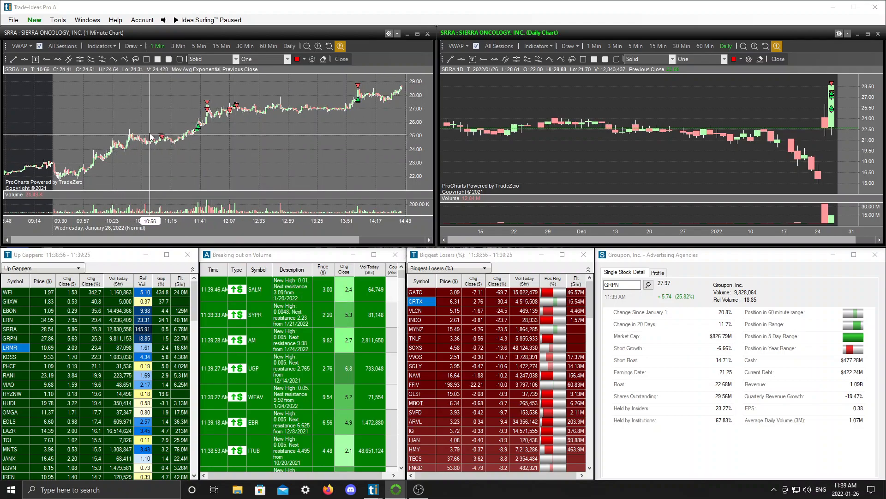
mouse_move(221, 117)
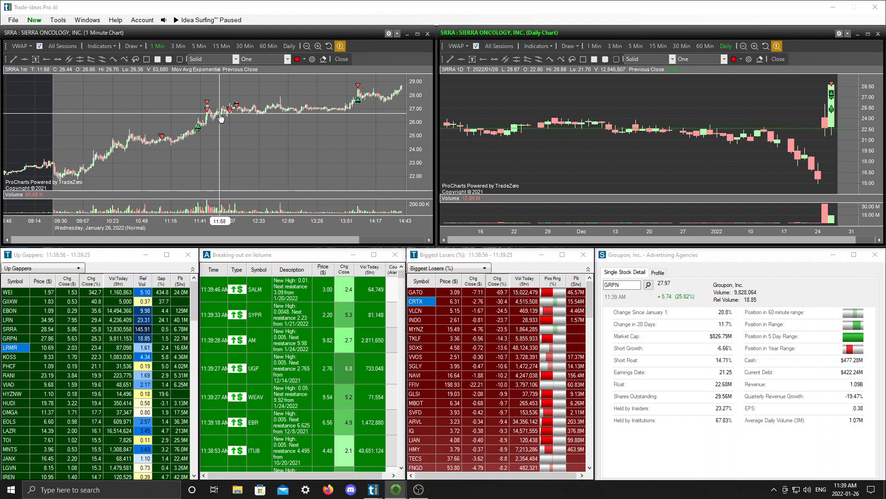
mouse_move(218, 123)
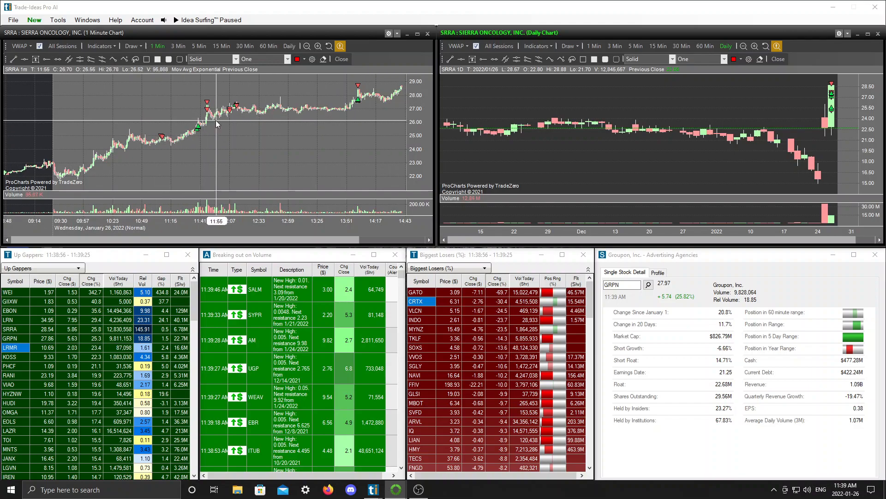
mouse_move(187, 165)
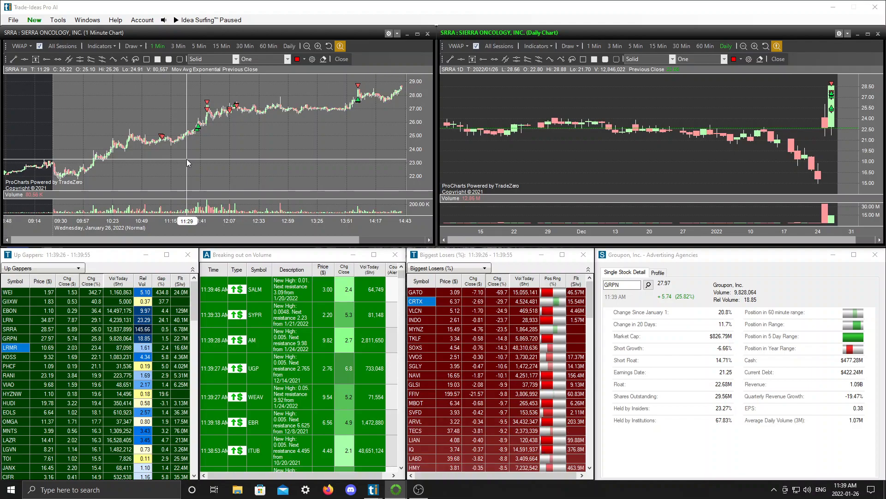
mouse_move(163, 132)
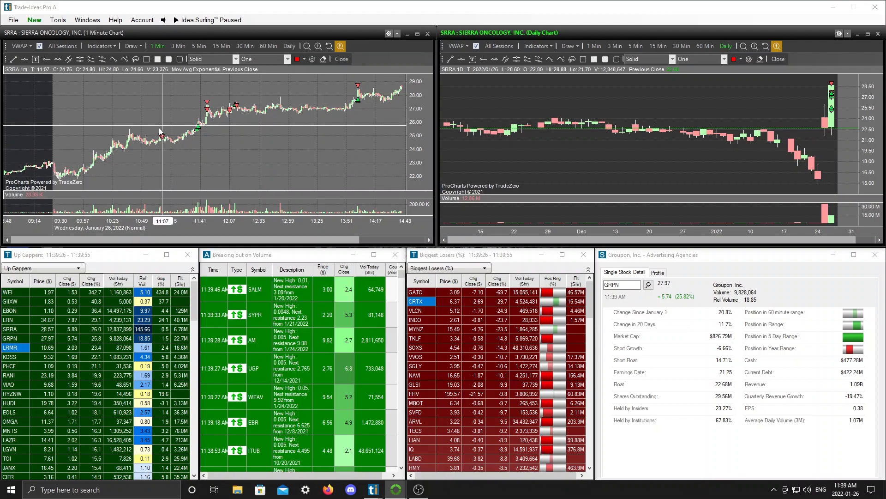
mouse_move(162, 139)
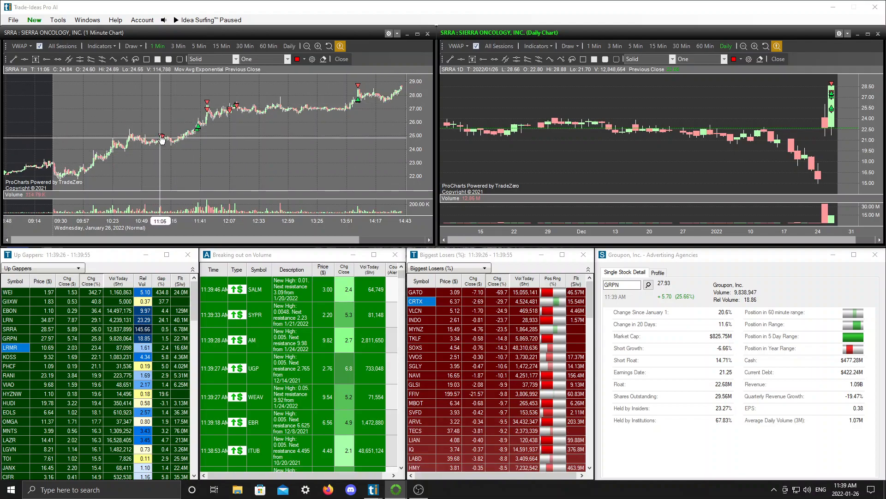
mouse_move(160, 140)
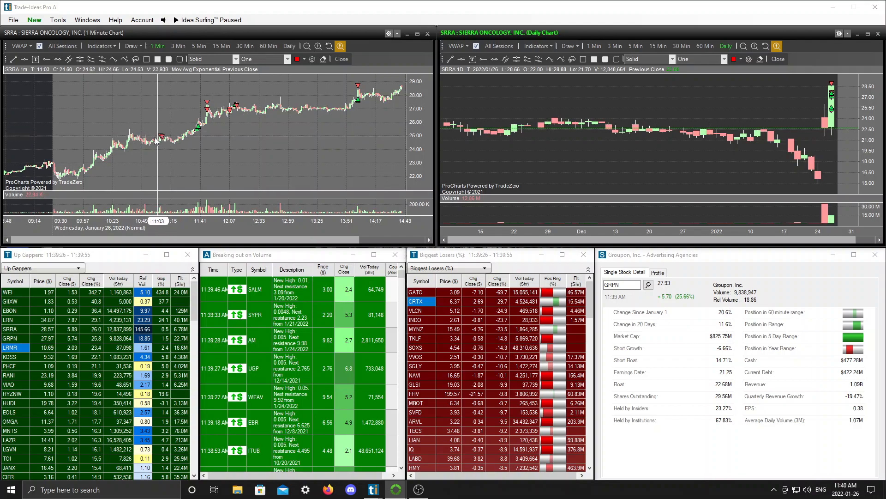
mouse_move(683, 133)
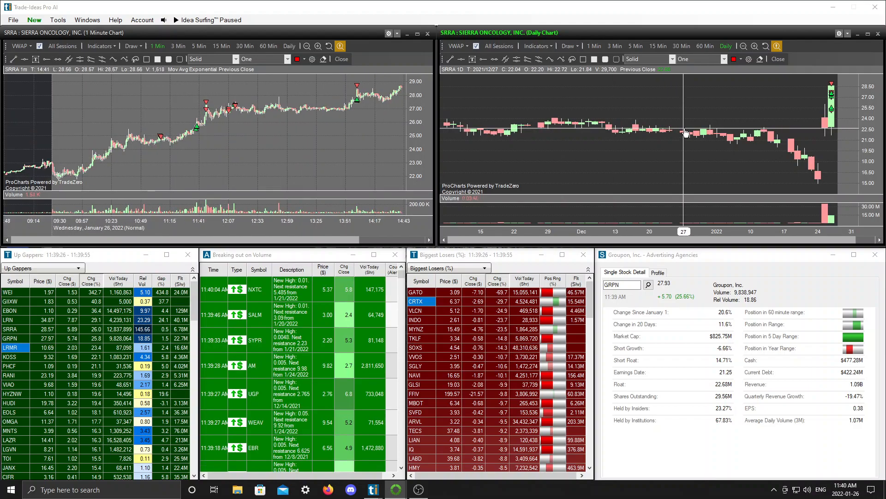
click(657, 46)
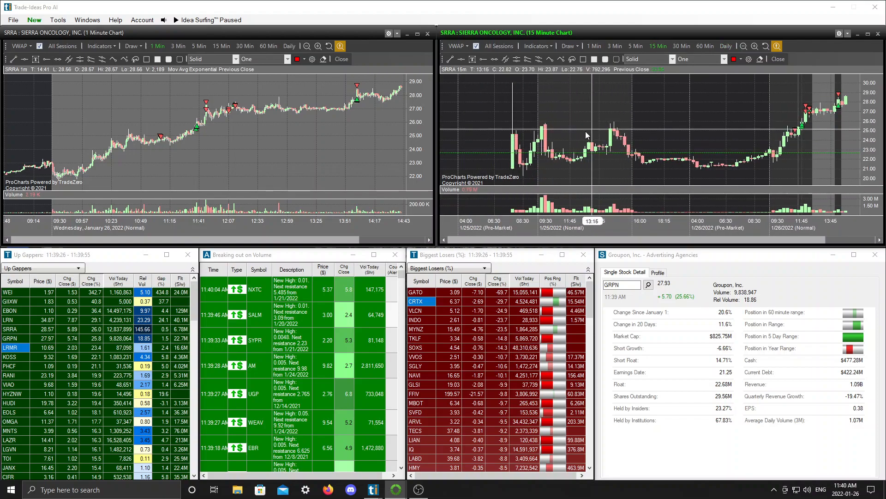
mouse_move(580, 130)
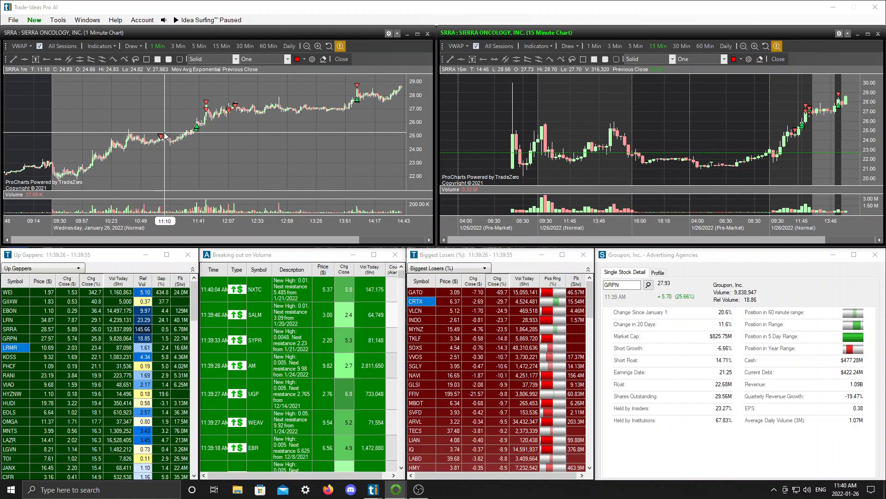
mouse_move(646, 126)
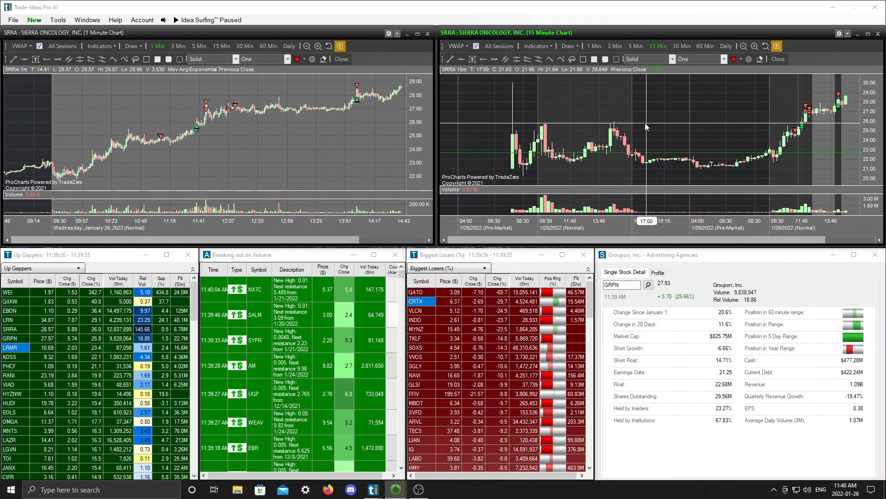
mouse_move(622, 130)
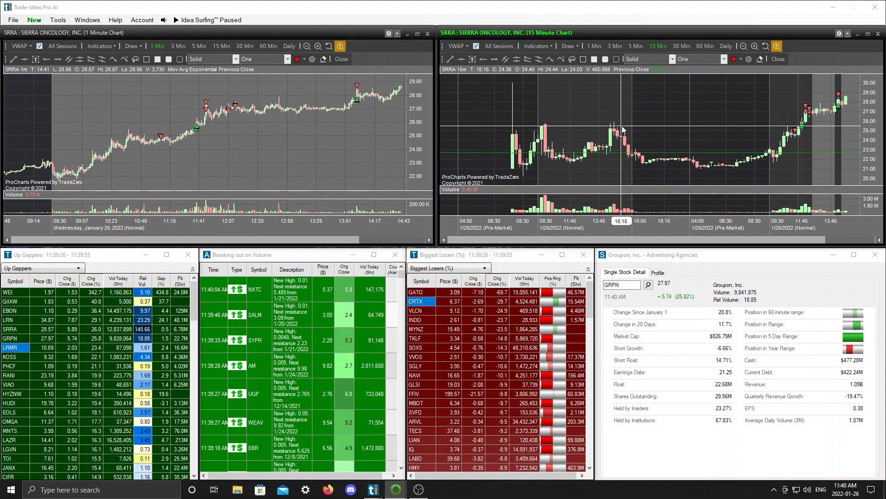
mouse_move(142, 131)
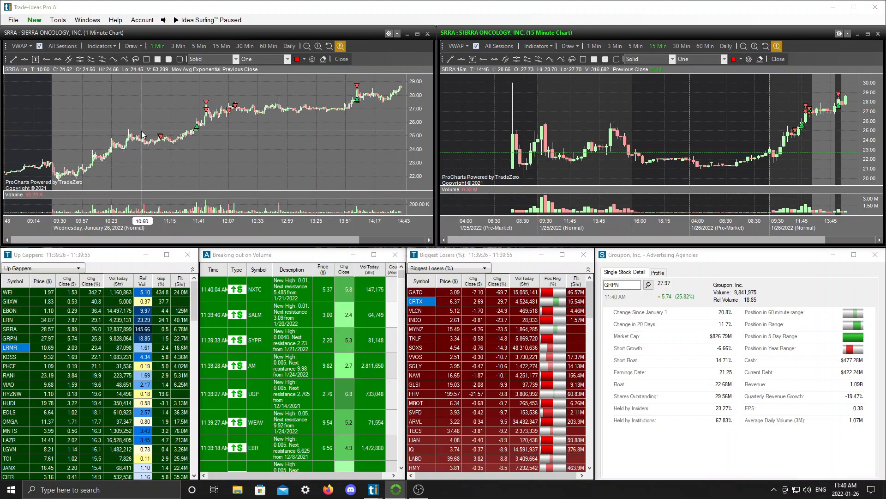
mouse_move(147, 145)
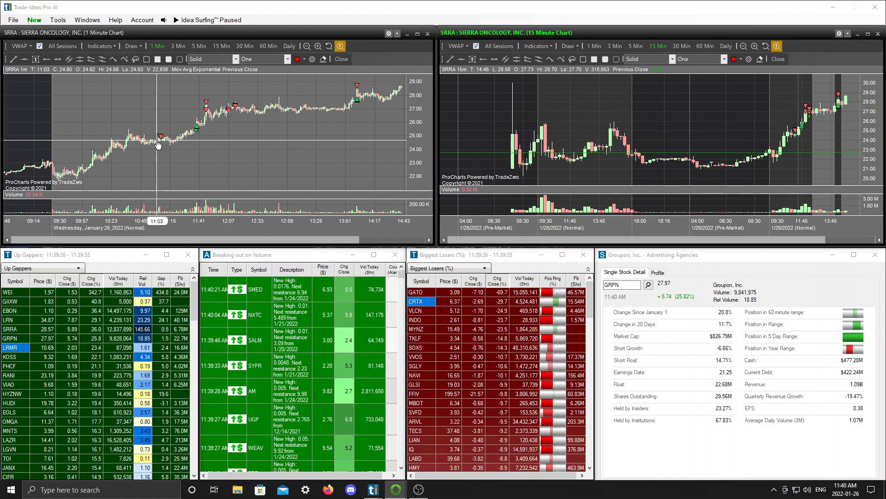
mouse_move(157, 148)
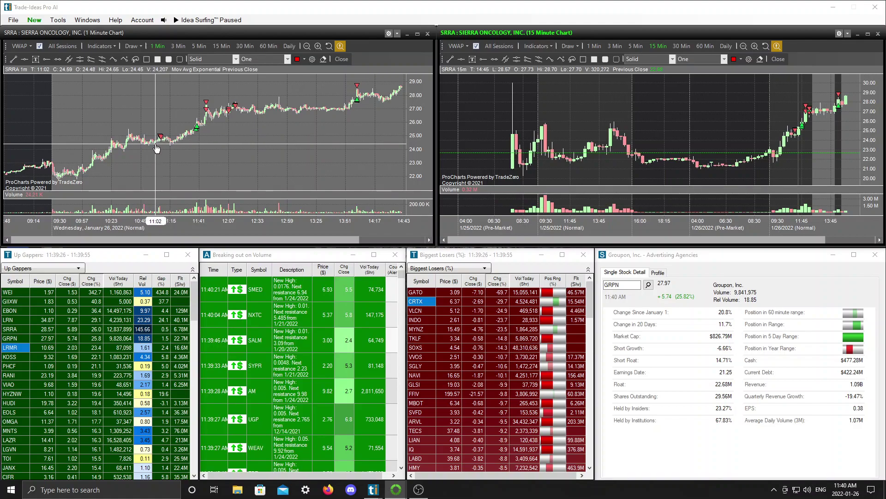
mouse_move(182, 146)
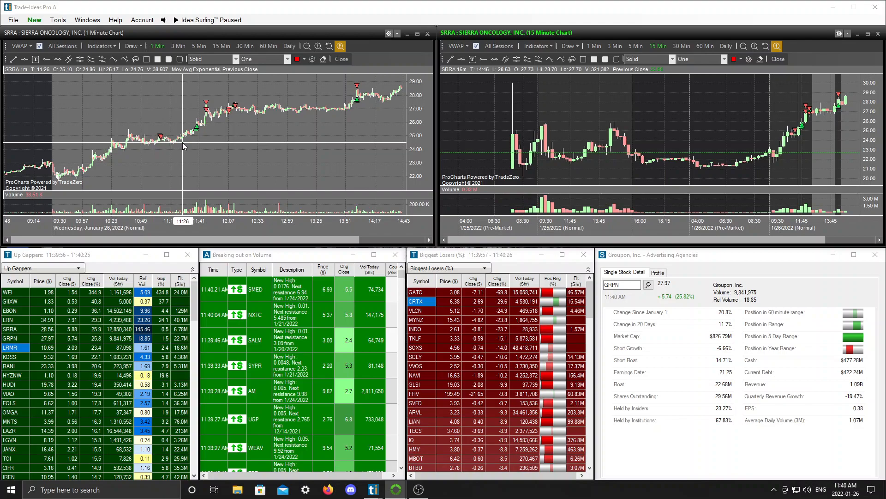
mouse_move(567, 150)
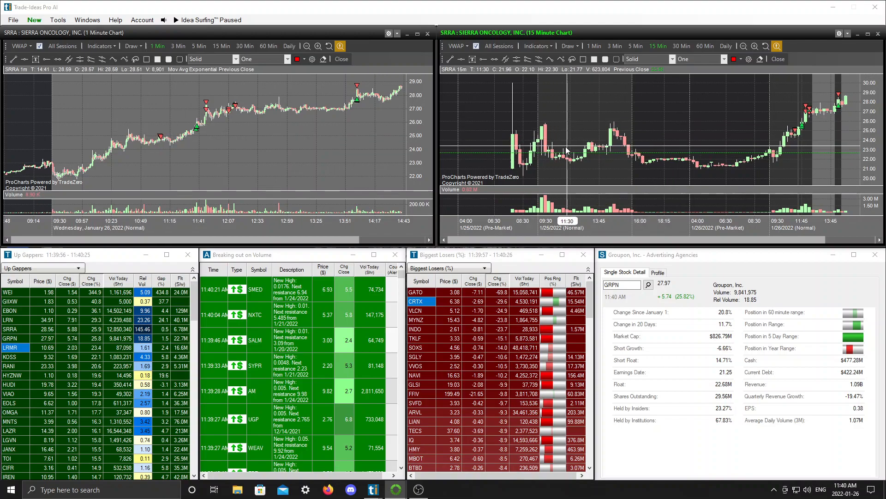
mouse_move(168, 150)
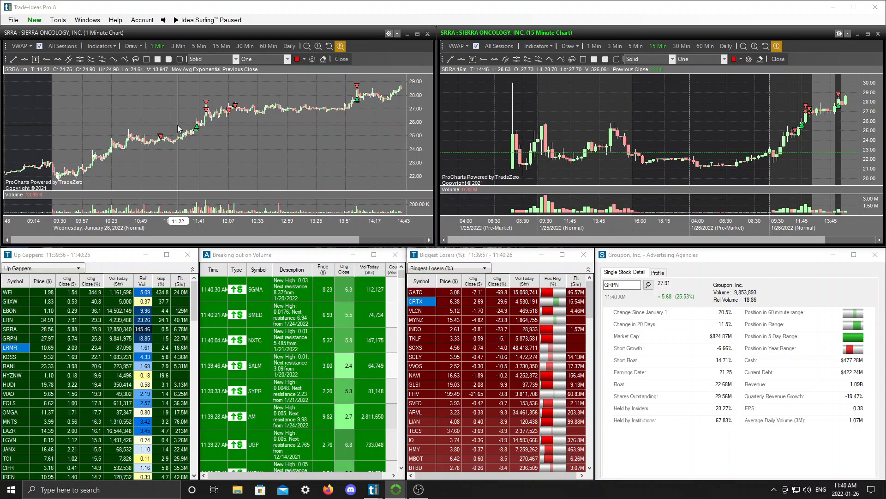
mouse_move(165, 141)
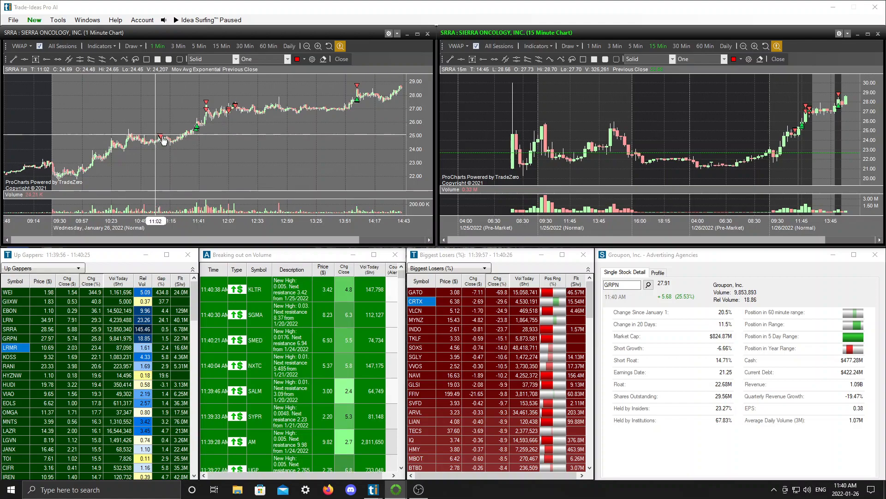
mouse_move(161, 141)
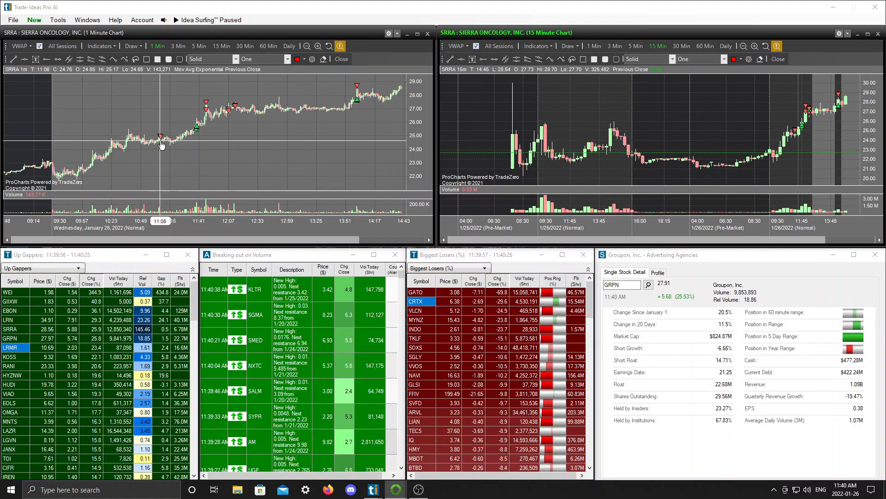
mouse_move(198, 155)
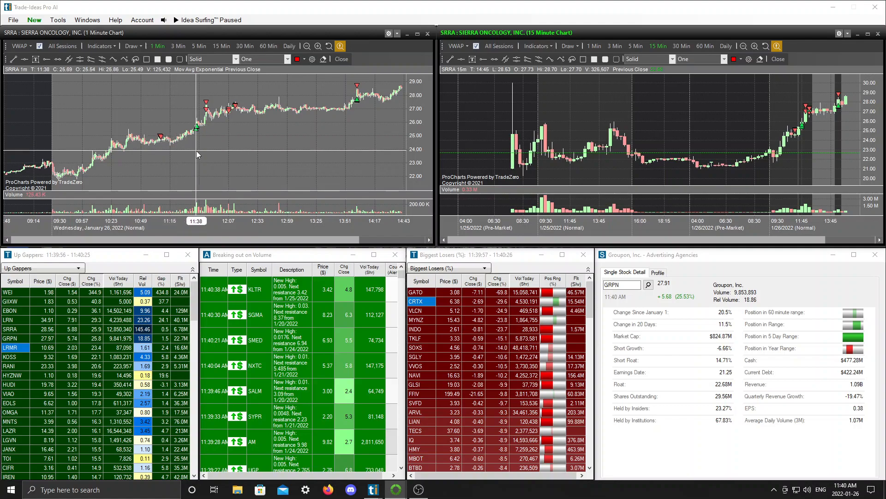
mouse_move(171, 146)
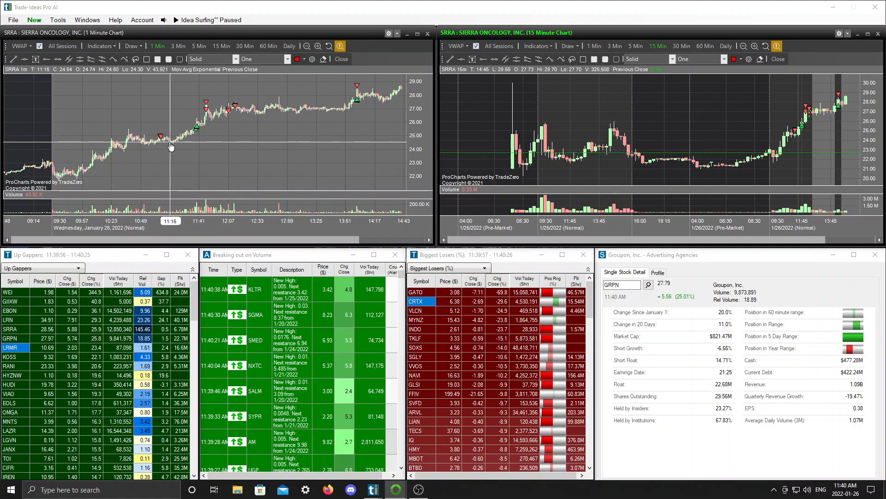
mouse_move(178, 143)
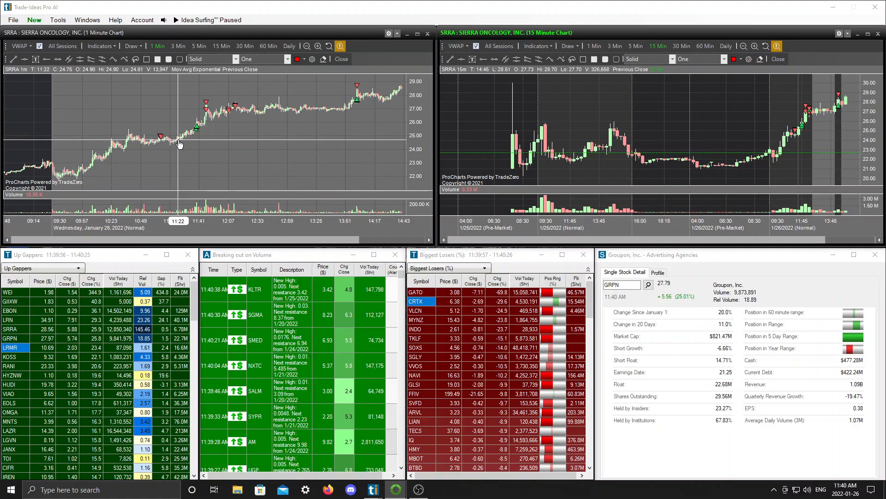
mouse_move(178, 144)
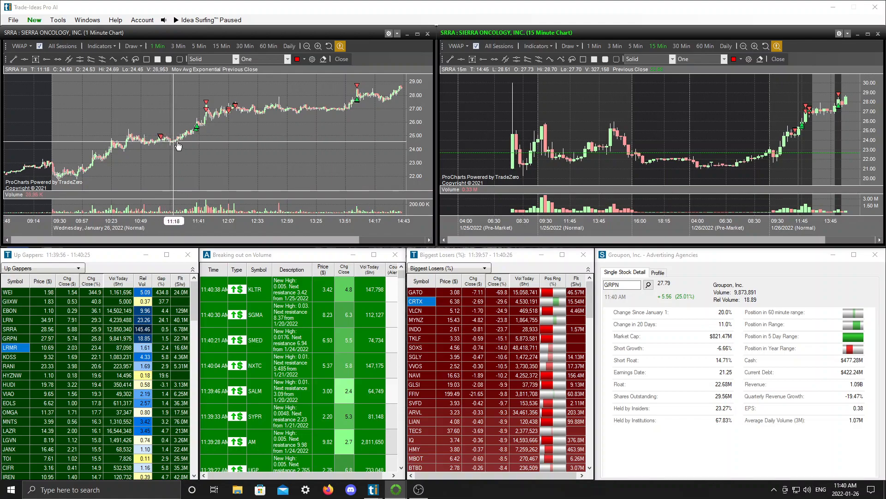
mouse_move(166, 164)
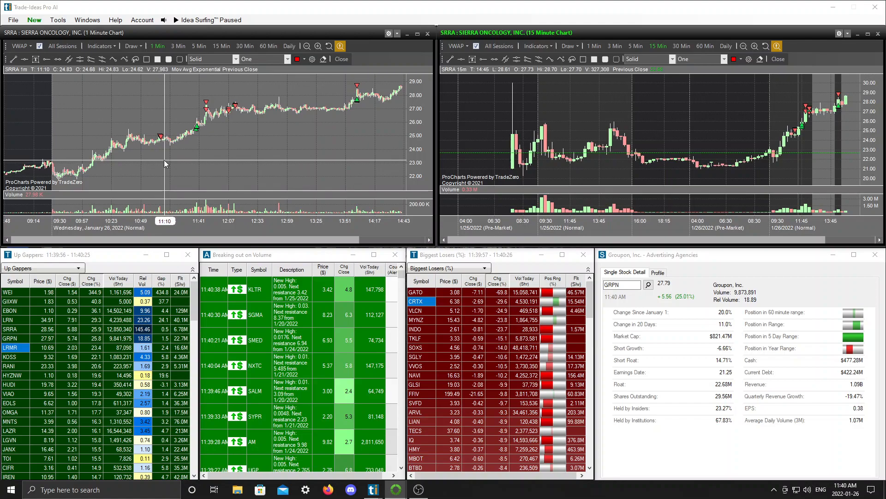
mouse_move(199, 132)
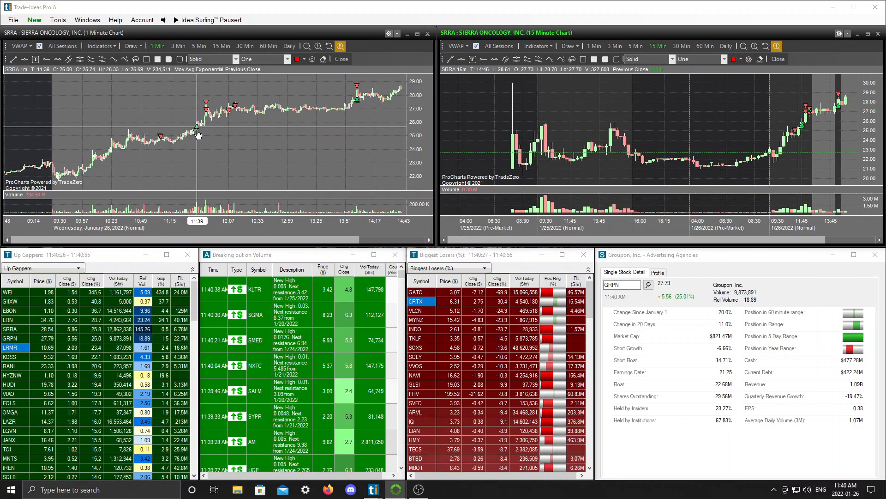
mouse_move(160, 135)
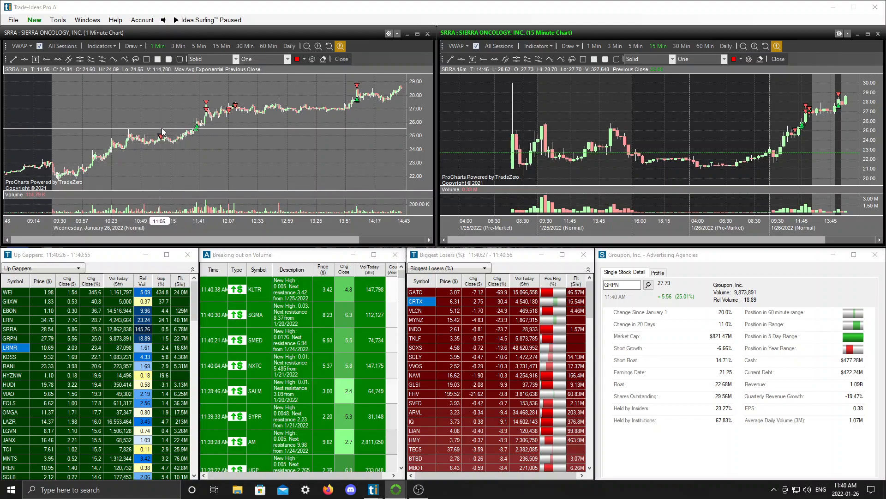
mouse_move(169, 139)
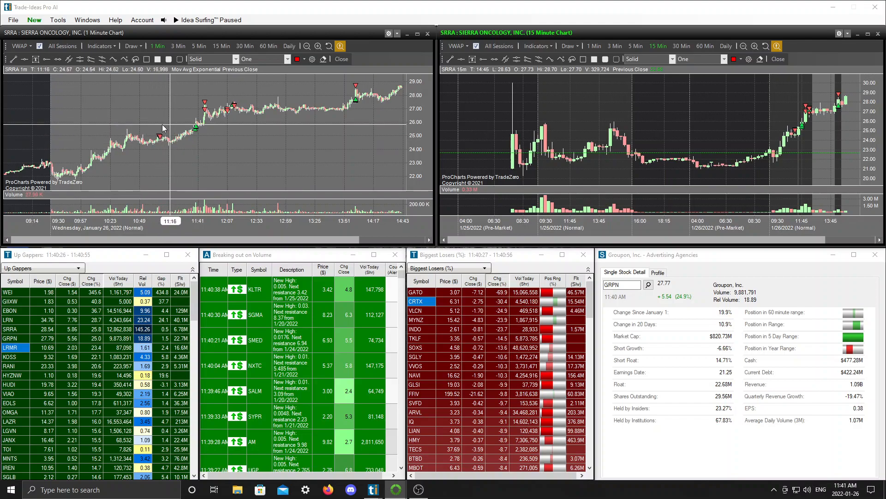
mouse_move(207, 132)
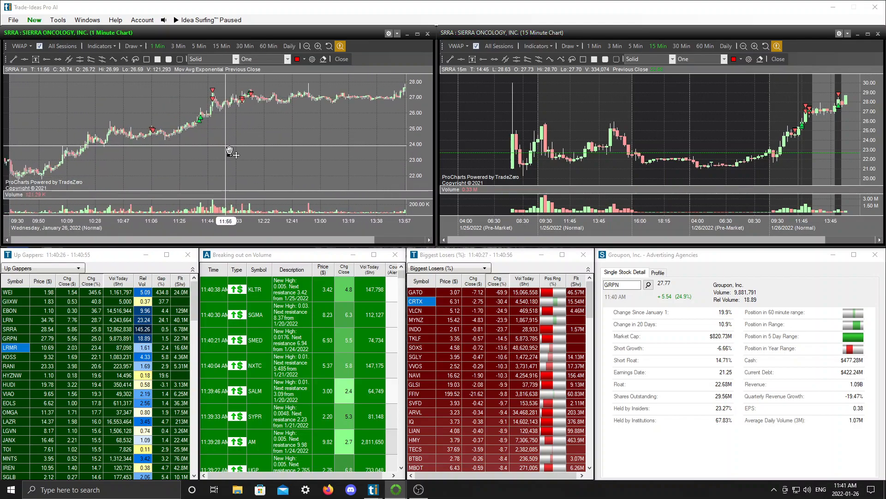
mouse_move(201, 125)
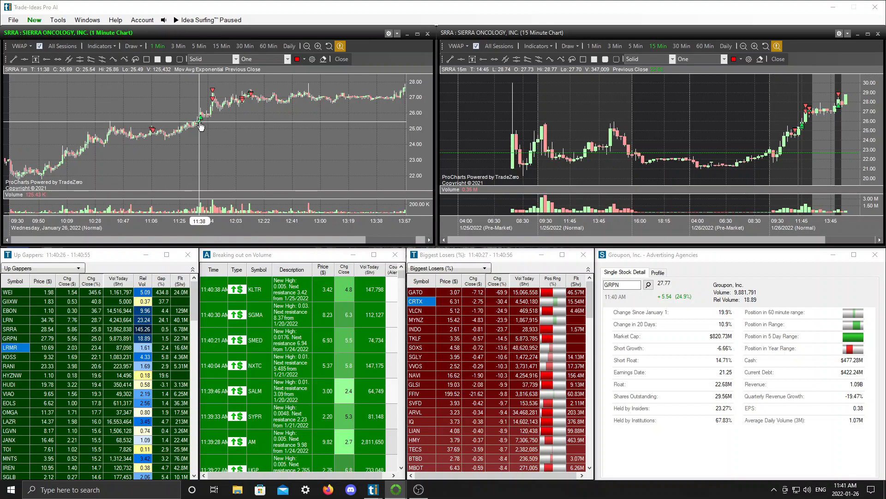
mouse_move(199, 124)
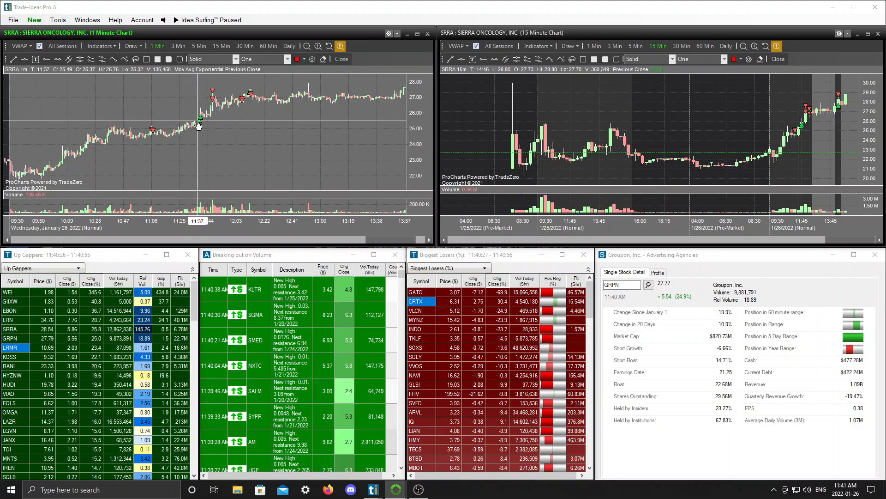
mouse_move(208, 120)
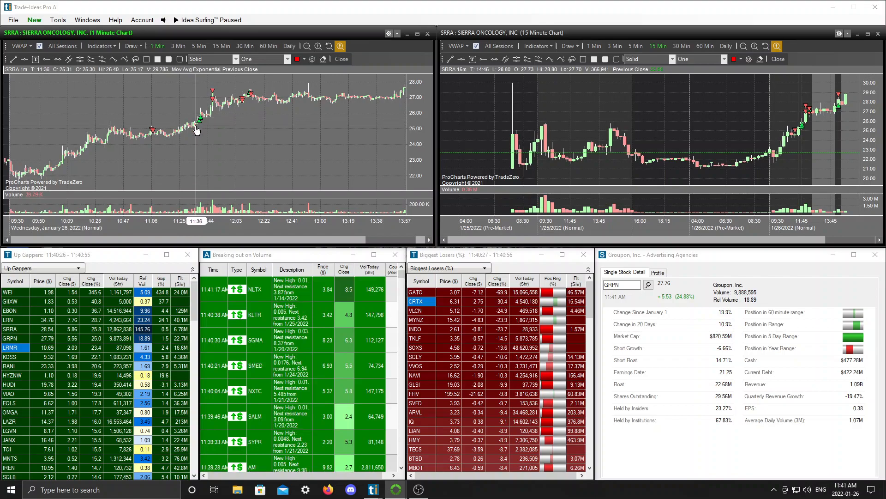
mouse_move(201, 123)
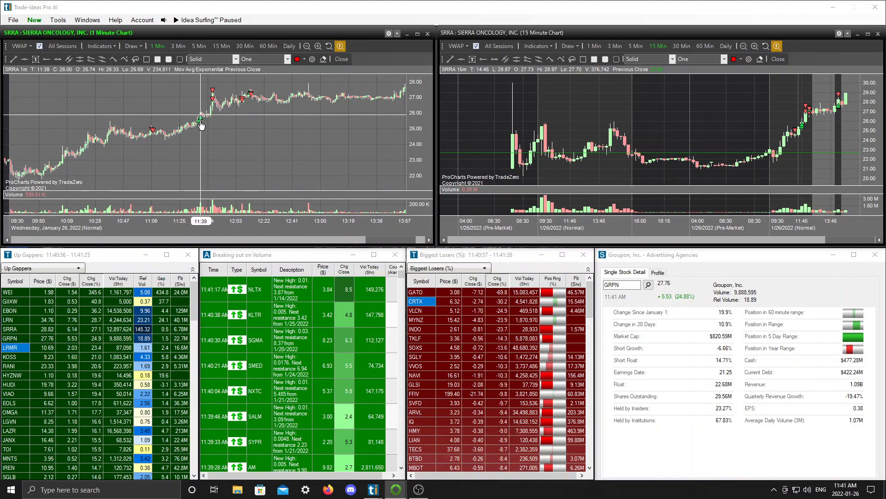
mouse_move(213, 118)
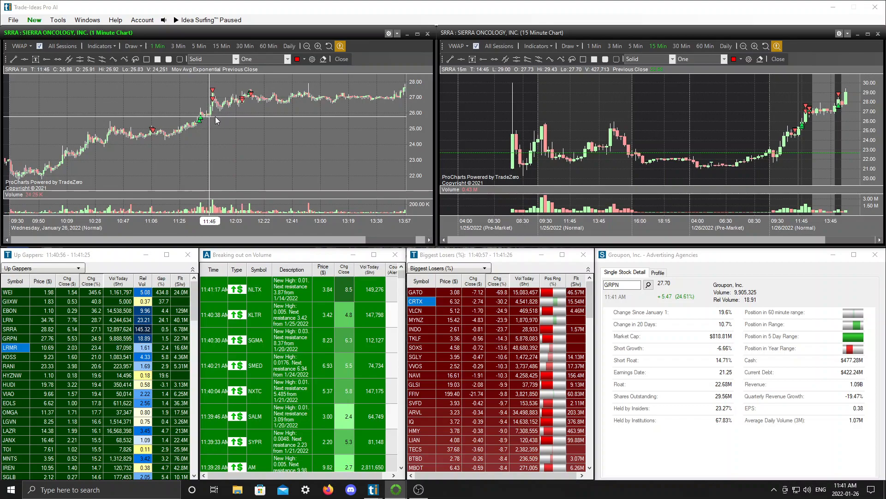
mouse_move(187, 123)
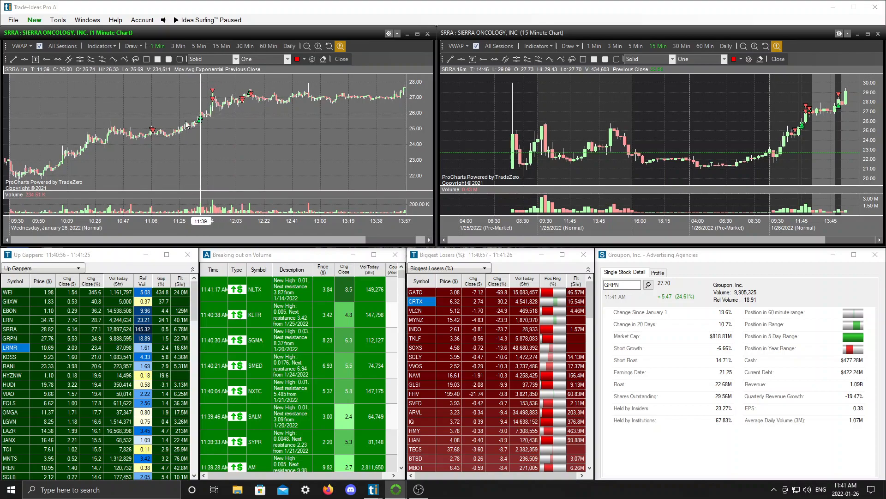
mouse_move(157, 123)
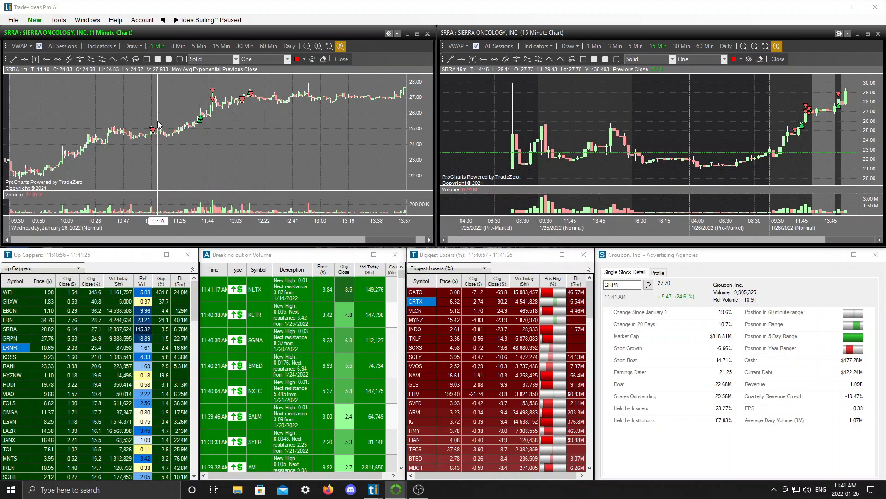
mouse_move(205, 124)
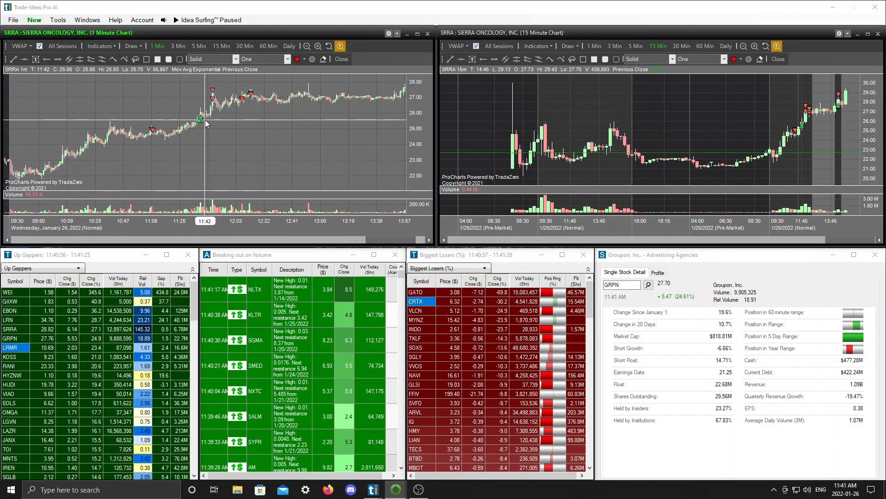
mouse_move(159, 132)
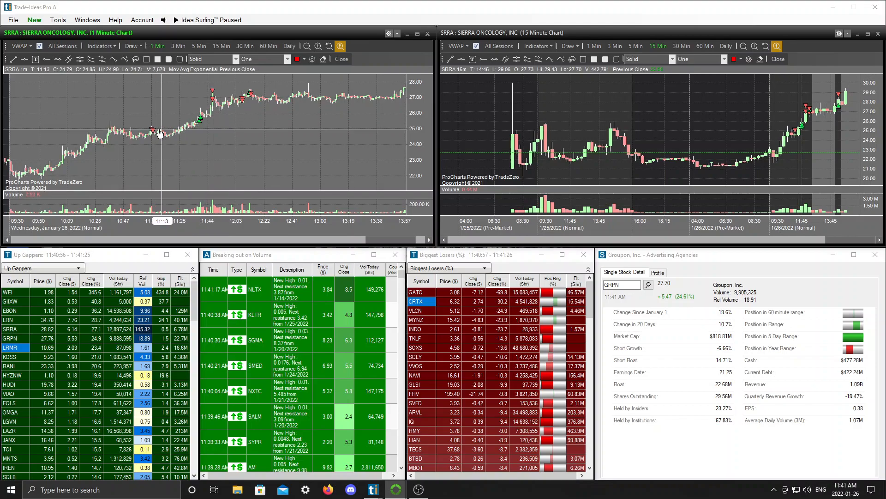
mouse_move(205, 144)
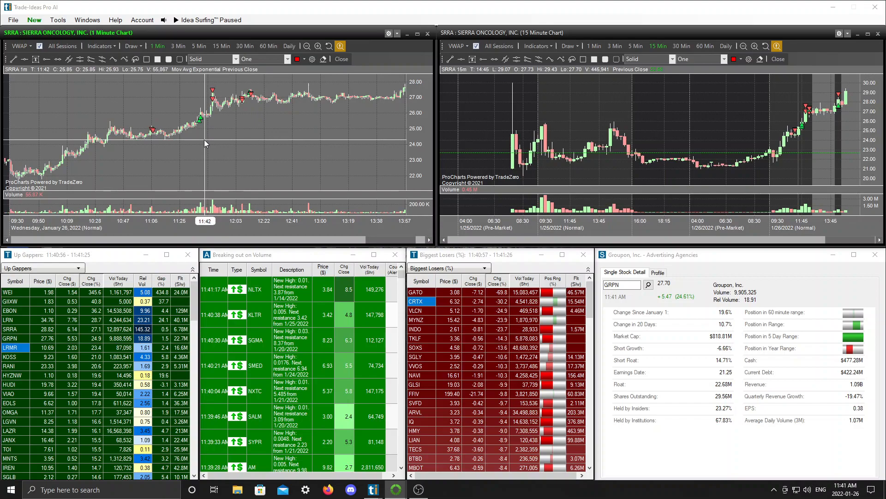
mouse_move(160, 139)
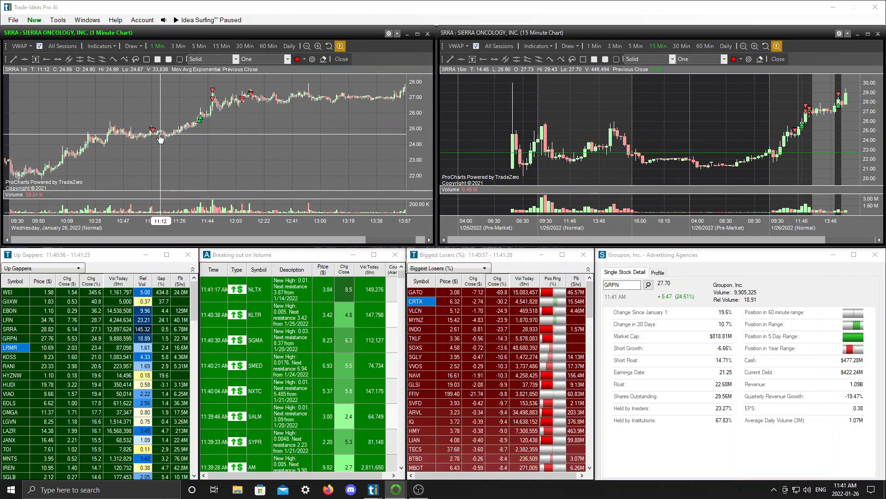
mouse_move(196, 130)
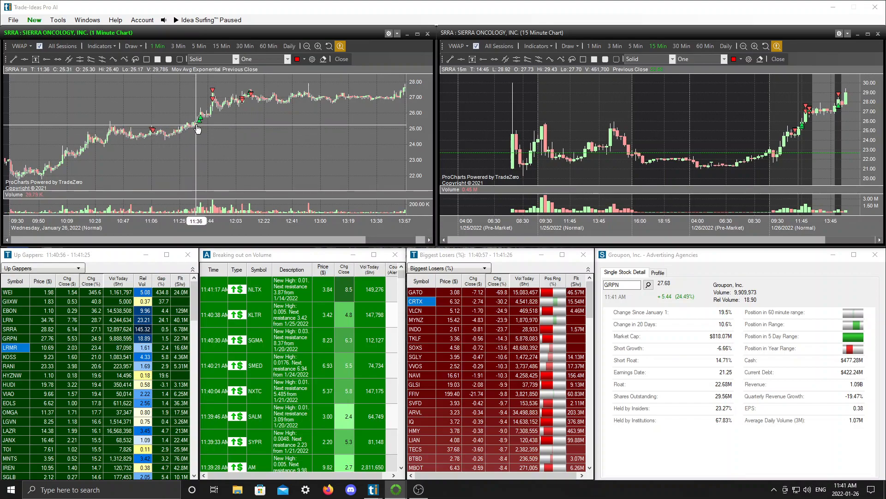
mouse_move(202, 112)
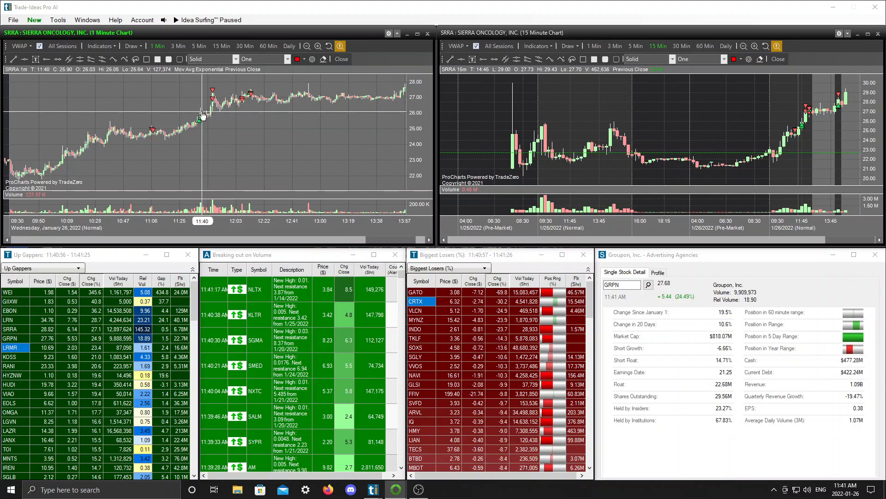
mouse_move(203, 129)
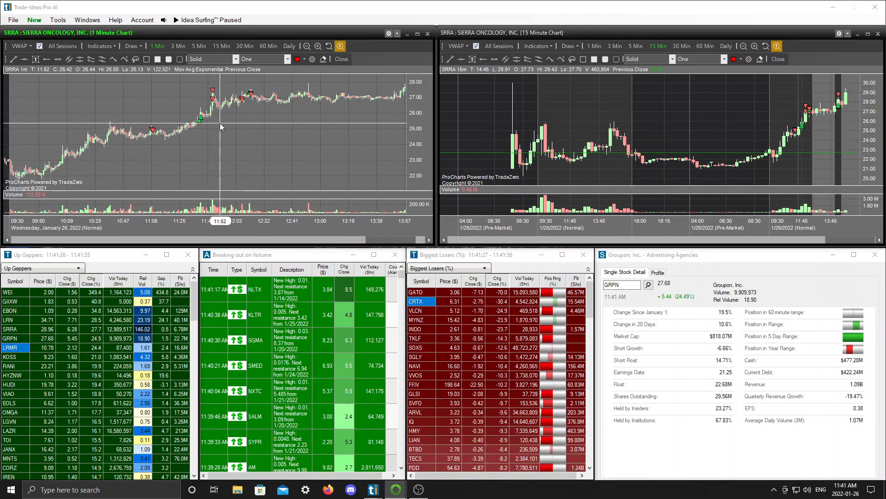
mouse_move(288, 140)
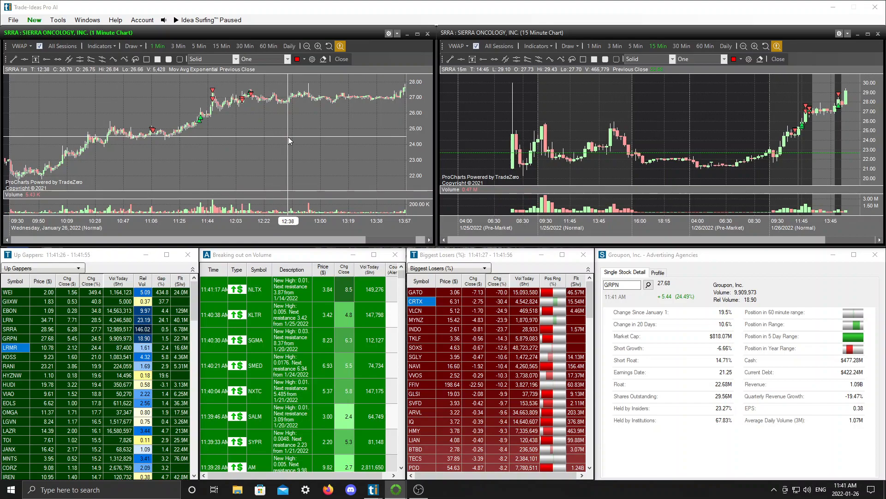
mouse_move(285, 141)
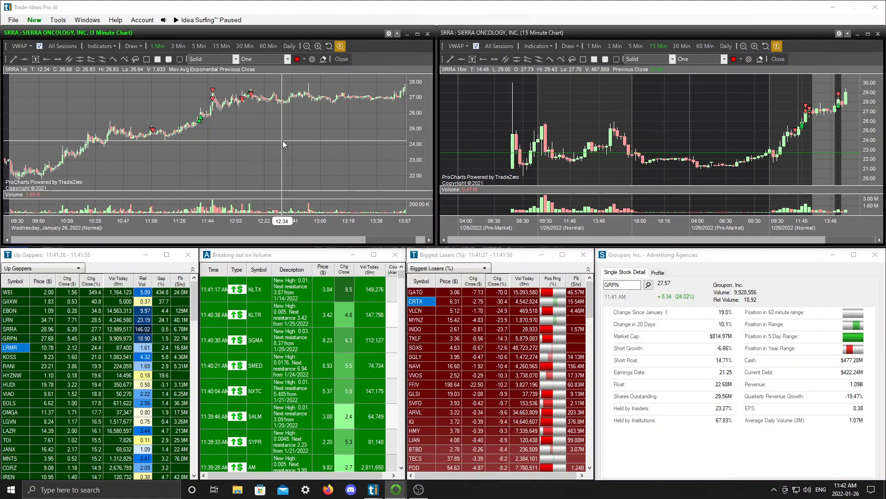
mouse_move(251, 141)
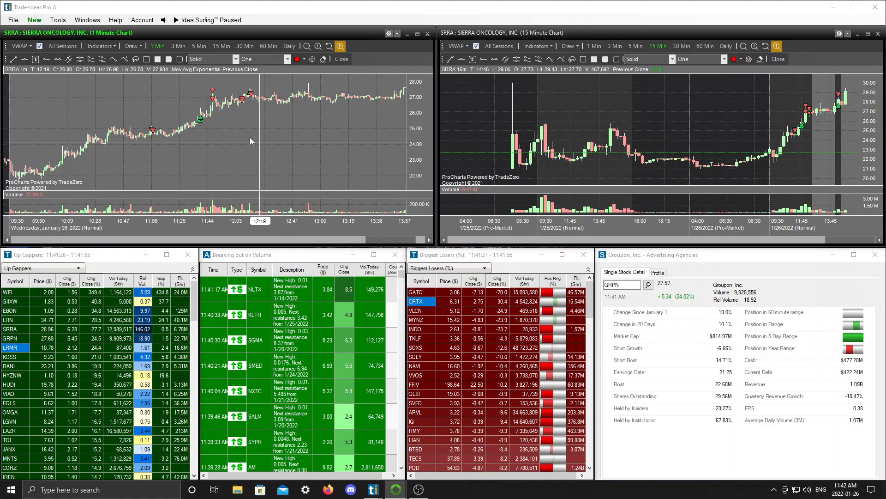
mouse_move(207, 117)
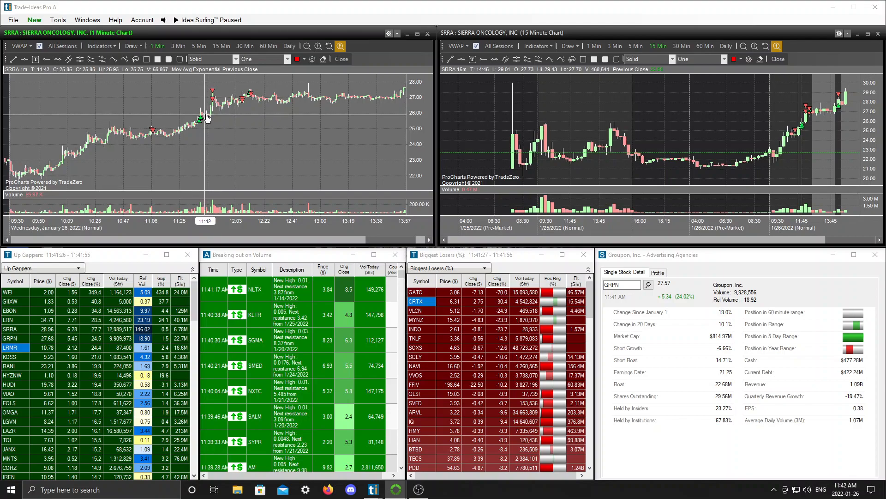
mouse_move(211, 120)
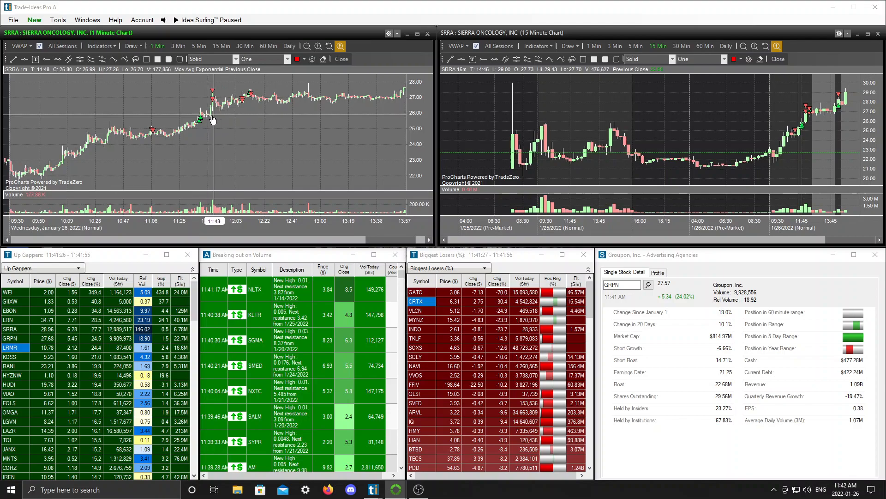
mouse_move(202, 120)
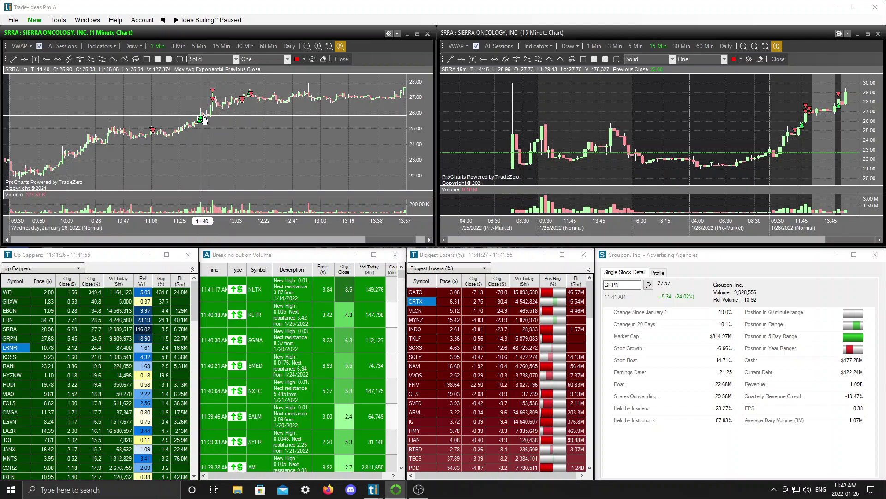
mouse_move(213, 96)
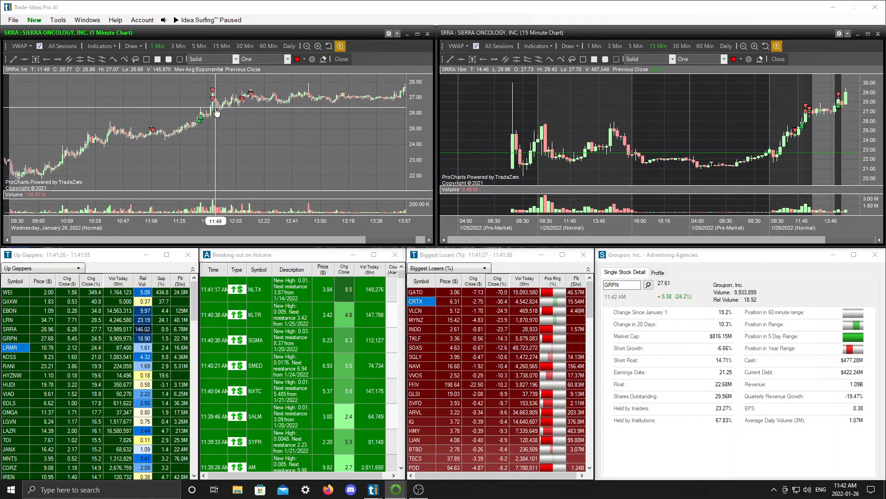
mouse_move(213, 96)
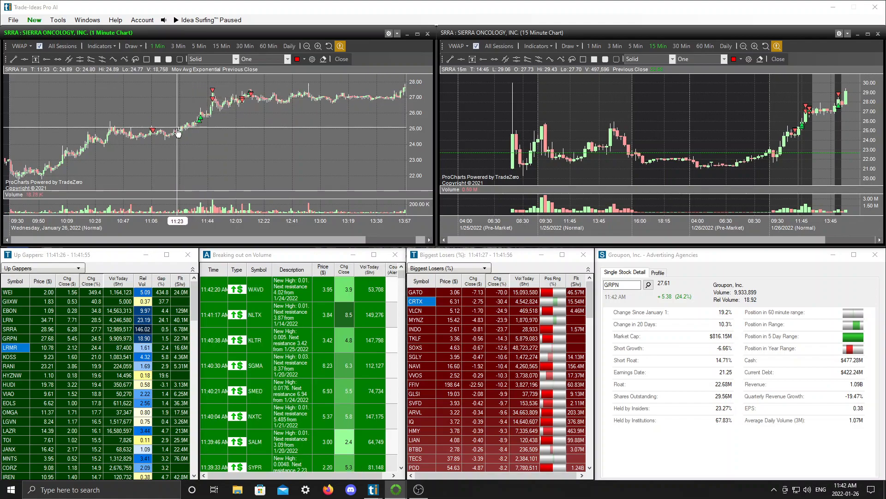
mouse_move(150, 134)
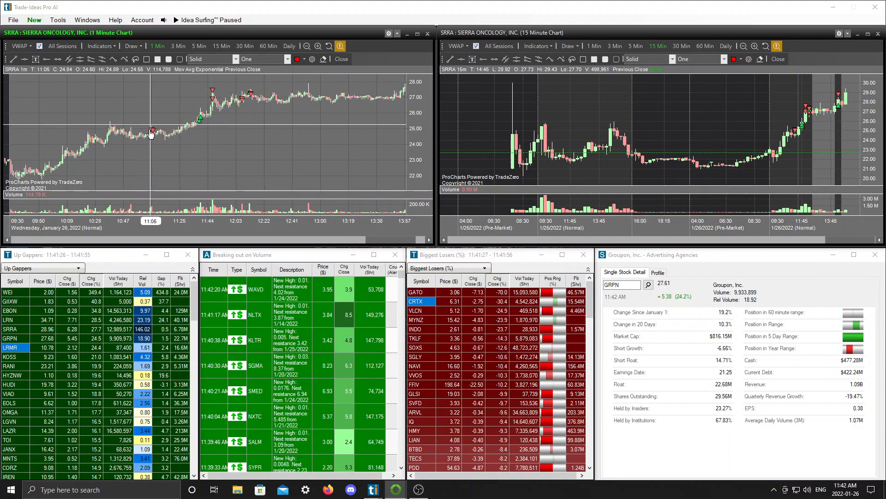
mouse_move(207, 96)
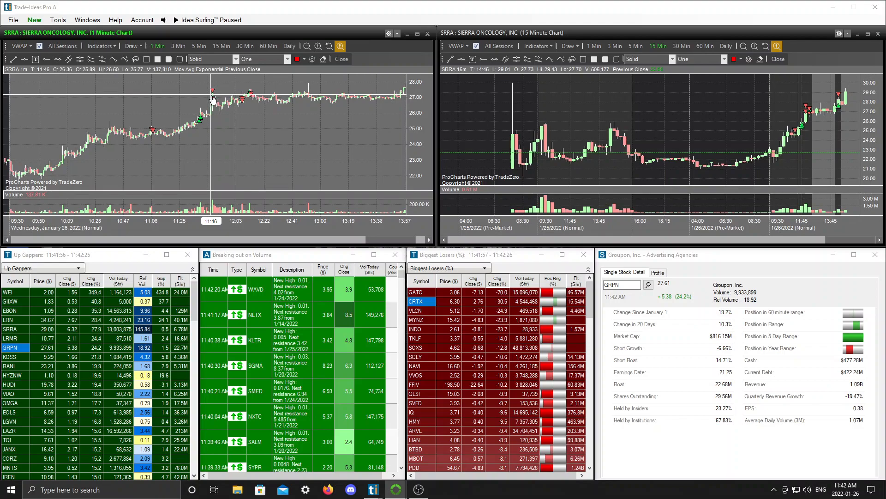
mouse_move(211, 119)
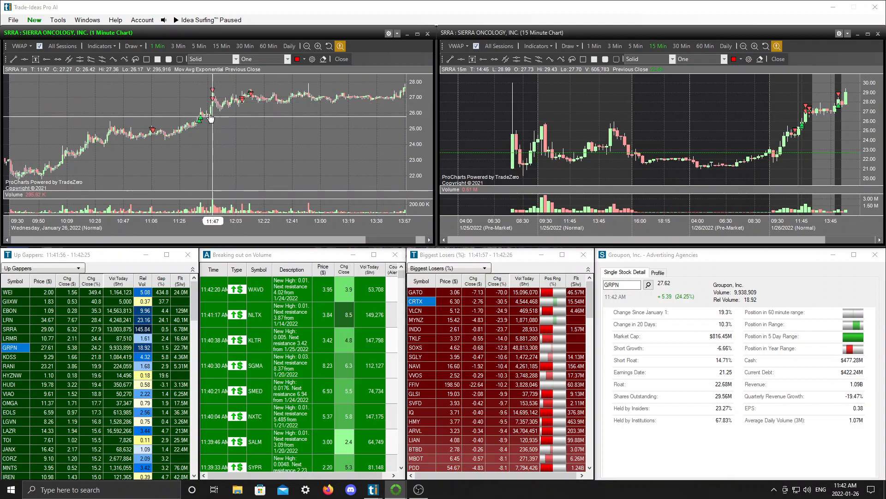
mouse_move(214, 89)
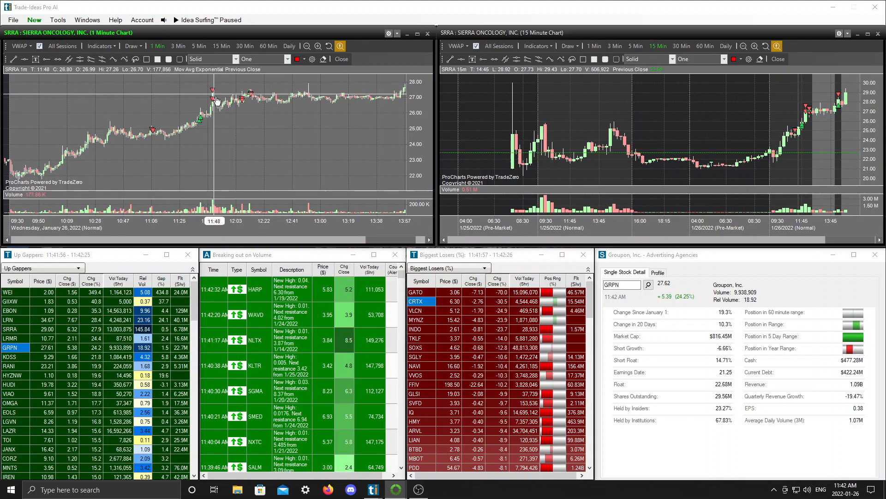
mouse_move(230, 106)
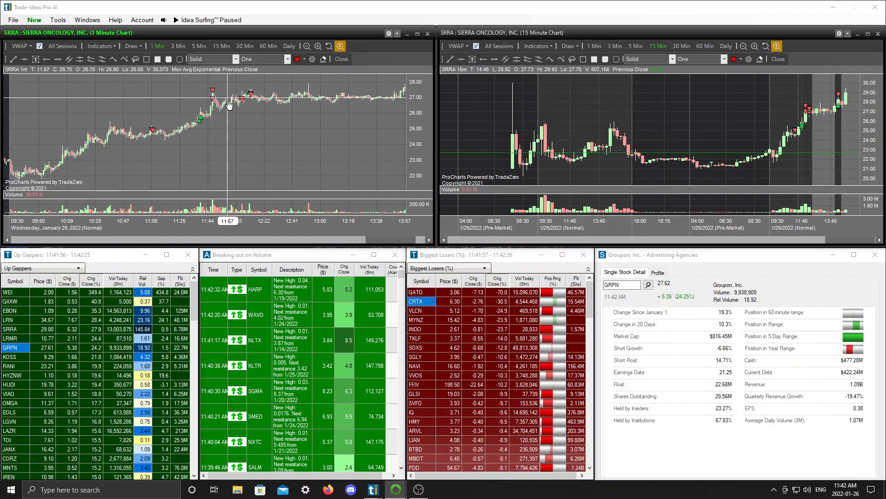
mouse_move(222, 108)
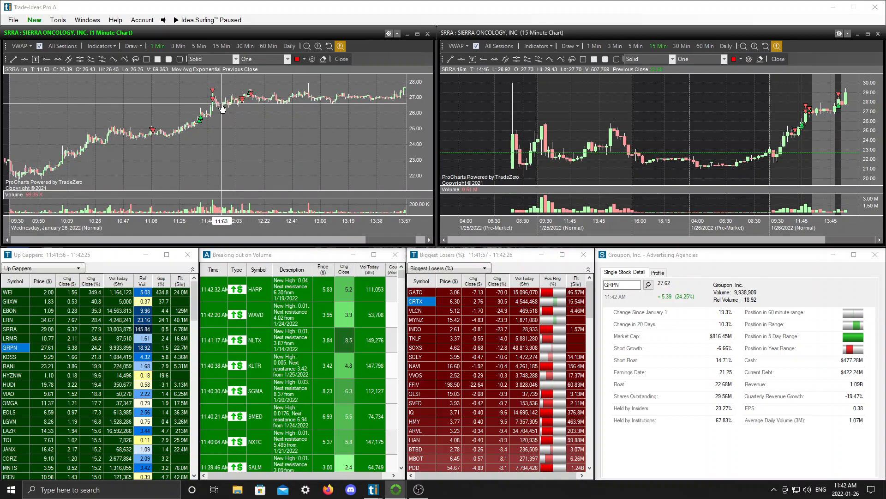
mouse_move(216, 92)
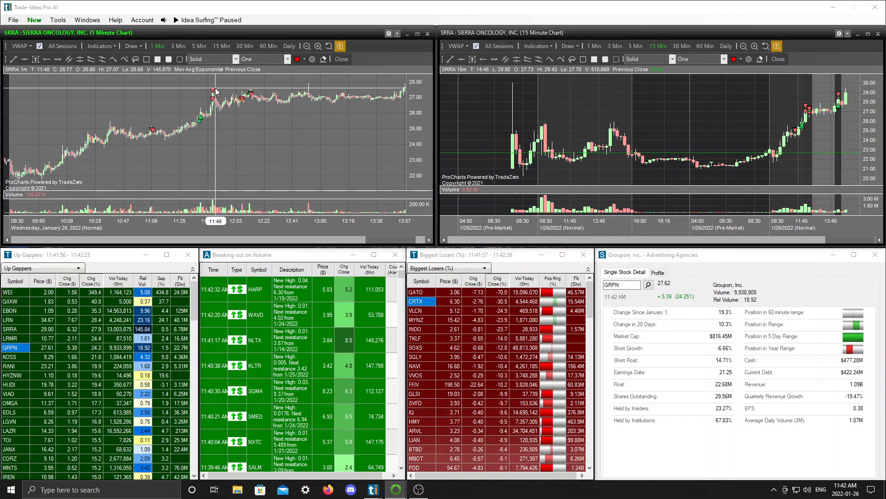
mouse_move(311, 99)
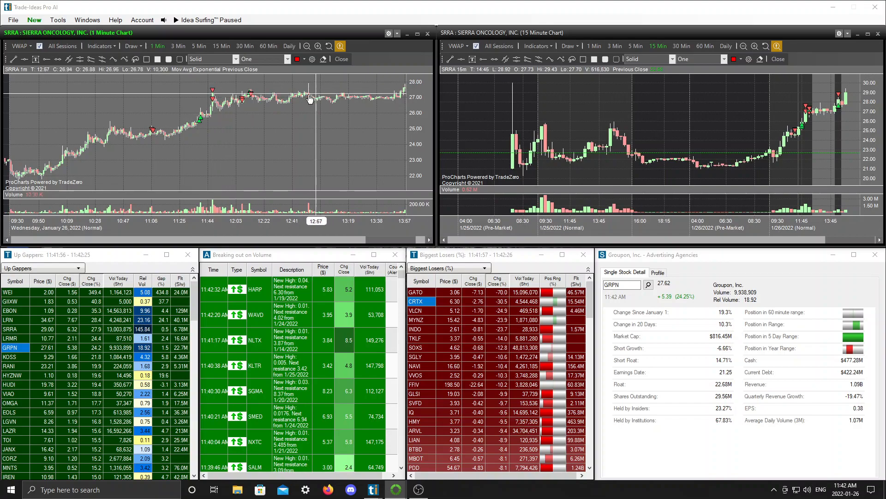
mouse_move(203, 113)
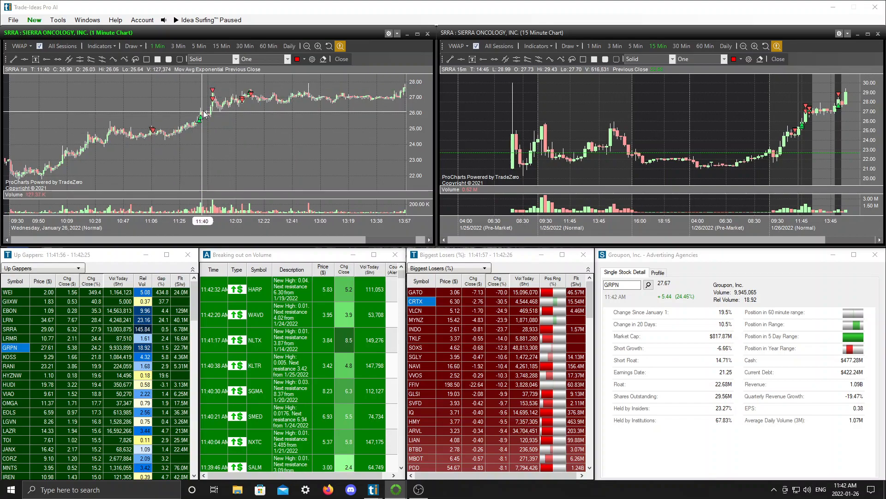
mouse_move(213, 93)
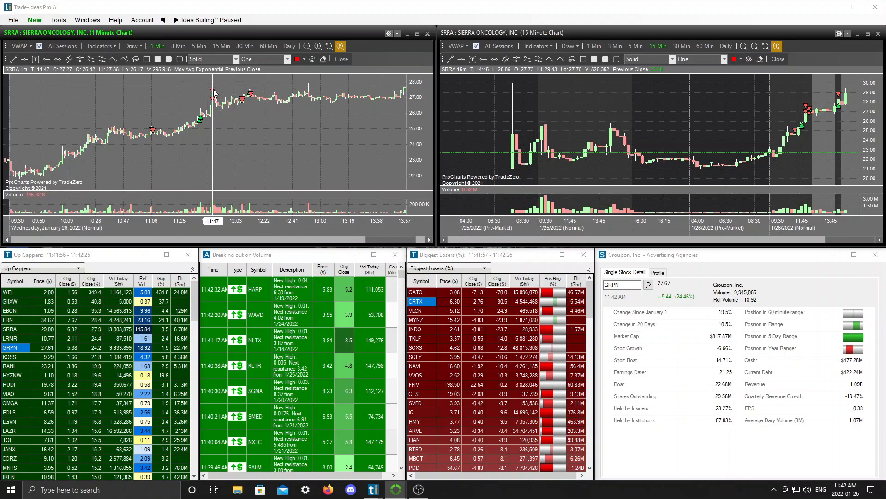
mouse_move(288, 136)
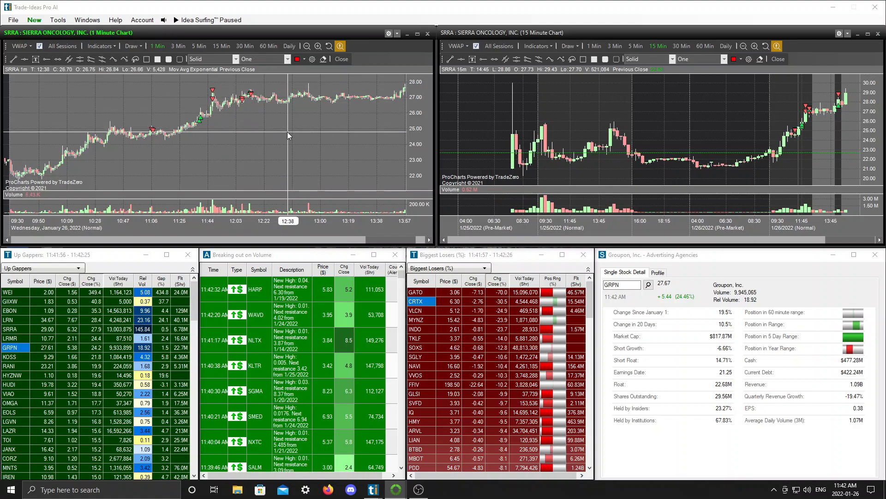
mouse_move(295, 146)
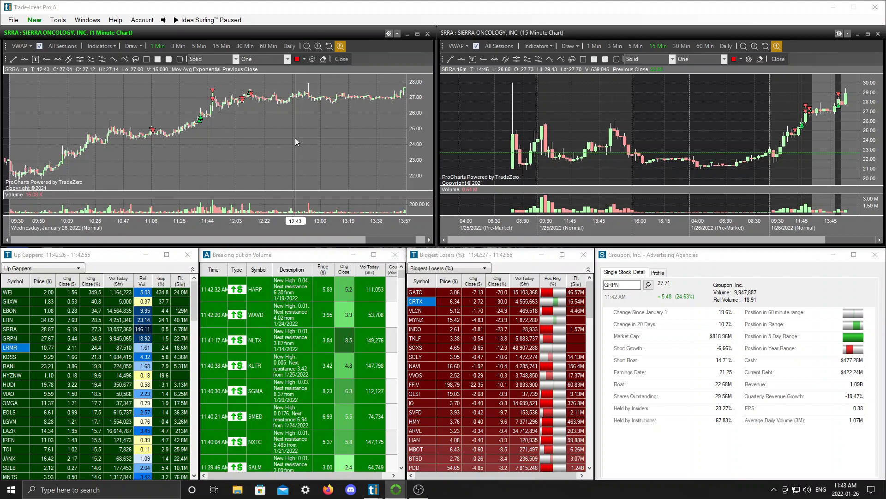
mouse_move(254, 103)
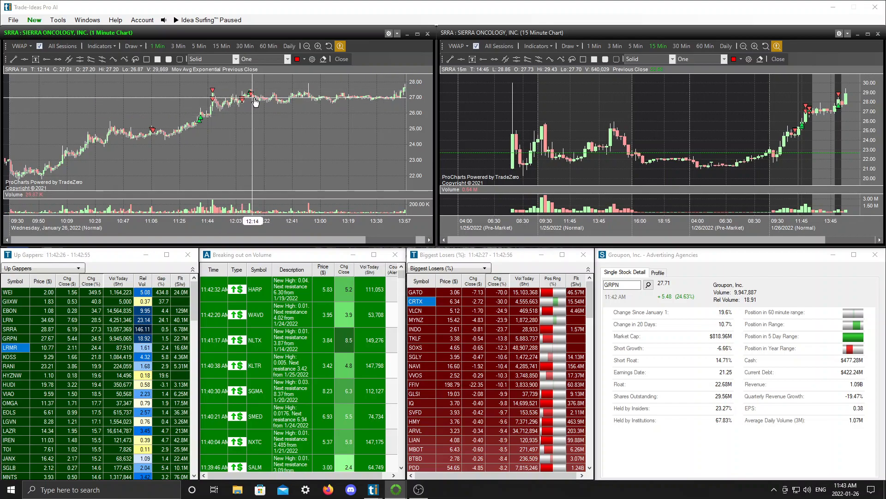
mouse_move(280, 132)
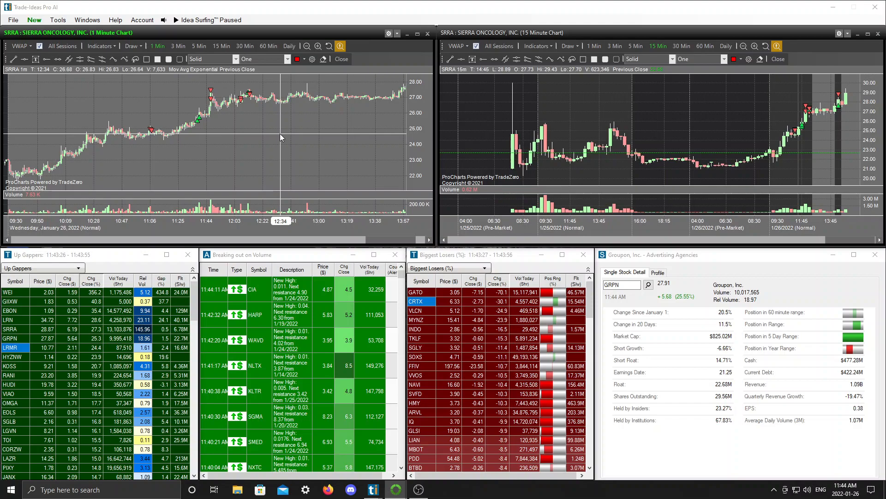
mouse_move(274, 138)
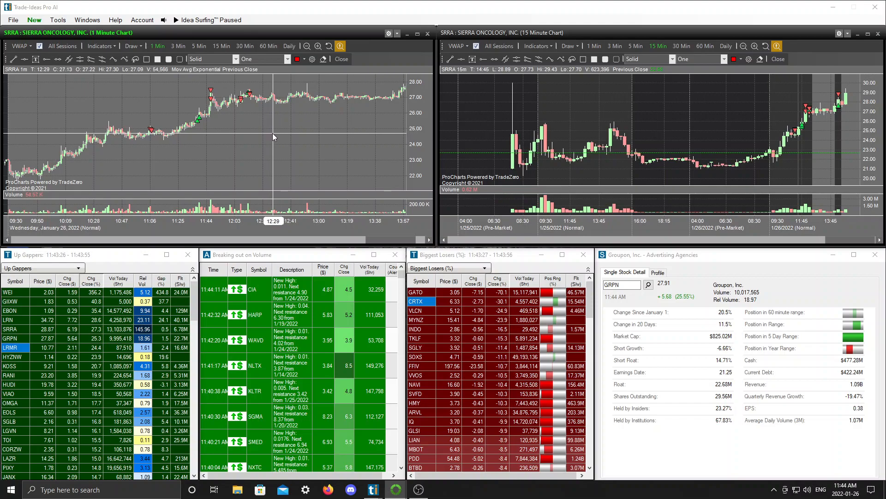
mouse_move(262, 111)
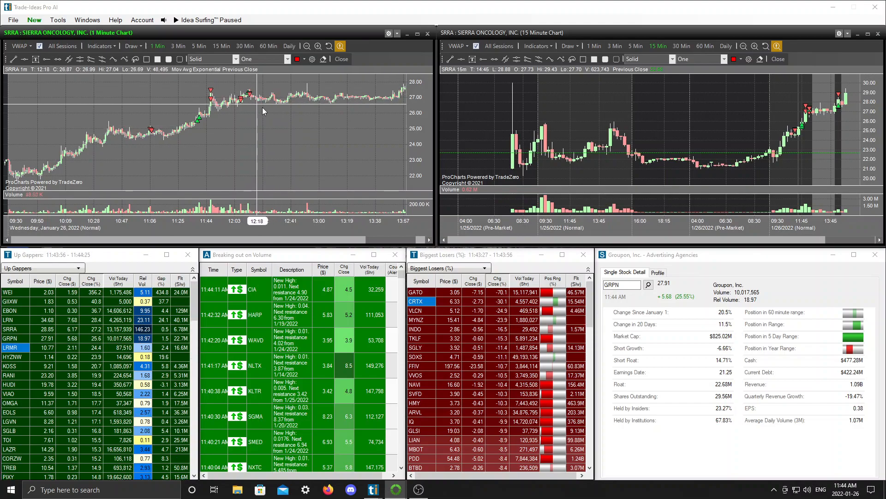
mouse_move(276, 141)
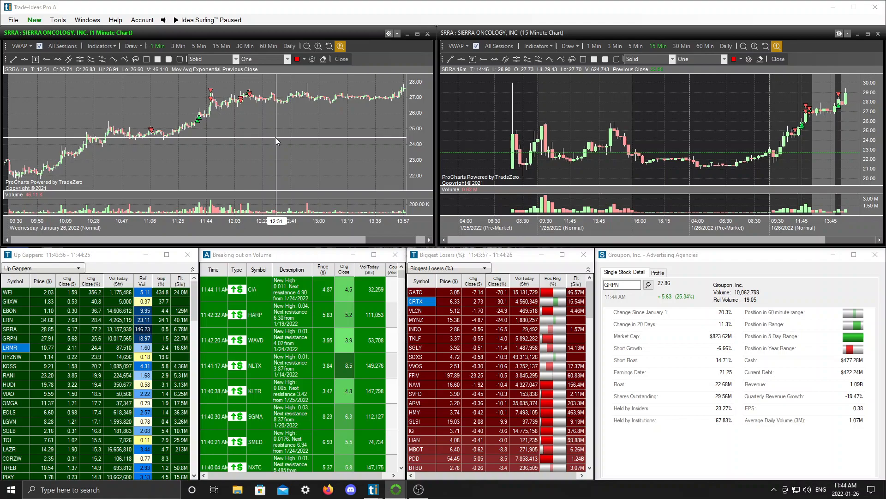
mouse_move(278, 141)
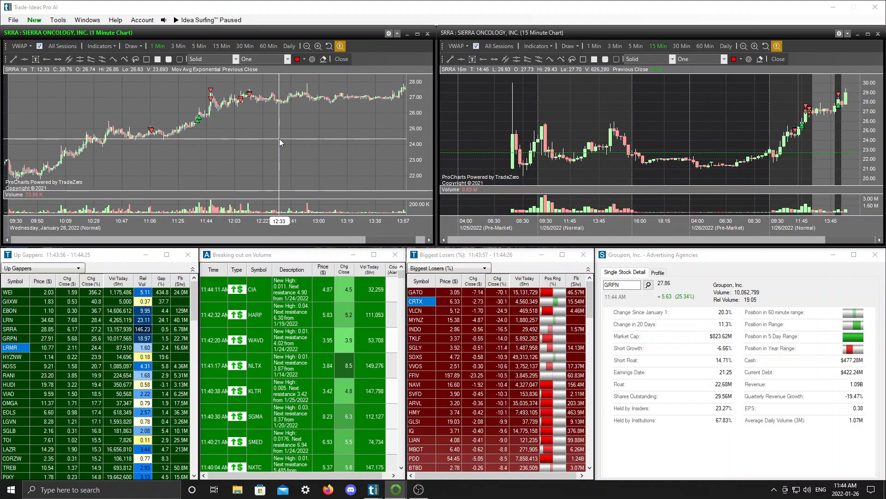
mouse_move(274, 131)
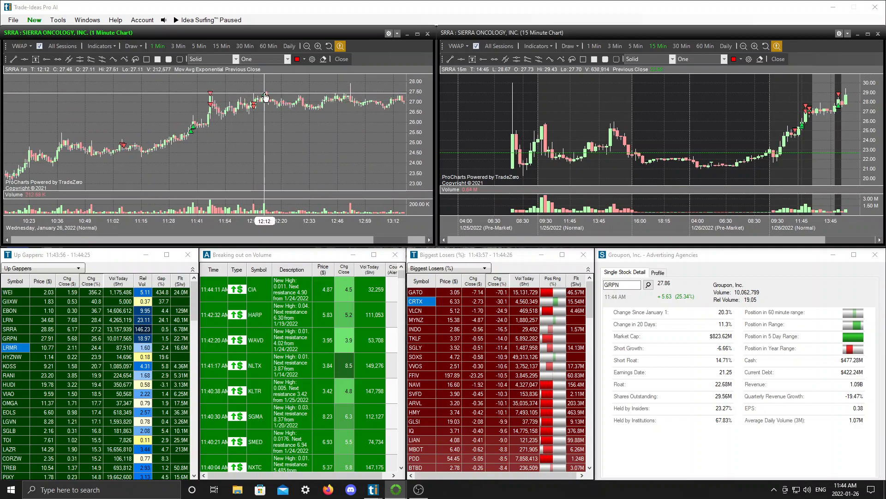
mouse_move(266, 100)
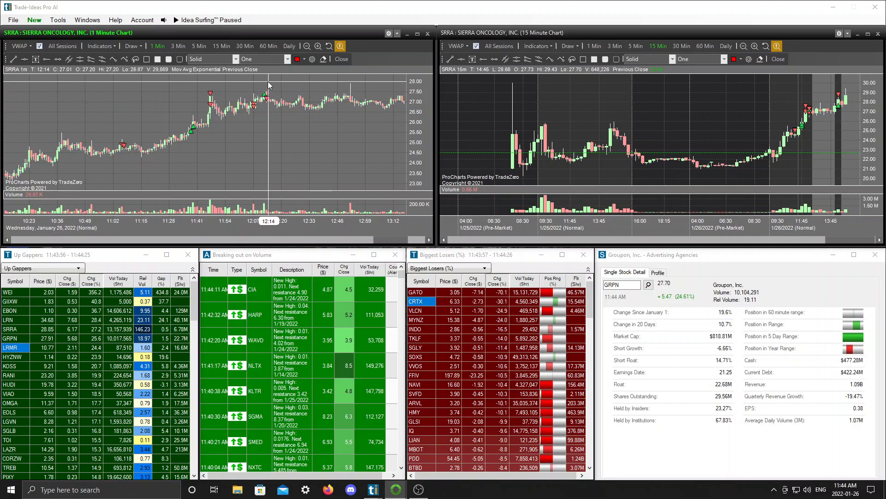
mouse_move(265, 98)
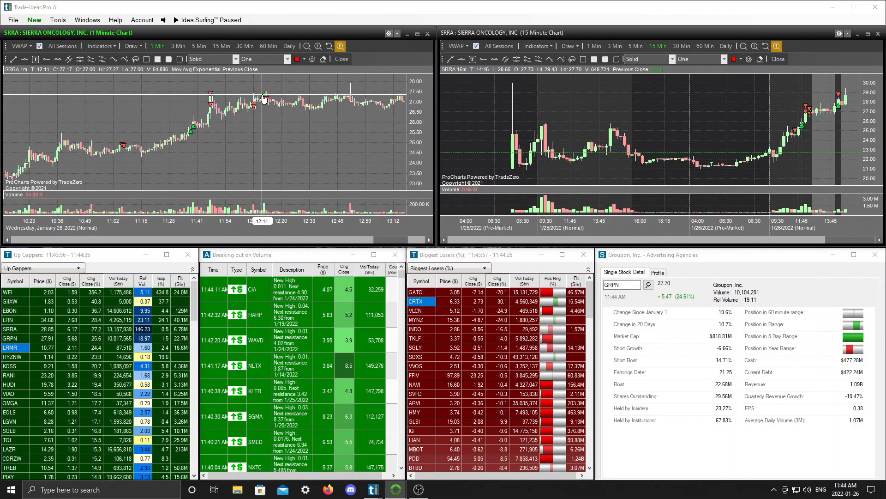
mouse_move(278, 112)
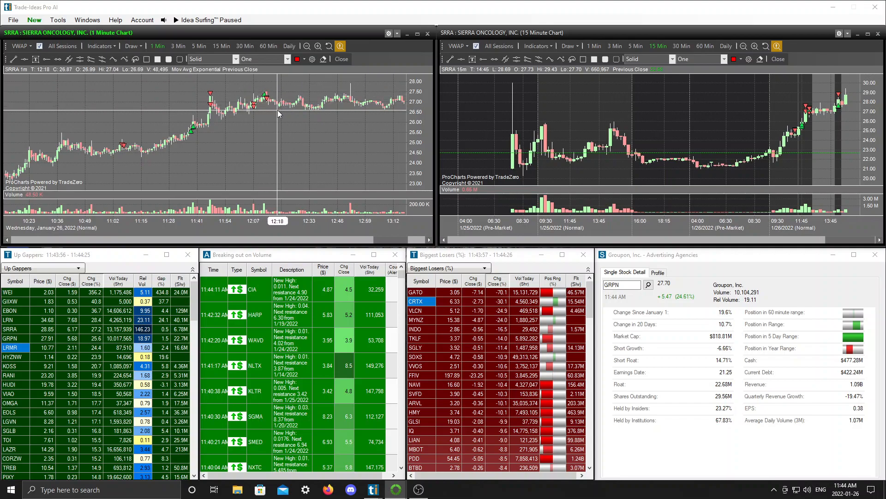
mouse_move(265, 100)
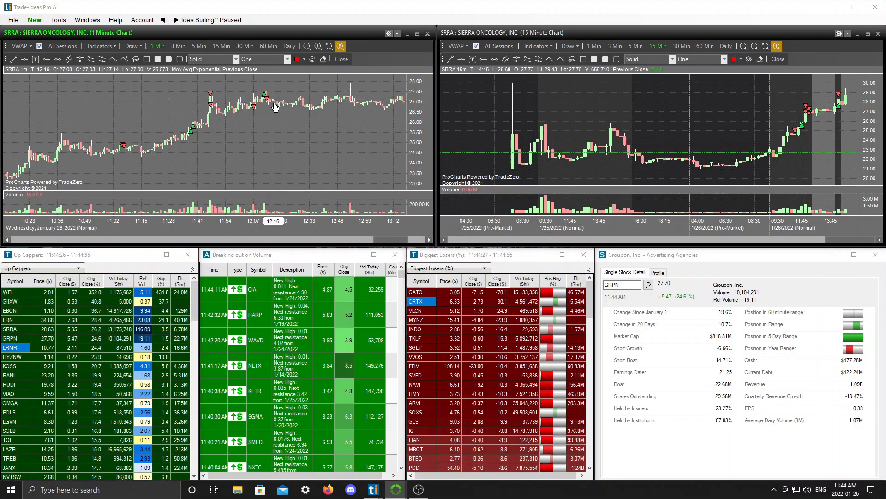
mouse_move(293, 107)
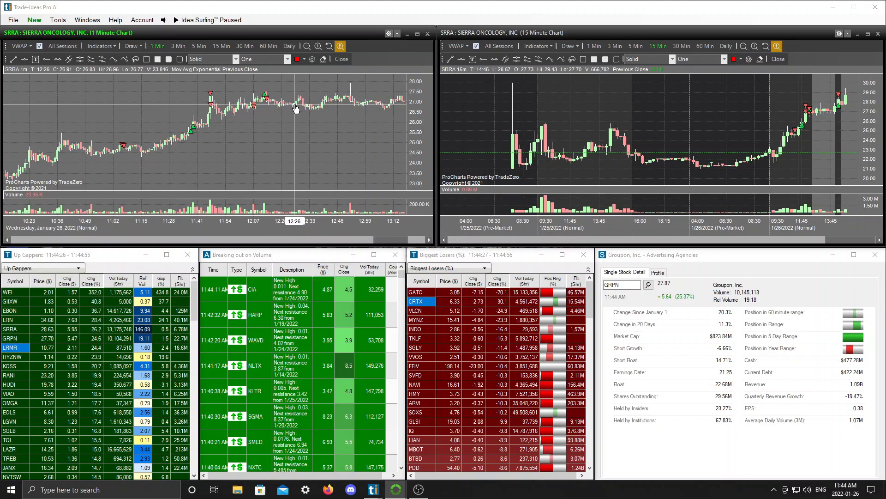
mouse_move(325, 107)
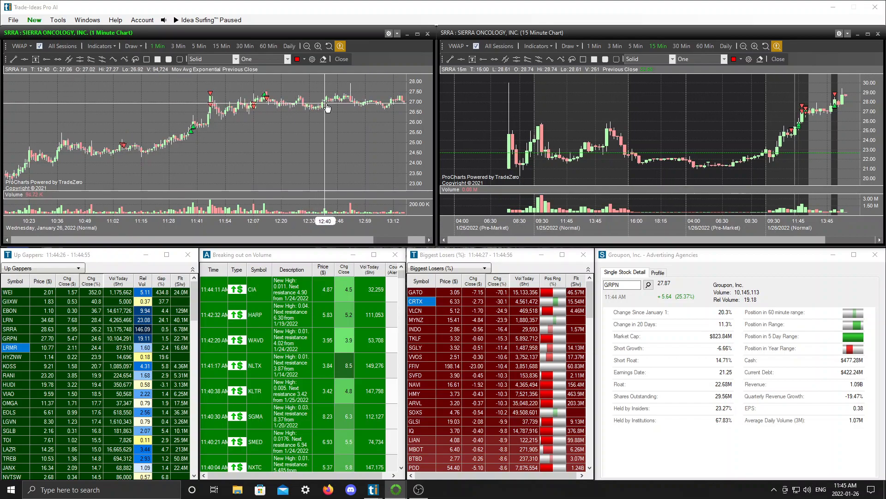
mouse_move(350, 101)
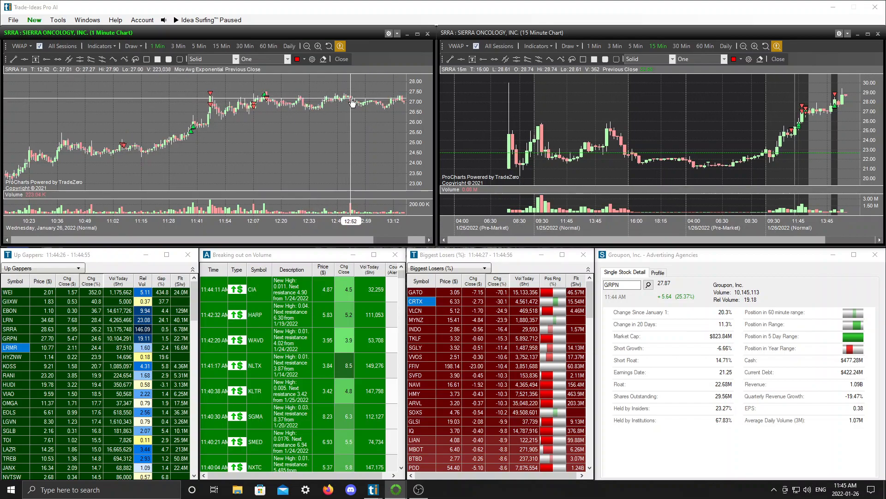
mouse_move(354, 90)
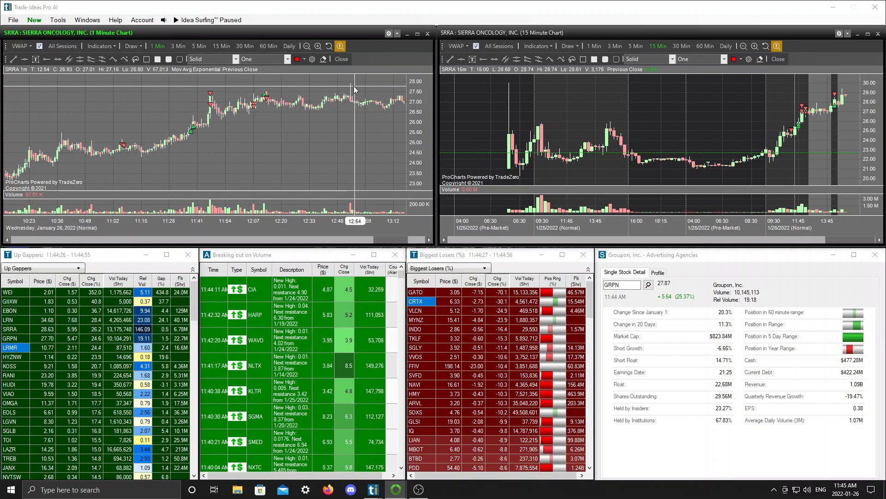
mouse_move(351, 94)
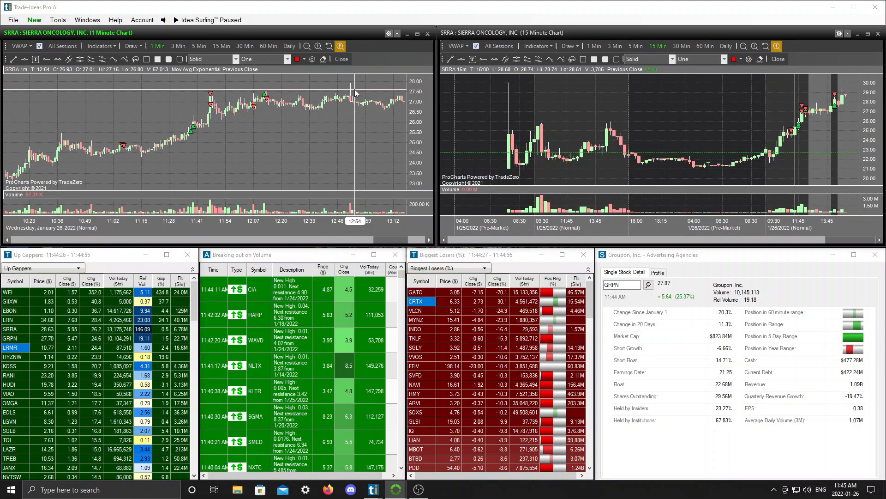
mouse_move(352, 95)
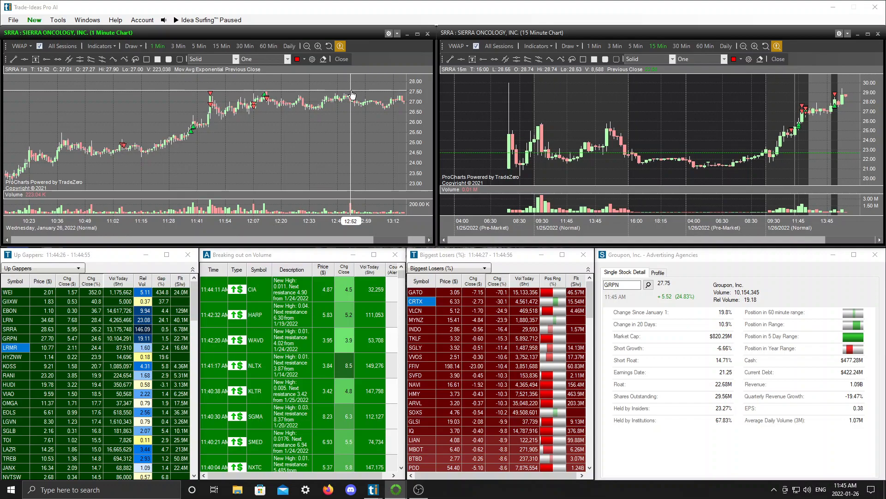
mouse_move(370, 150)
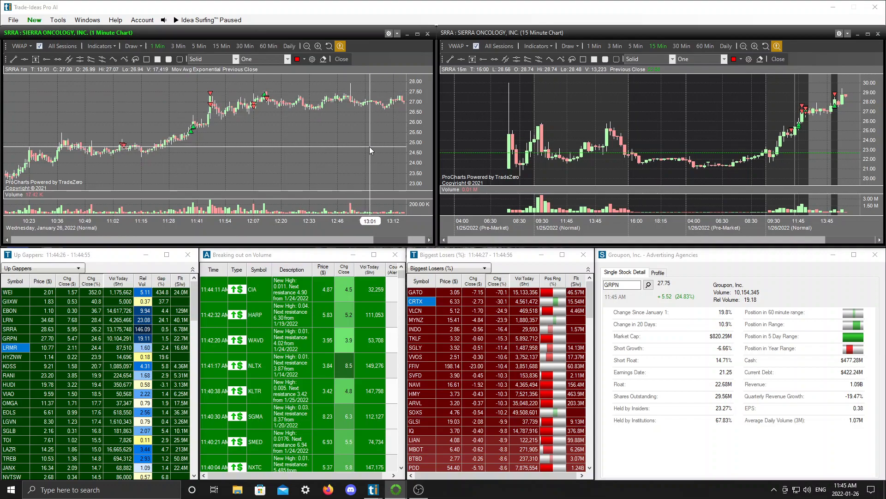
mouse_move(350, 110)
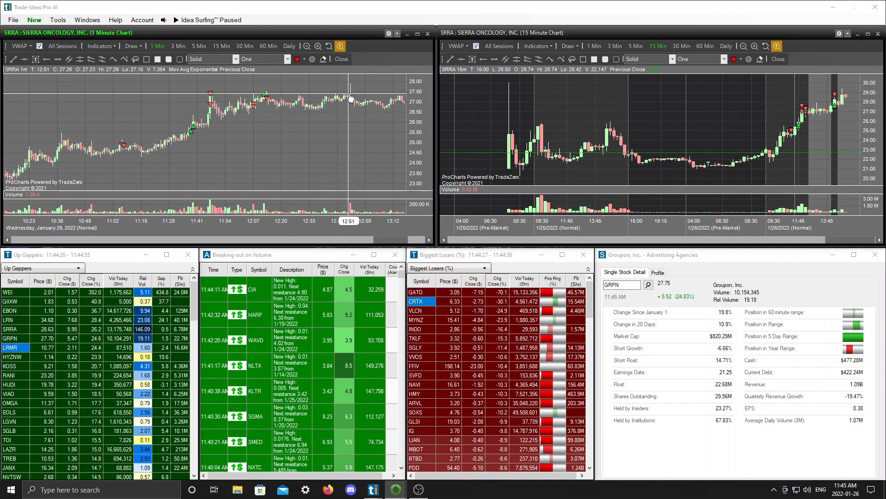
mouse_move(351, 93)
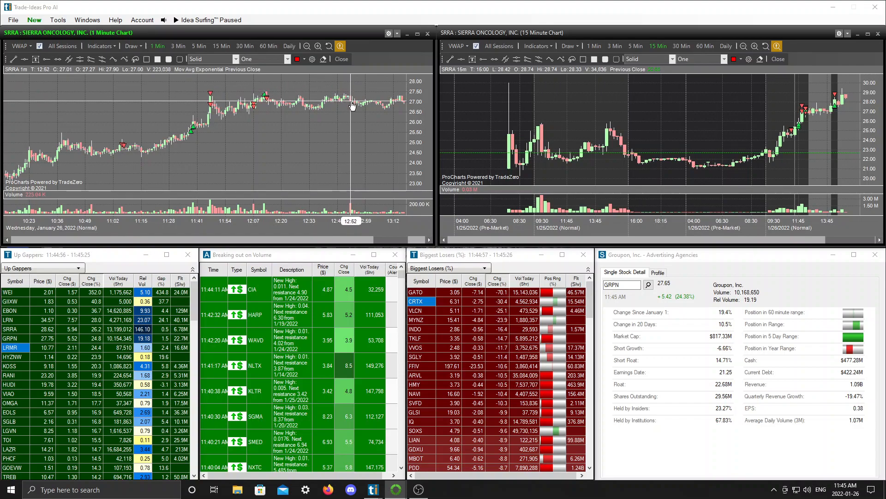
mouse_move(255, 108)
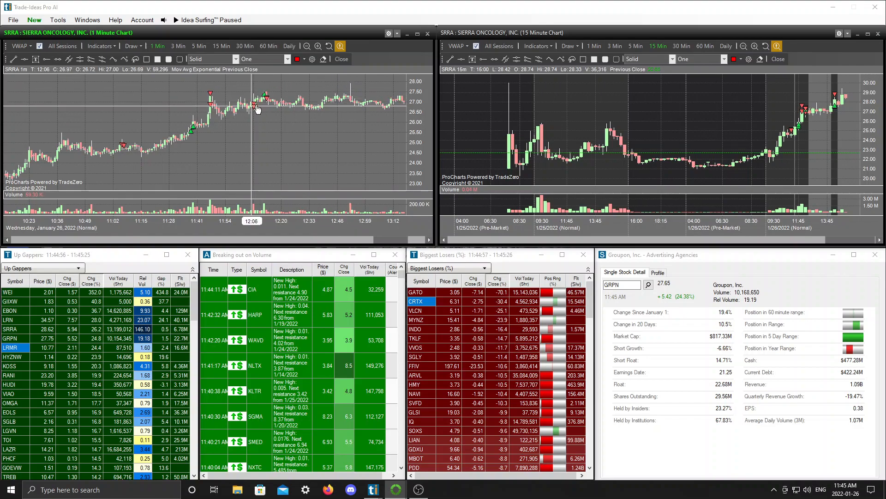
mouse_move(357, 88)
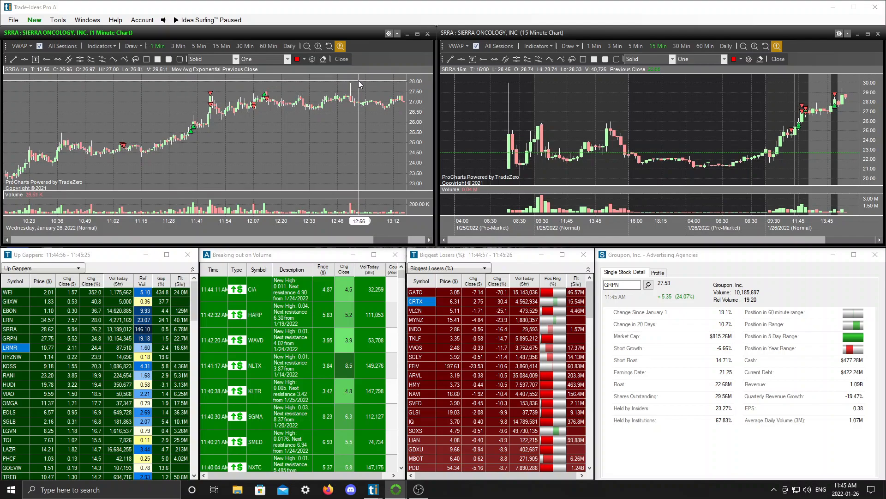
mouse_move(344, 86)
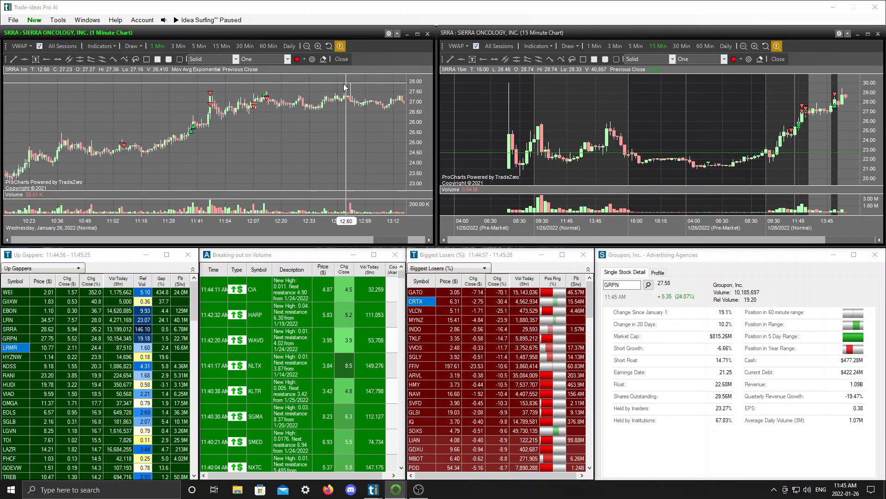
mouse_move(324, 96)
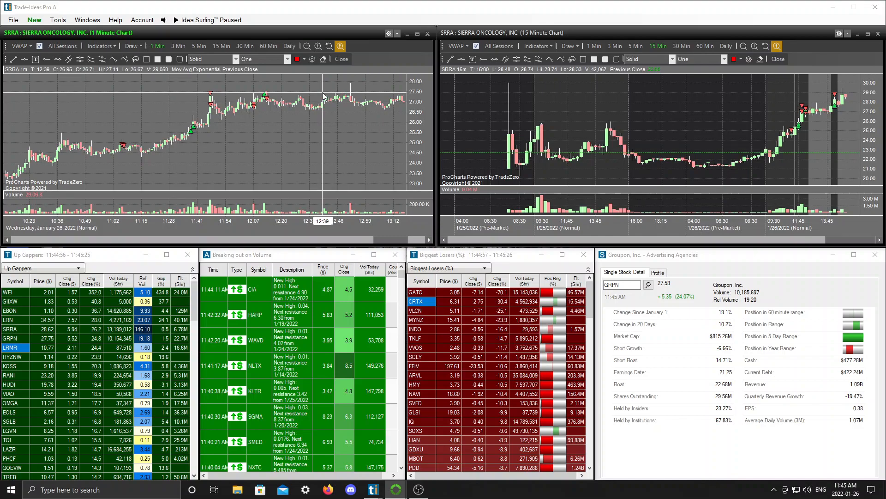
mouse_move(355, 92)
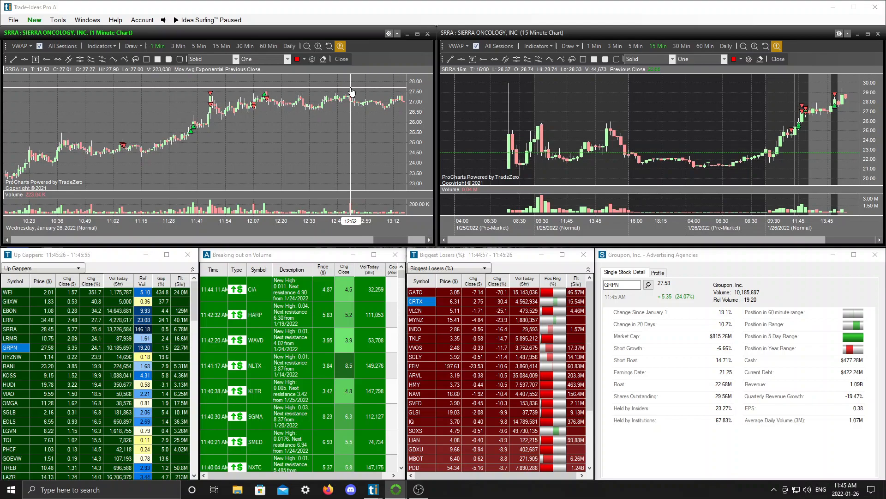
mouse_move(354, 89)
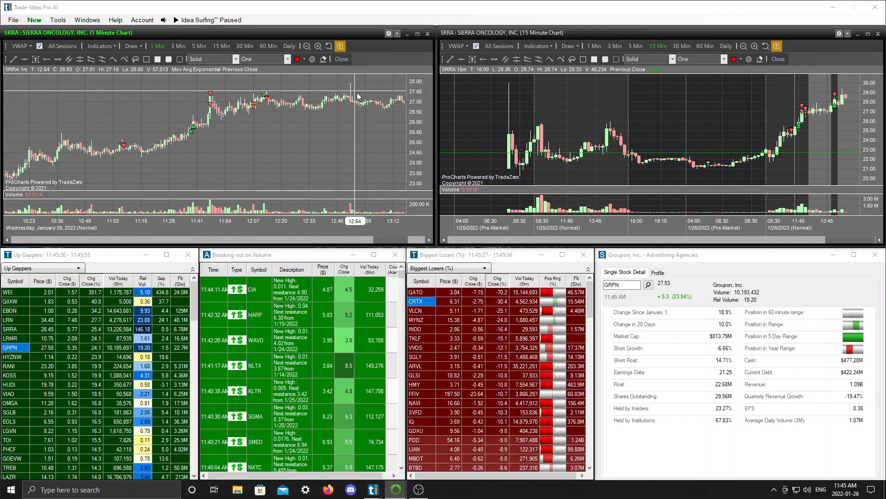
mouse_move(351, 90)
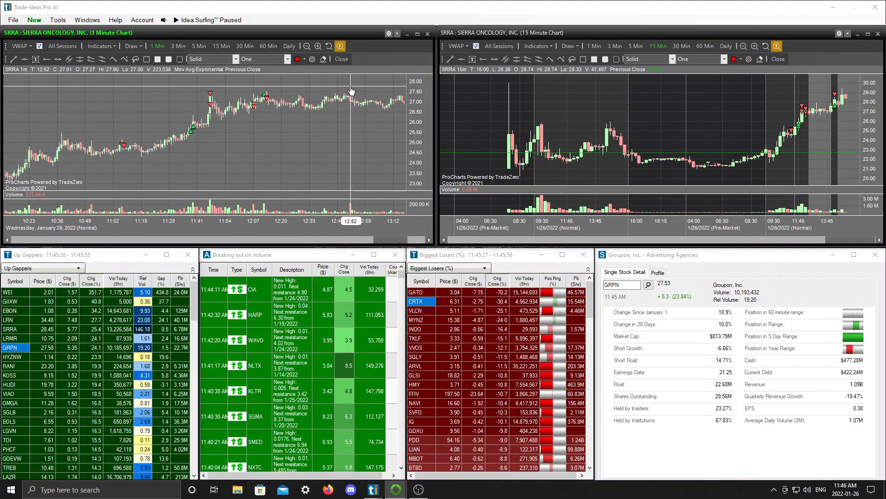
mouse_move(293, 99)
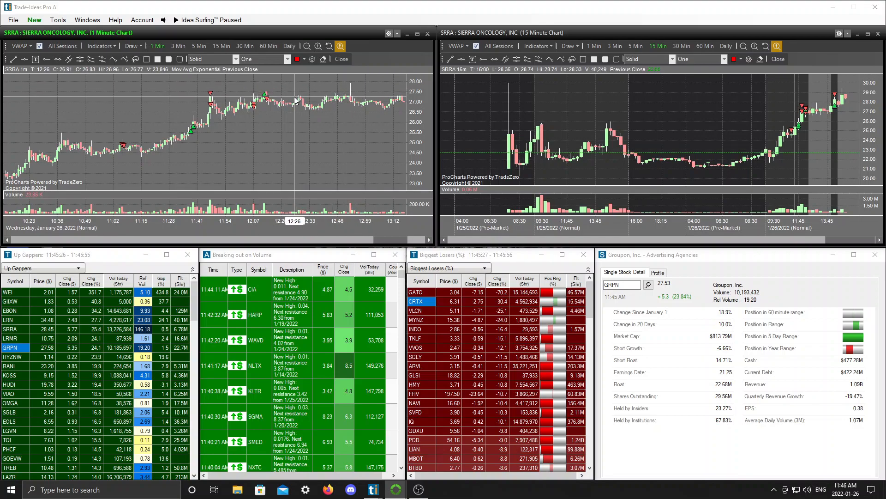
mouse_move(273, 107)
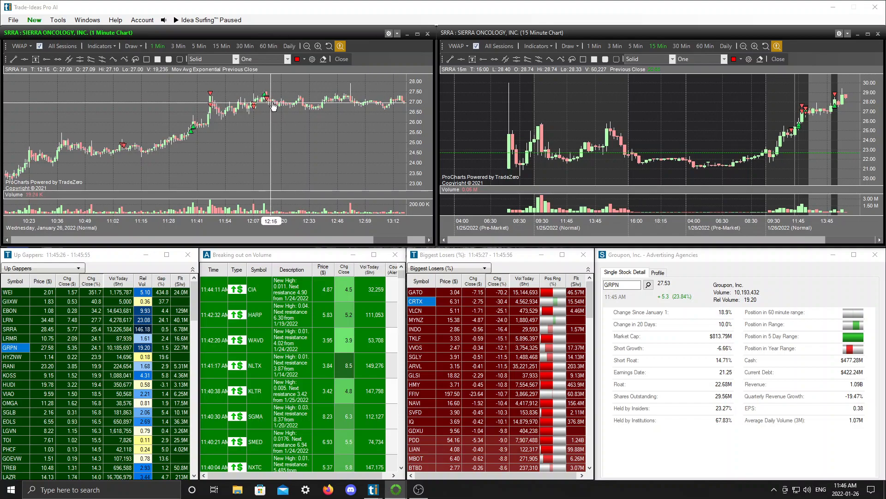
mouse_move(309, 113)
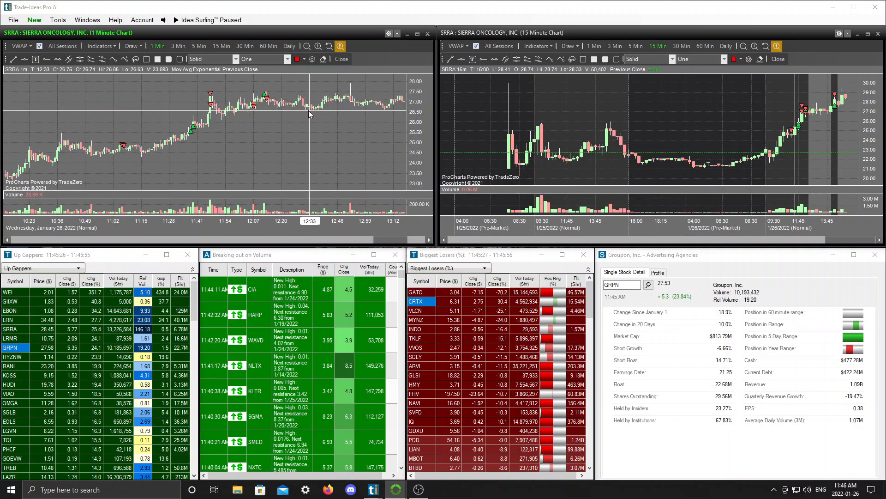
mouse_move(346, 85)
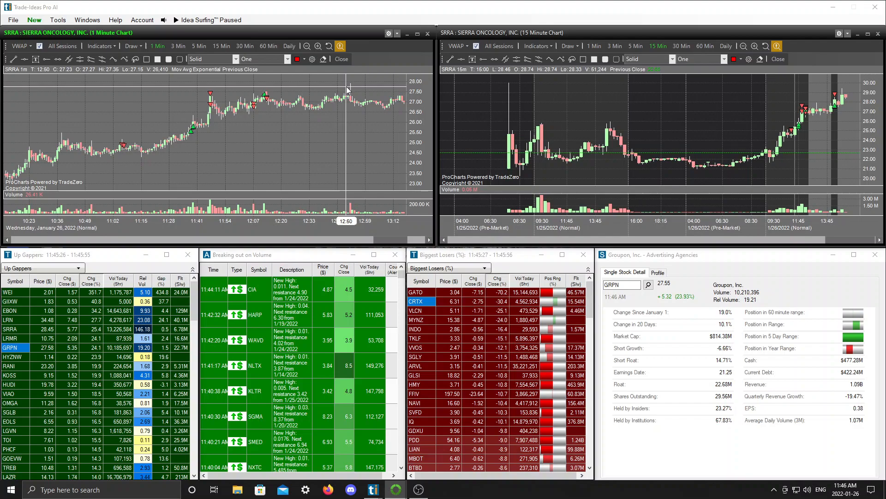
mouse_move(377, 112)
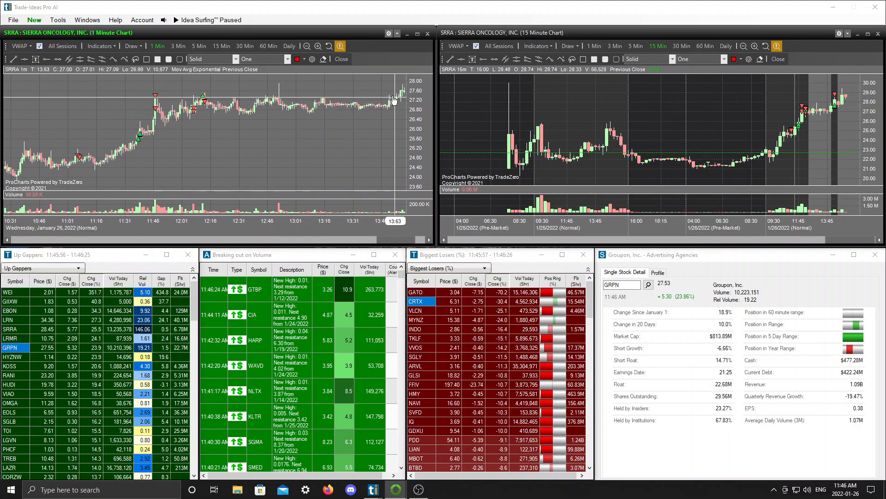
mouse_move(390, 102)
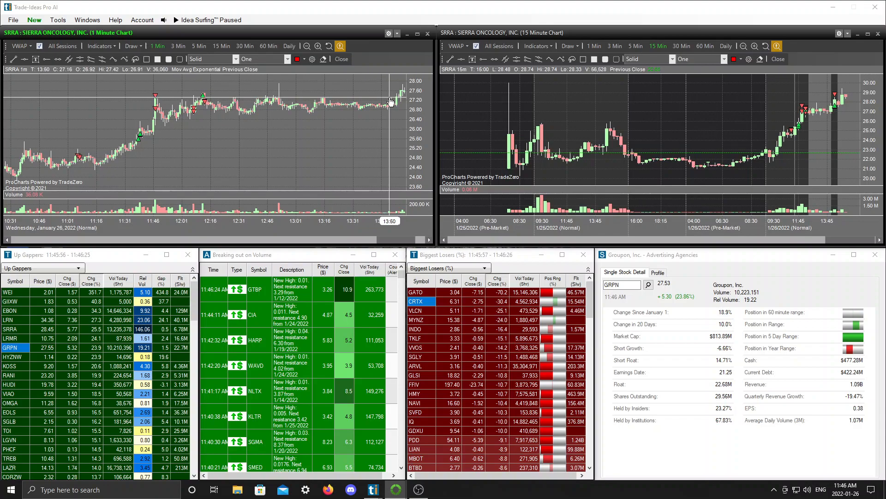
mouse_move(253, 102)
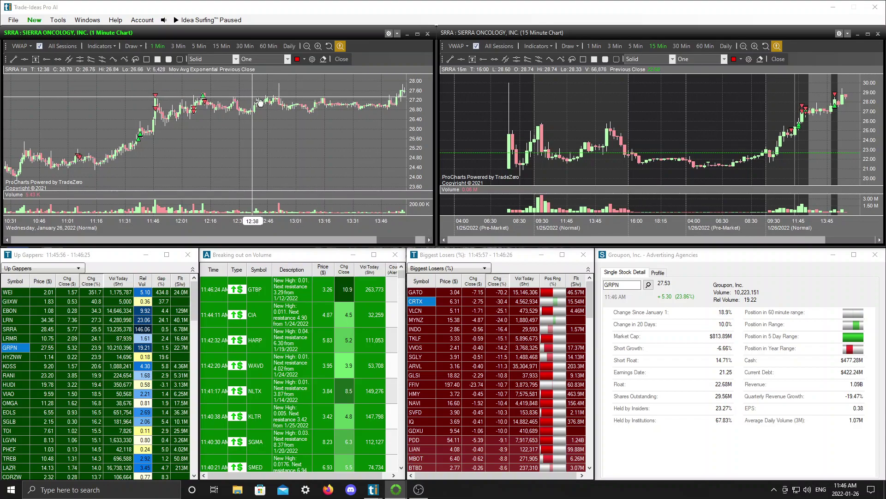
mouse_move(390, 109)
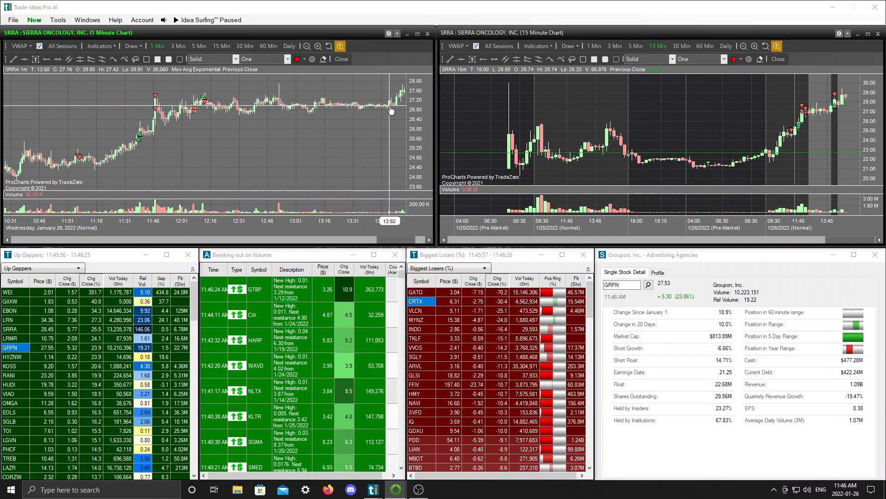
mouse_move(402, 109)
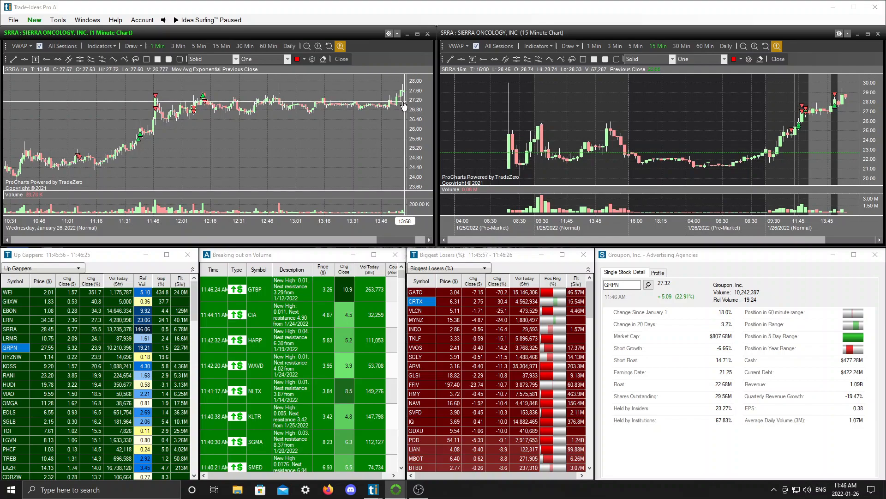
mouse_move(400, 117)
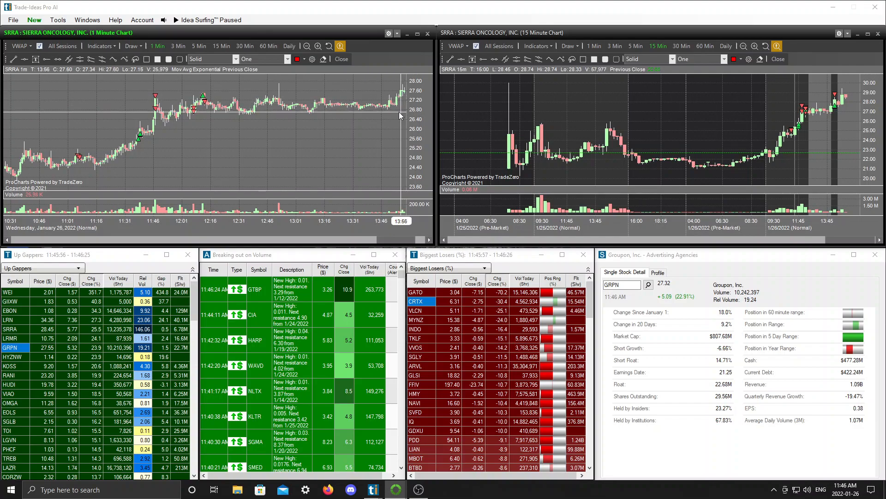
mouse_move(394, 120)
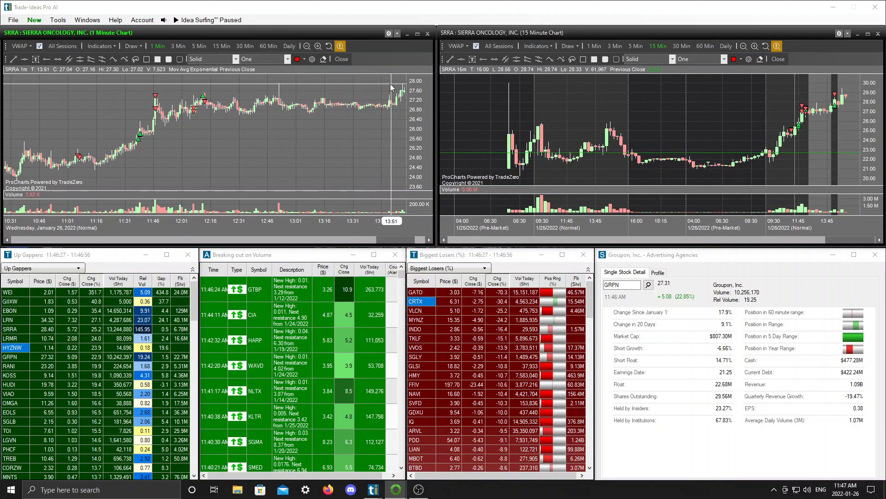
mouse_move(282, 88)
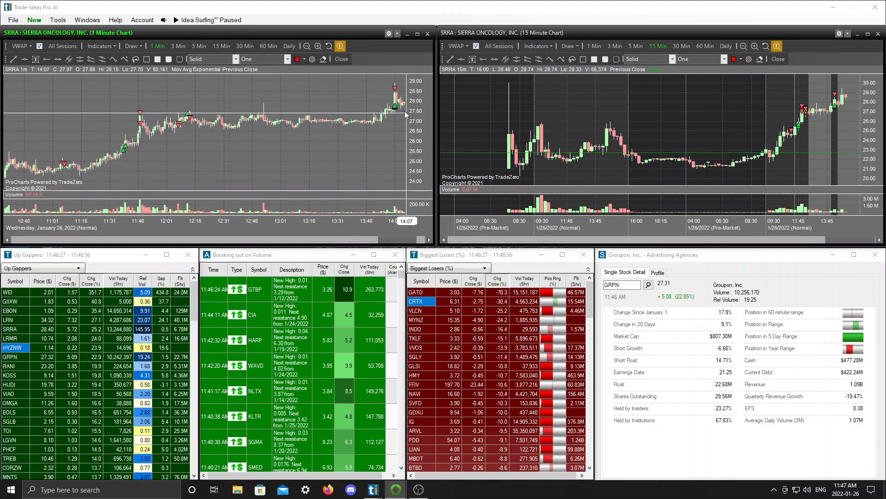
mouse_move(396, 110)
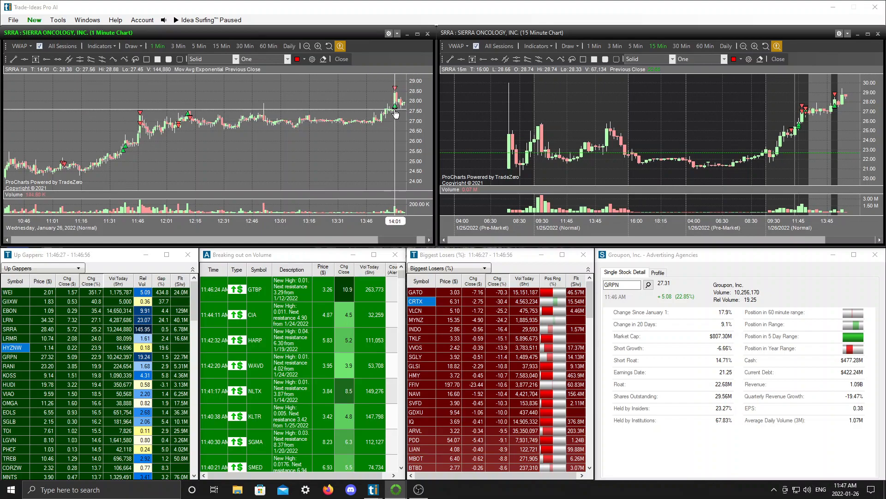
mouse_move(380, 145)
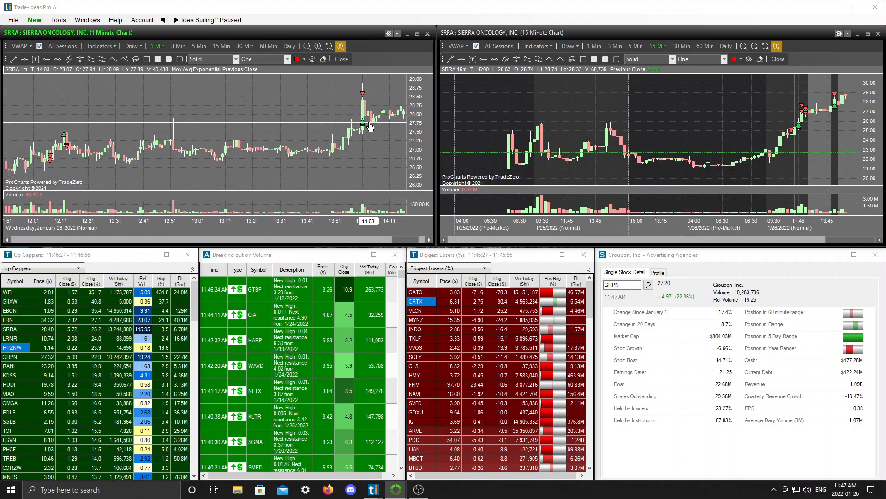
mouse_move(372, 127)
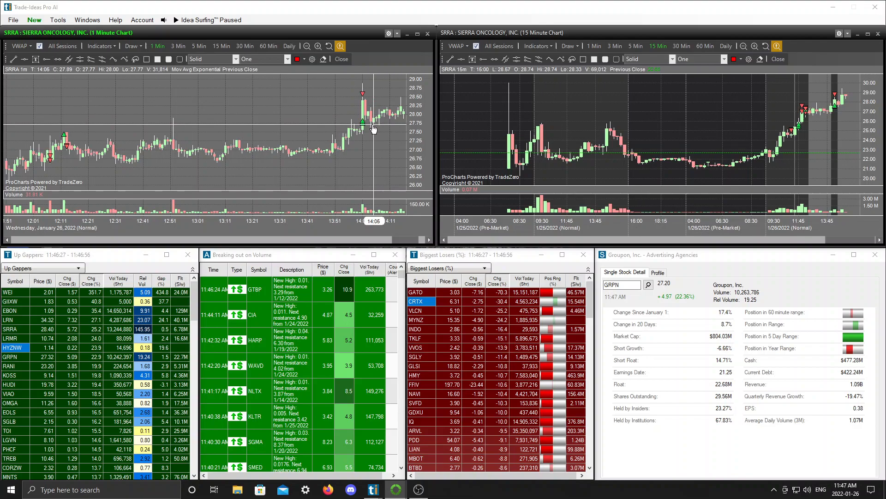
mouse_move(377, 132)
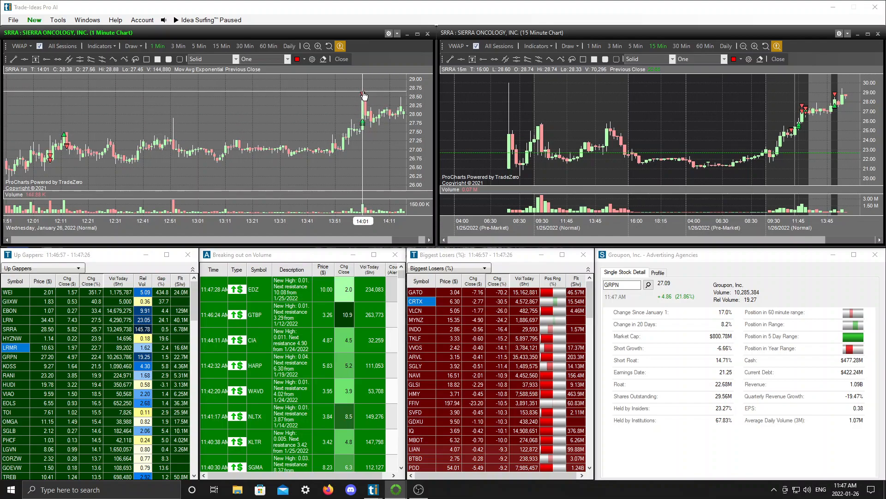
mouse_move(339, 121)
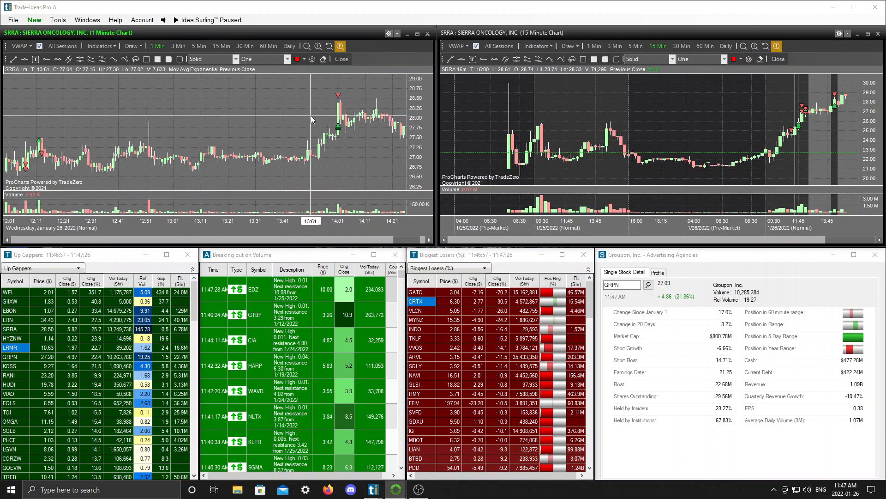
mouse_move(341, 133)
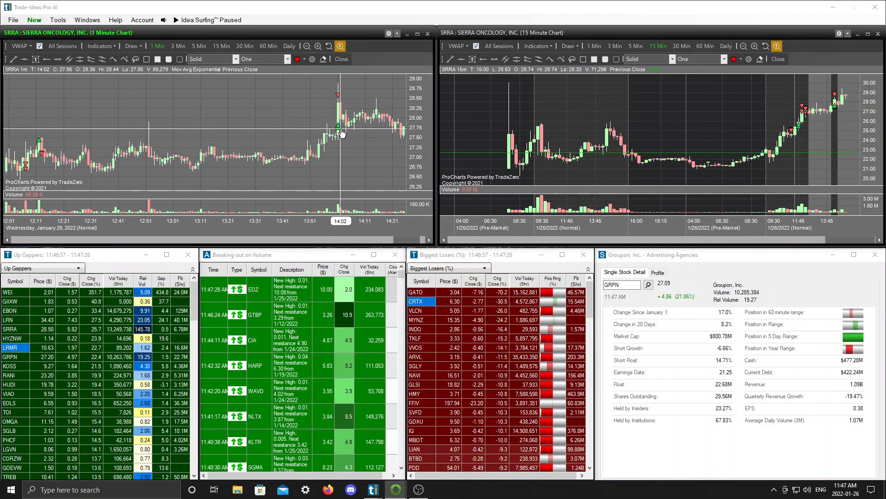
mouse_move(349, 132)
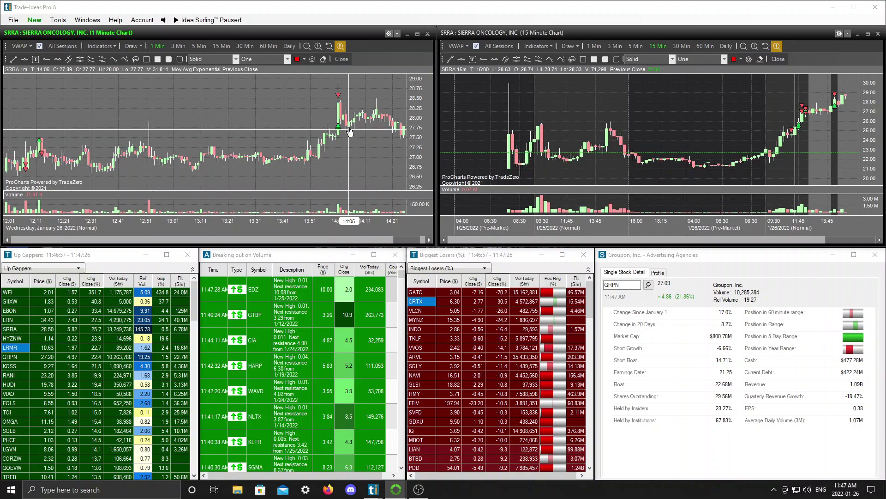
mouse_move(368, 143)
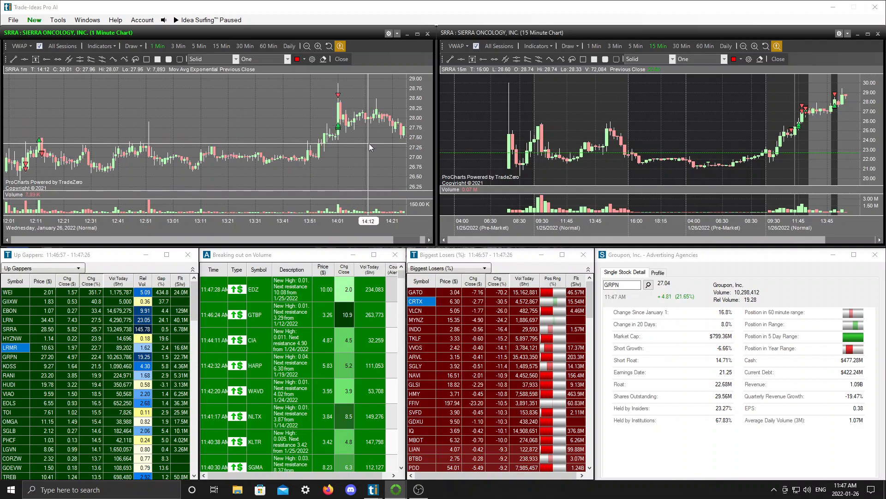
mouse_move(369, 151)
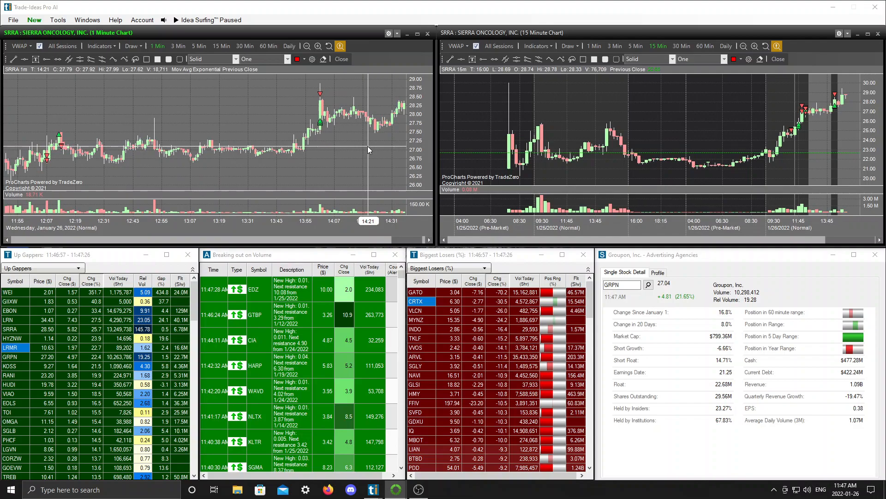
mouse_move(357, 146)
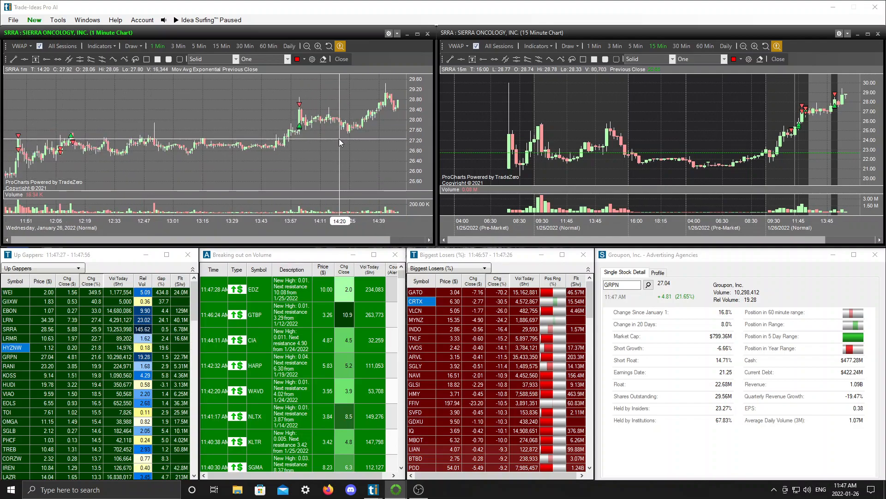
mouse_move(313, 127)
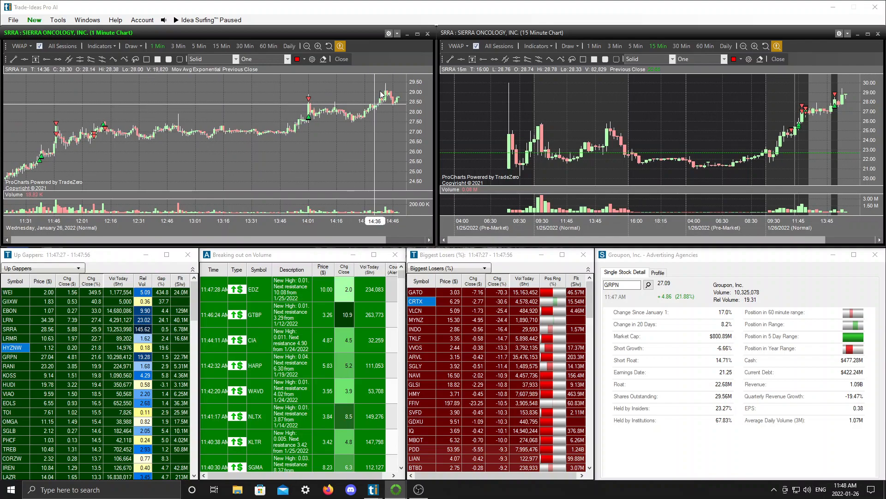
mouse_move(404, 102)
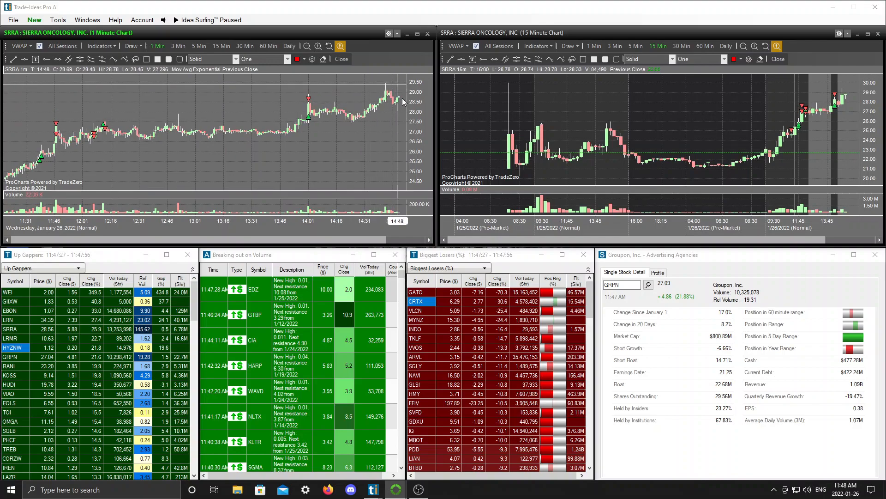
mouse_move(387, 103)
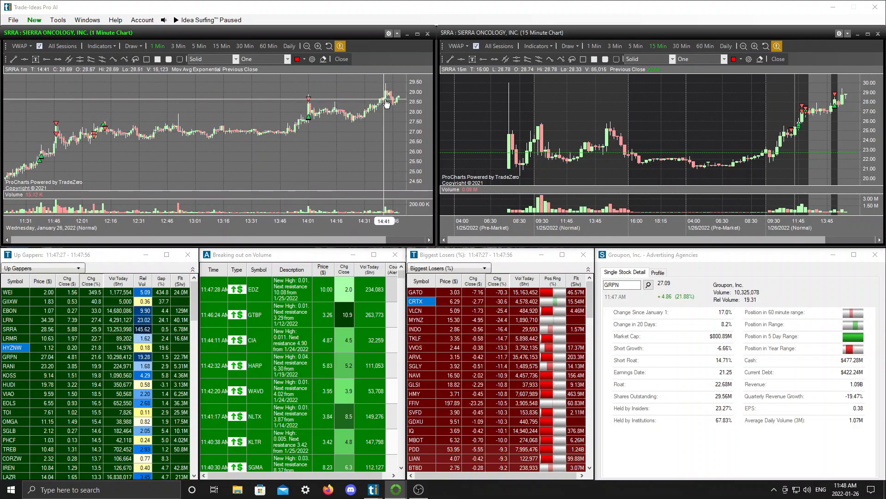
mouse_move(382, 104)
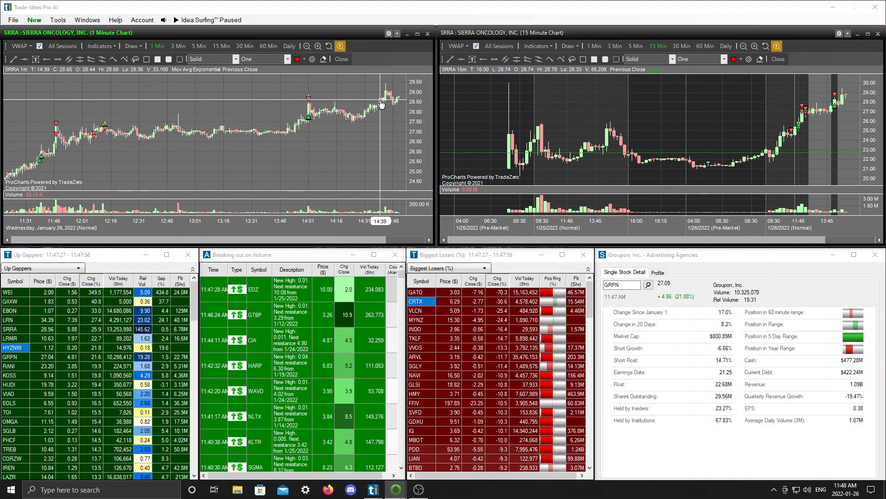
mouse_move(261, 112)
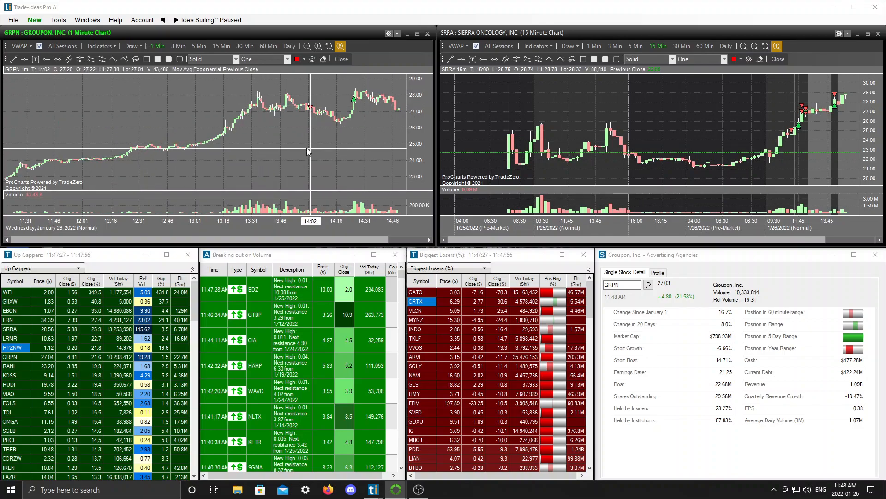
mouse_move(300, 111)
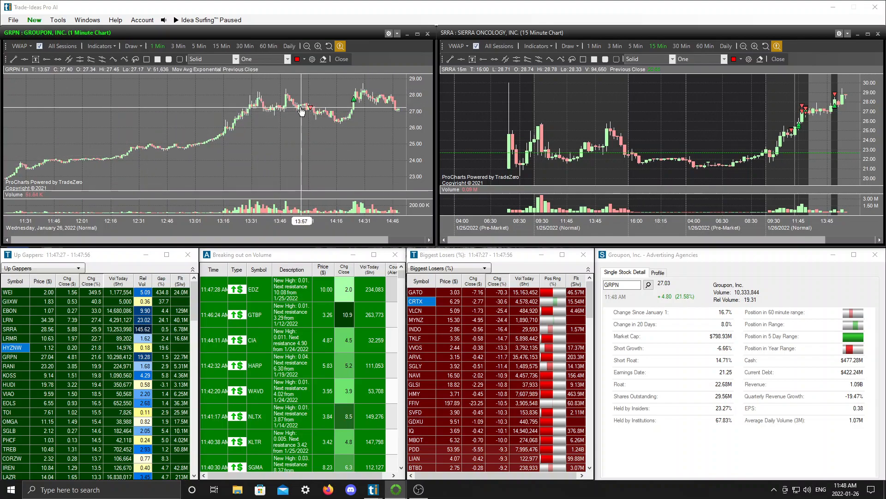
mouse_move(290, 114)
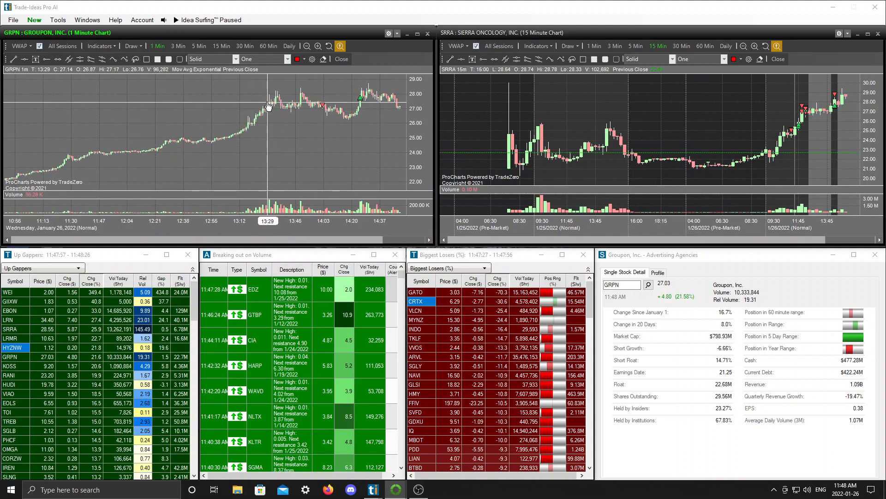
- Switch the right-hand chart window to daily candles beside GRPN's 1-minute chart
click(726, 46)
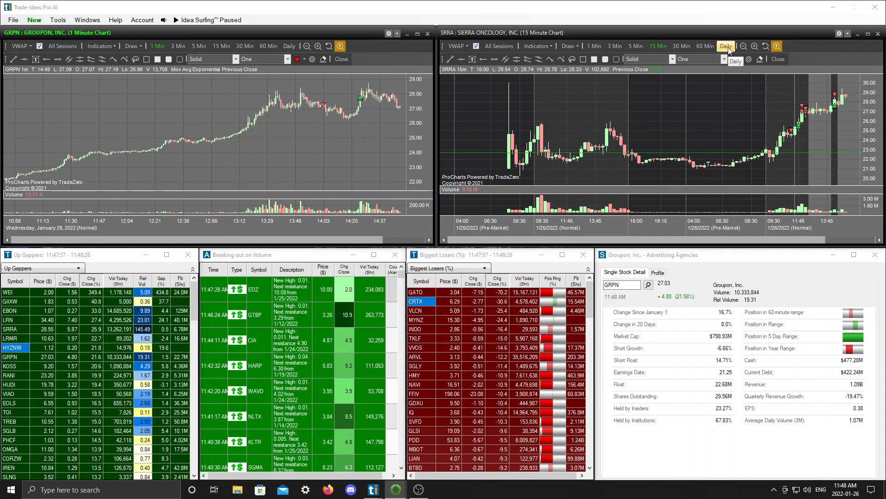
click(725, 46)
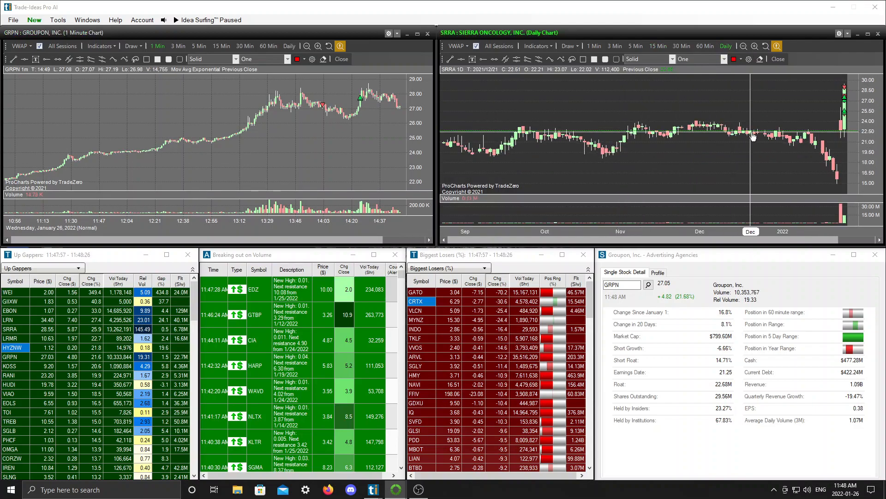
mouse_move(628, 106)
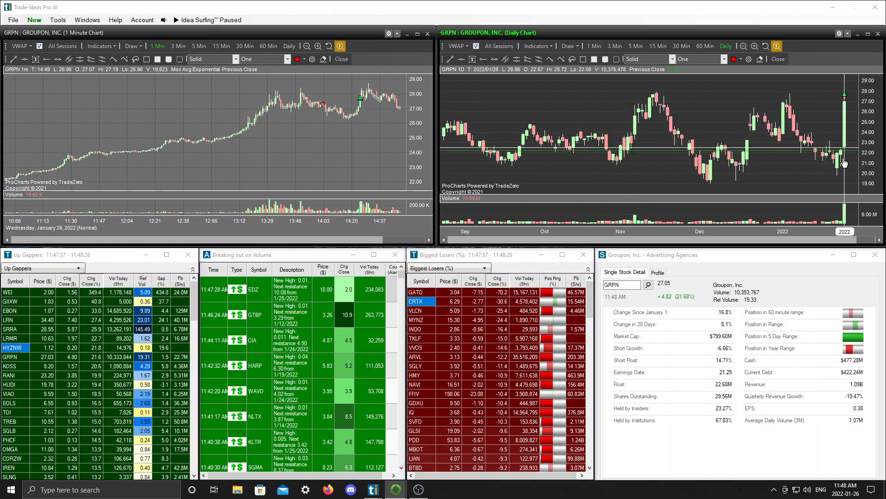
mouse_move(850, 151)
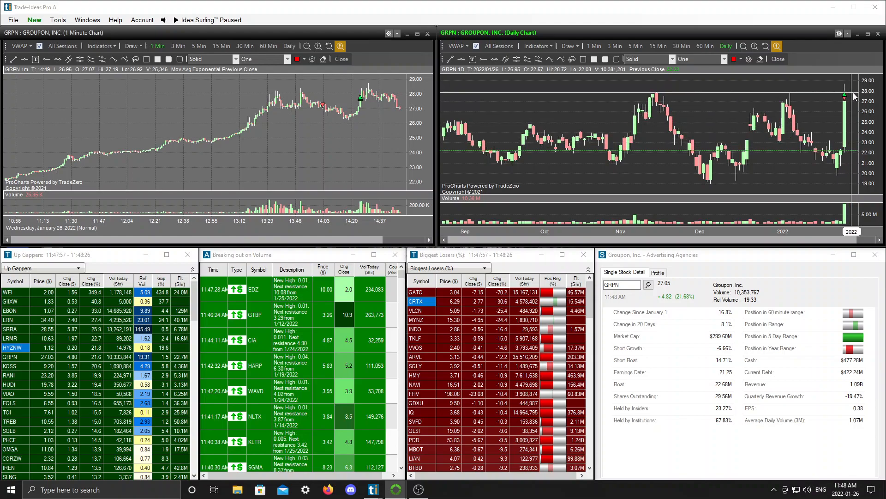
mouse_move(515, 208)
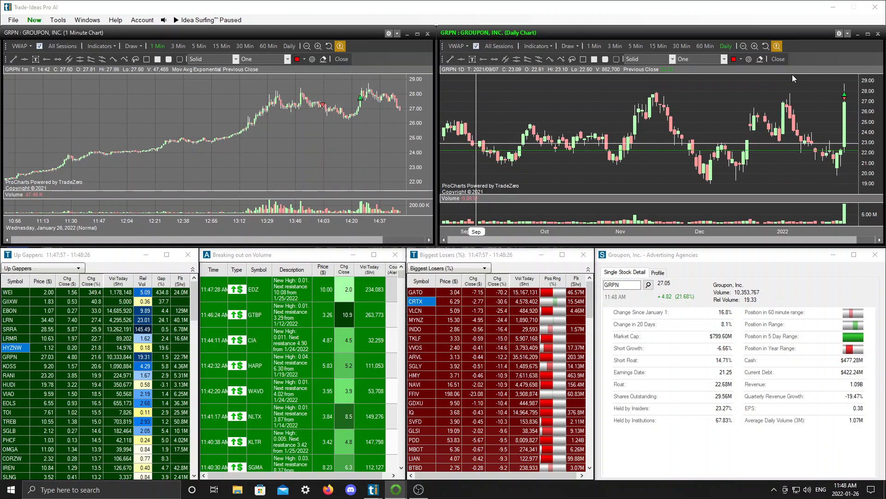
mouse_move(800, 107)
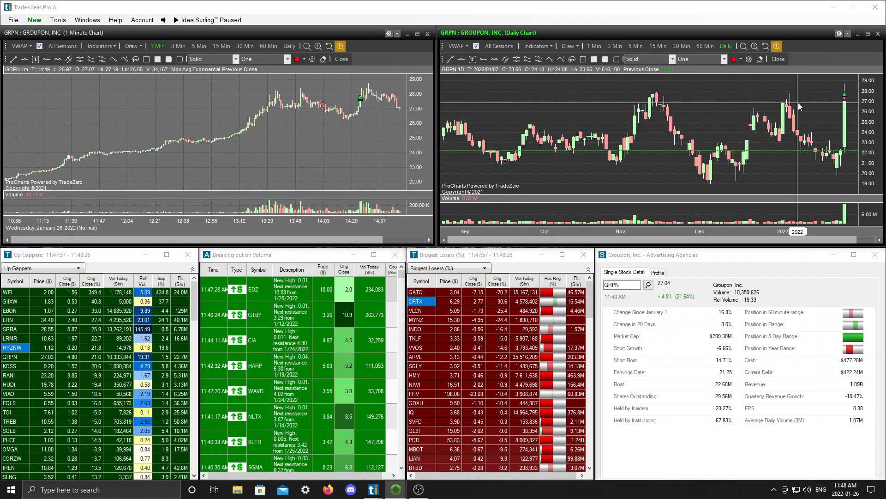
mouse_move(576, 130)
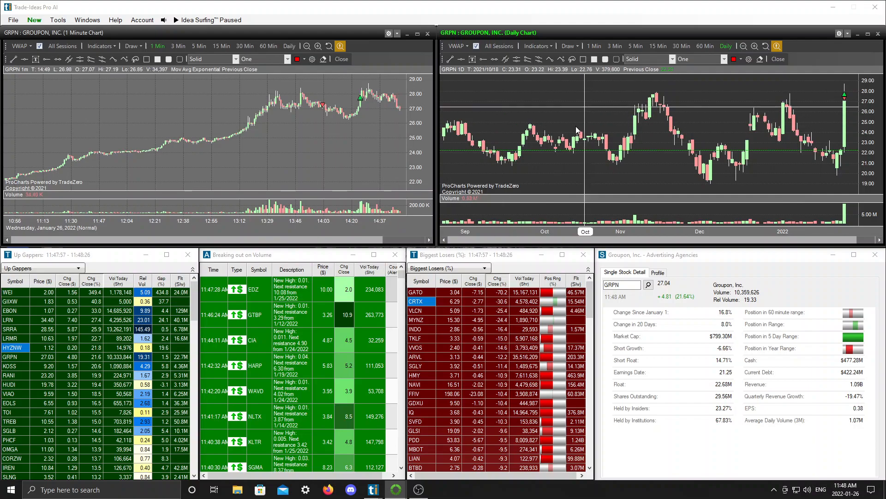
mouse_move(386, 164)
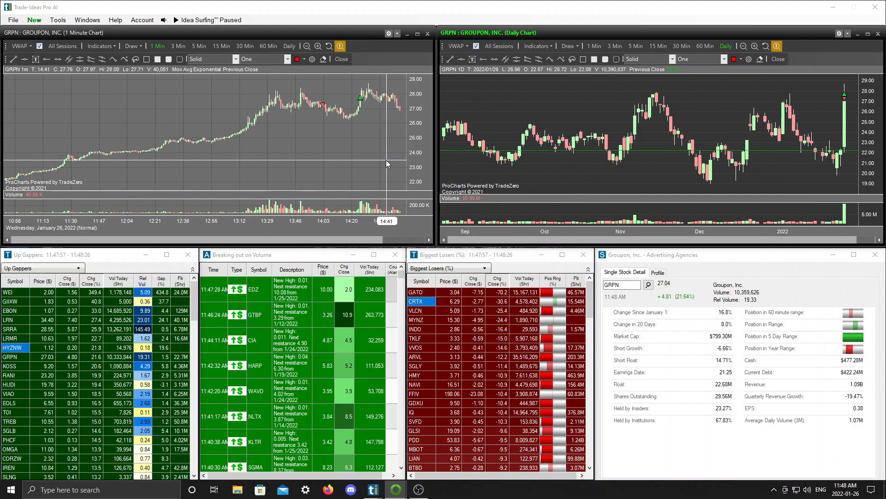
mouse_move(253, 109)
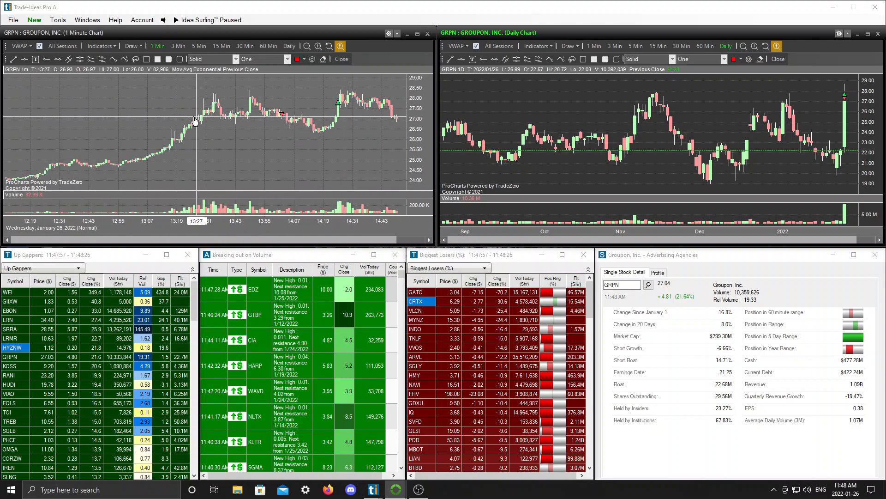
mouse_move(225, 117)
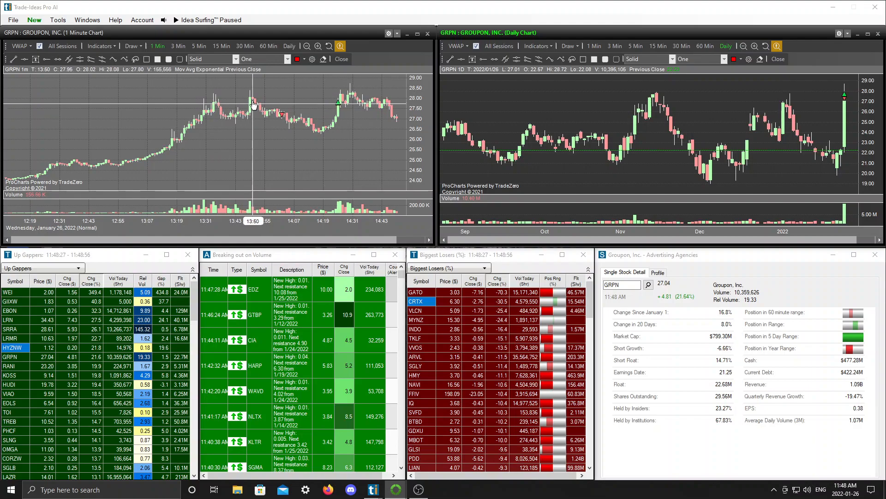
mouse_move(218, 98)
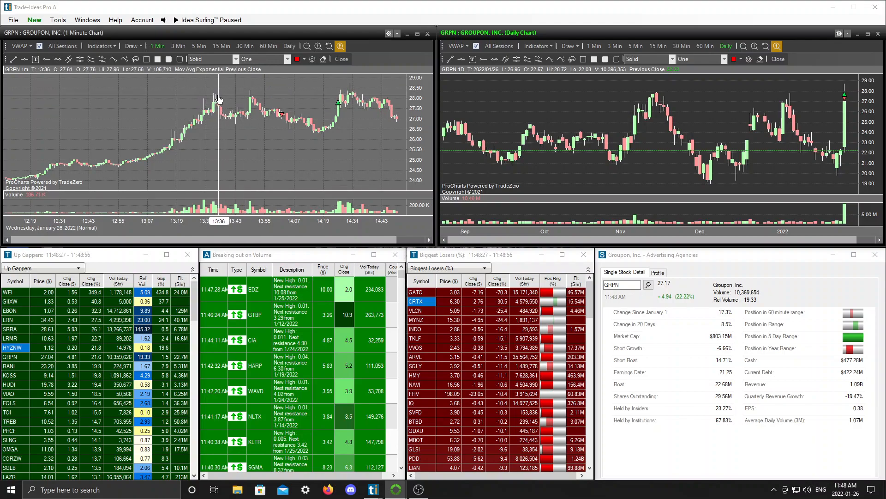
mouse_move(267, 117)
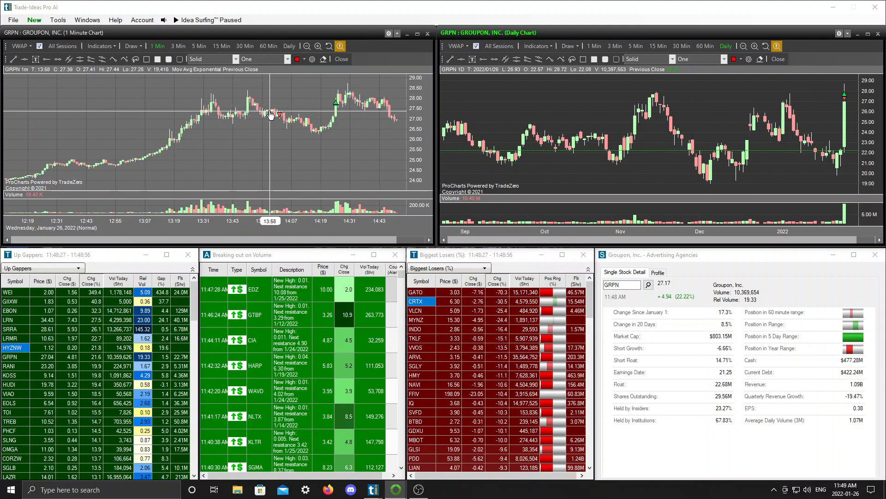
mouse_move(273, 118)
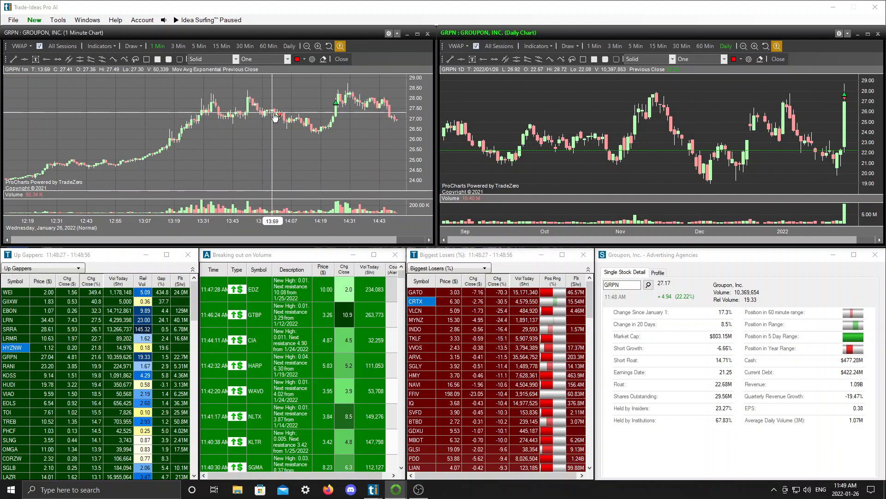
mouse_move(234, 129)
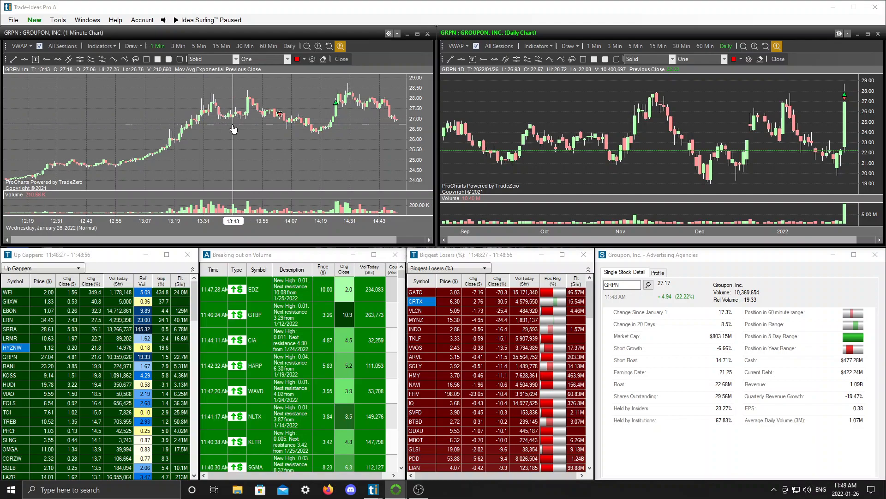
mouse_move(331, 140)
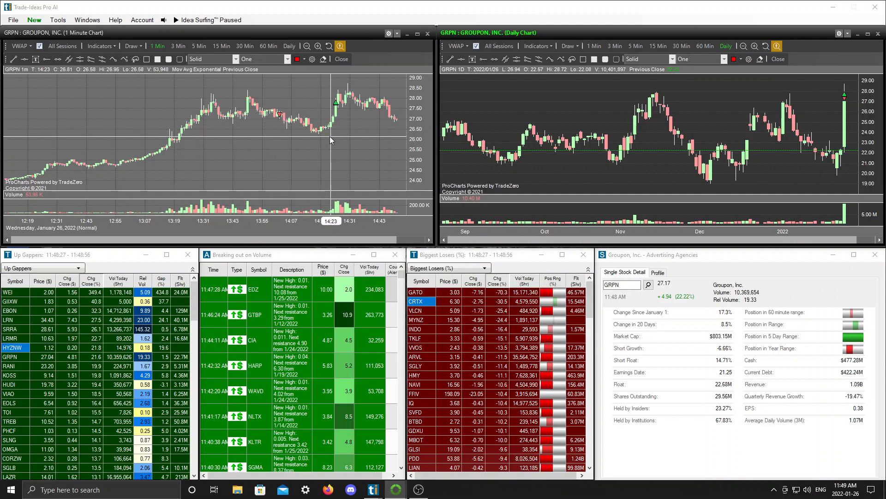
mouse_move(279, 123)
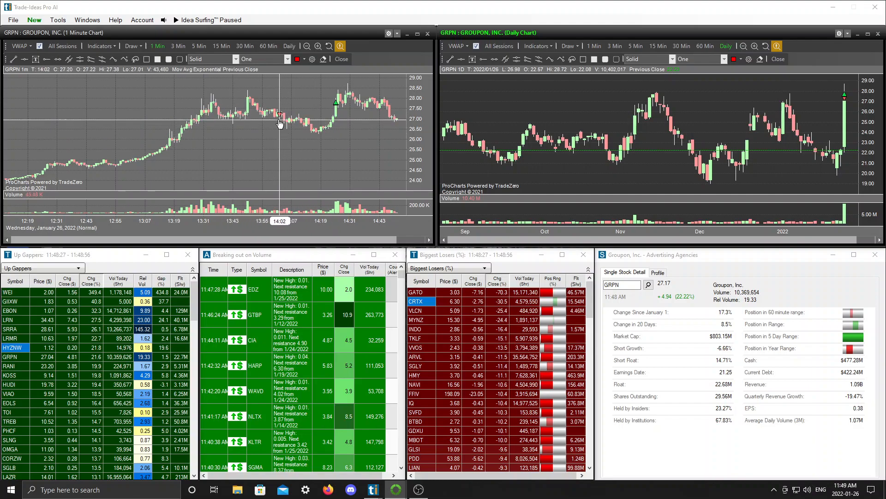
mouse_move(312, 117)
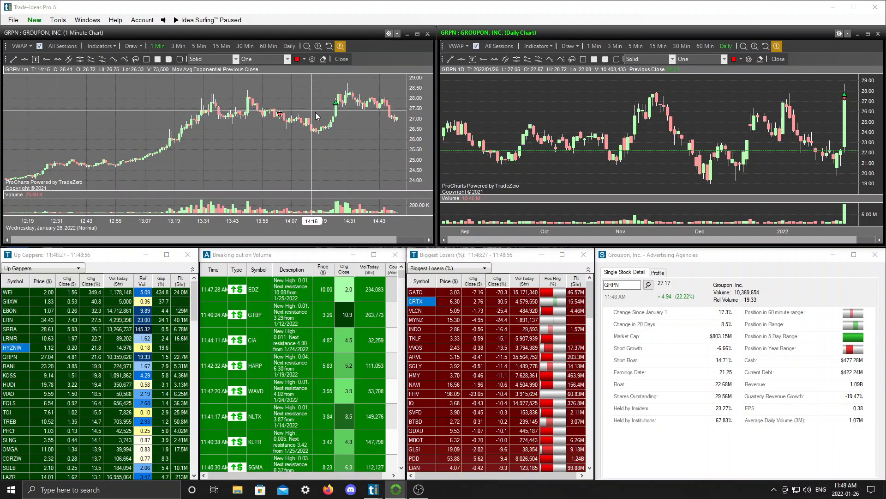
mouse_move(281, 120)
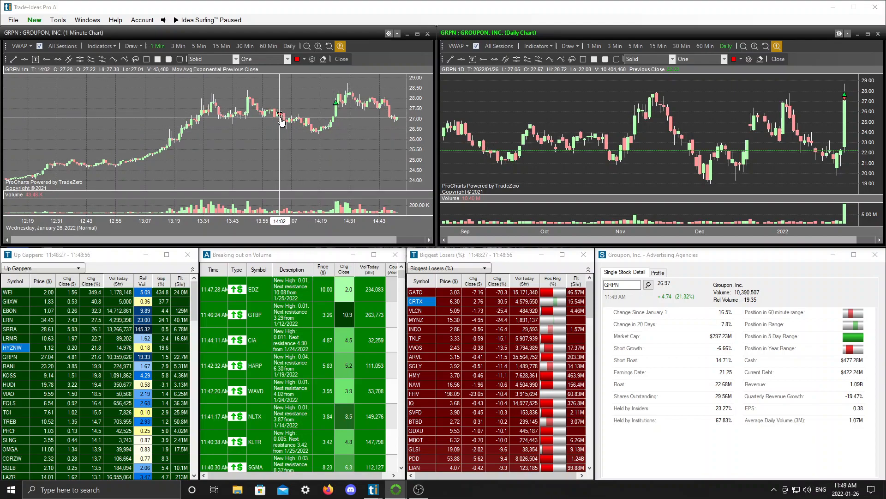
mouse_move(284, 117)
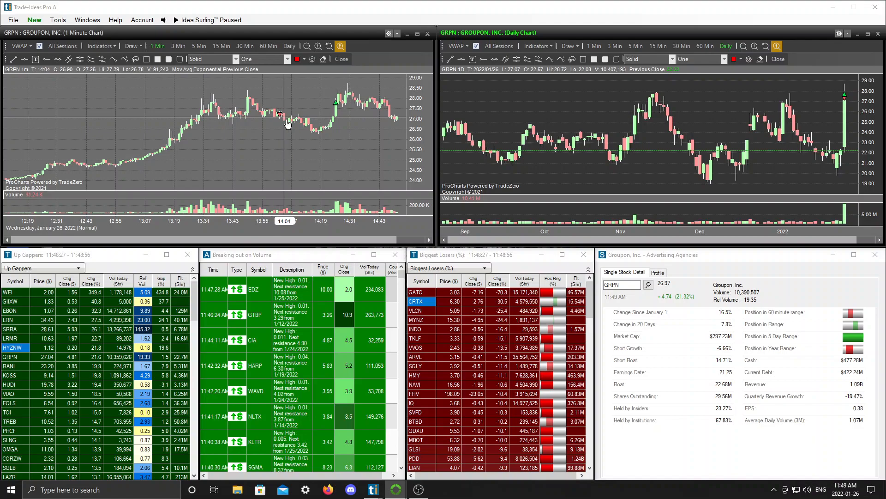
mouse_move(282, 107)
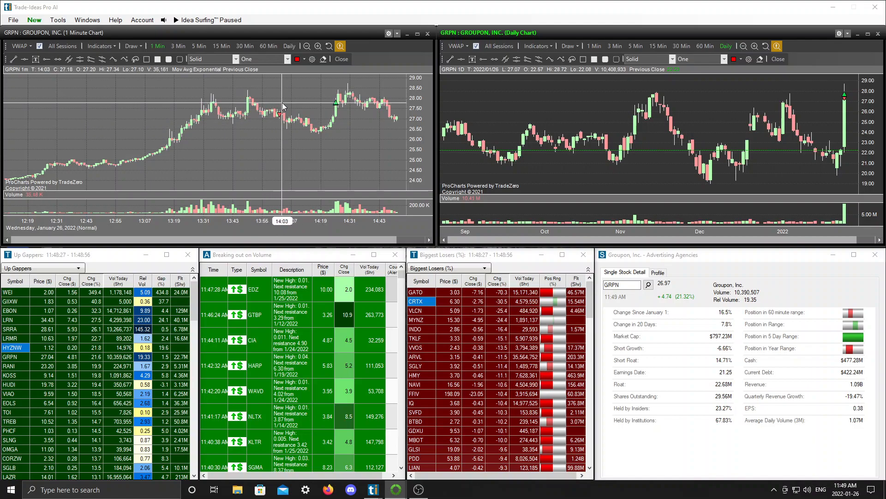
mouse_move(311, 134)
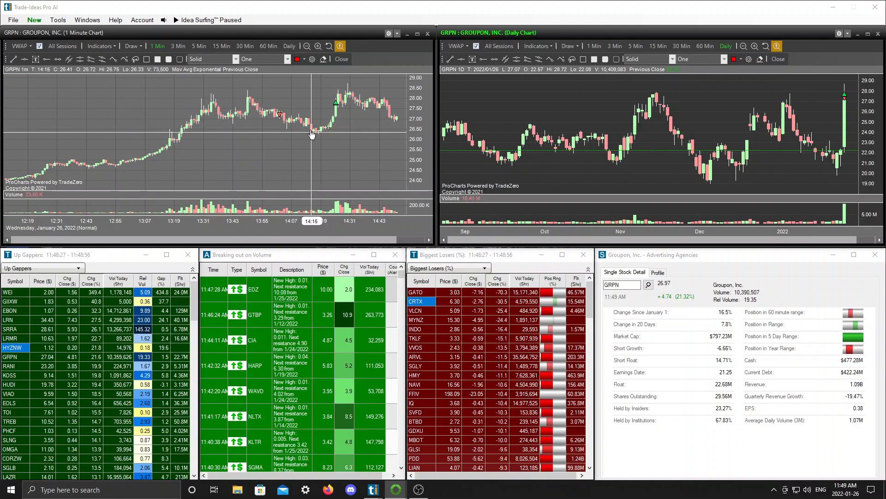
mouse_move(334, 130)
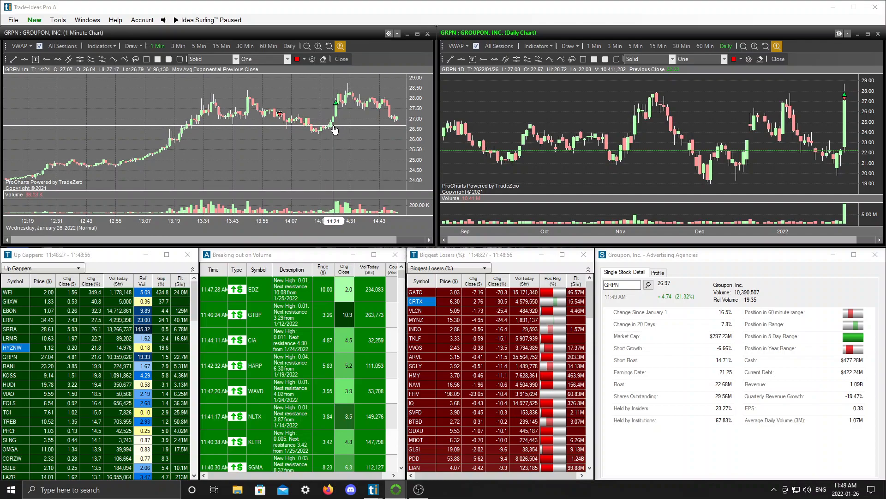
mouse_move(319, 138)
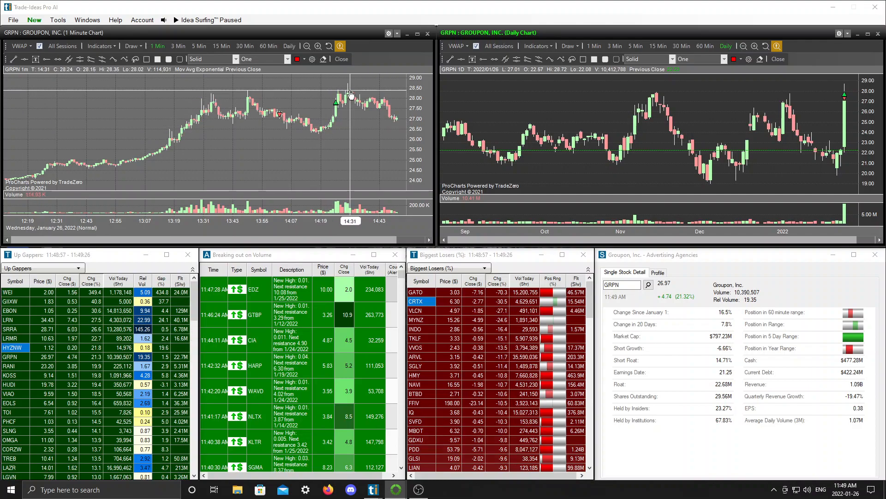
mouse_move(321, 133)
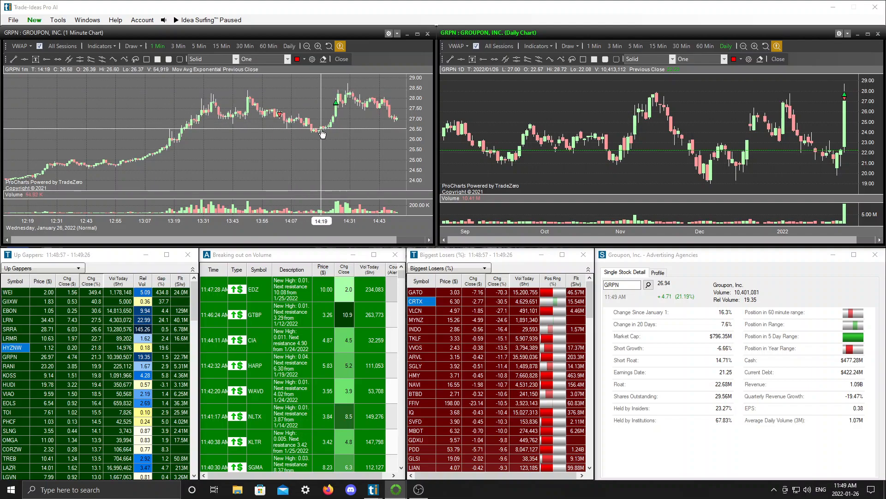
mouse_move(342, 102)
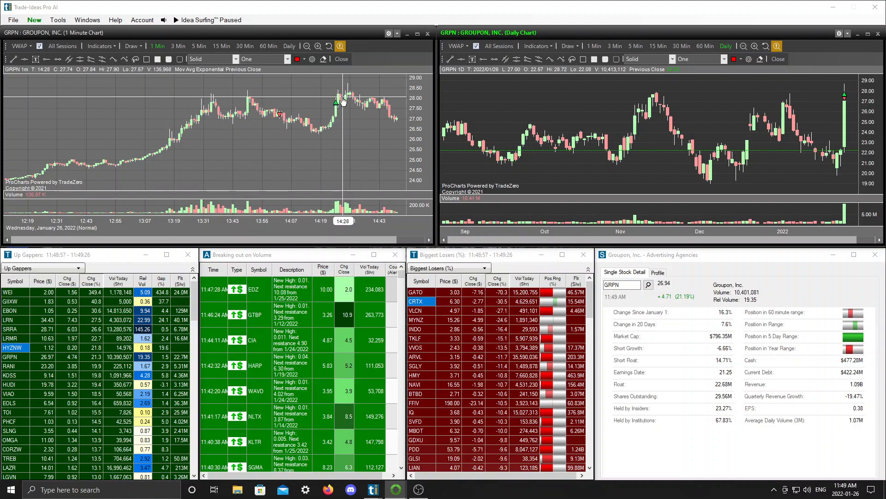
mouse_move(357, 138)
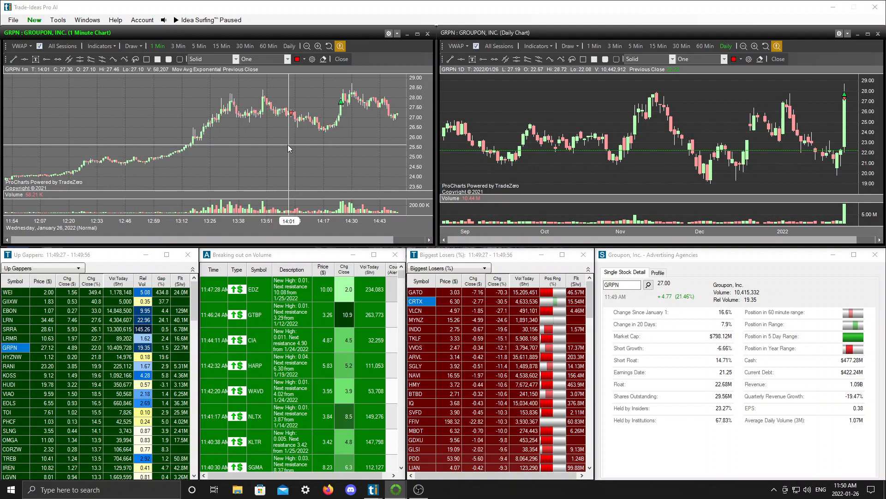
mouse_move(310, 142)
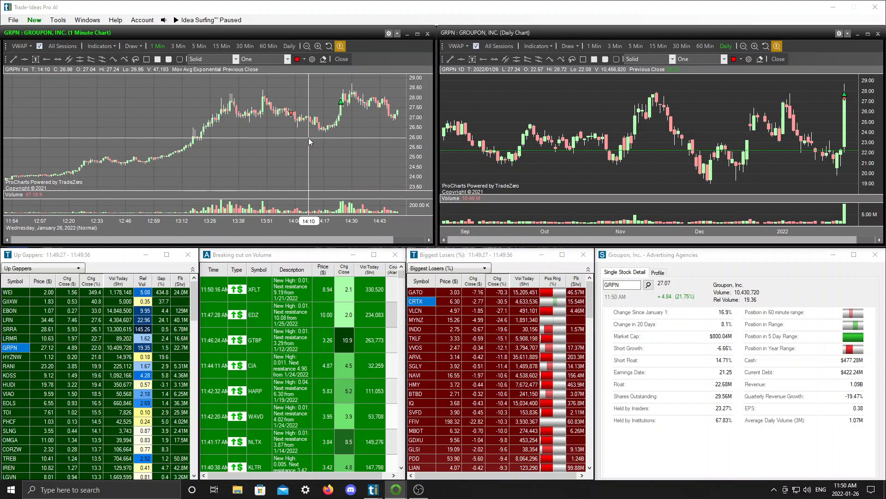
mouse_move(293, 114)
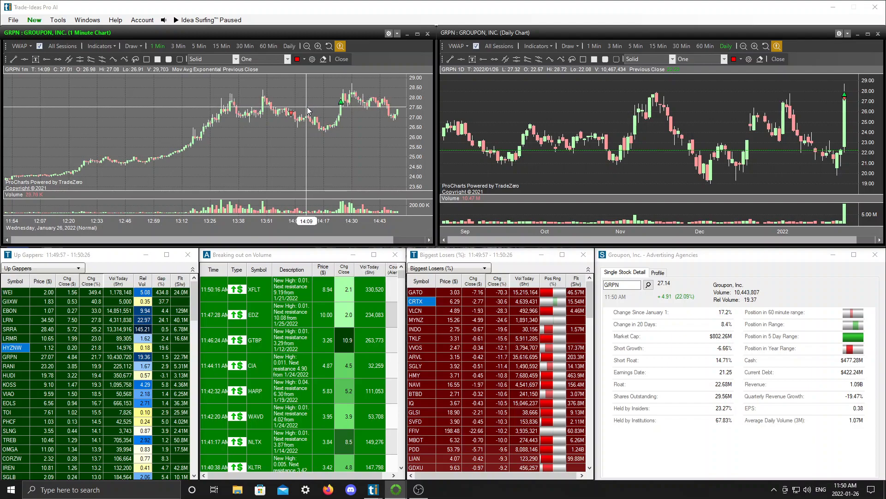
mouse_move(332, 107)
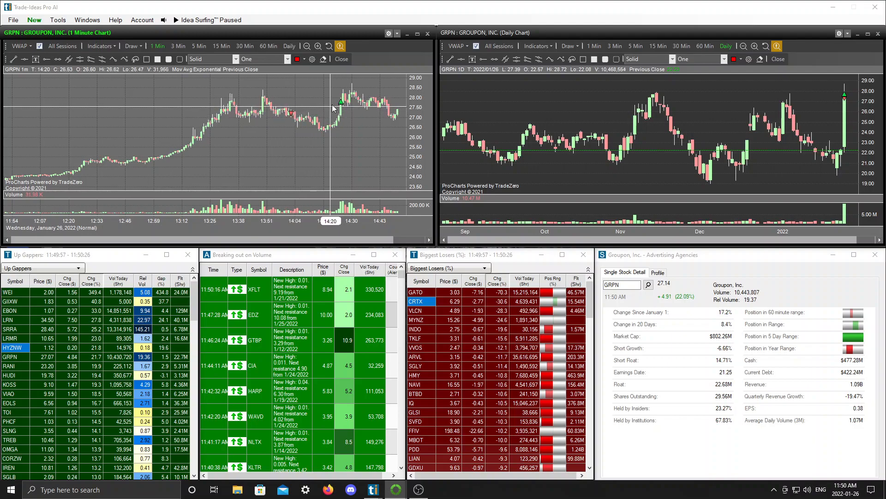
mouse_move(322, 109)
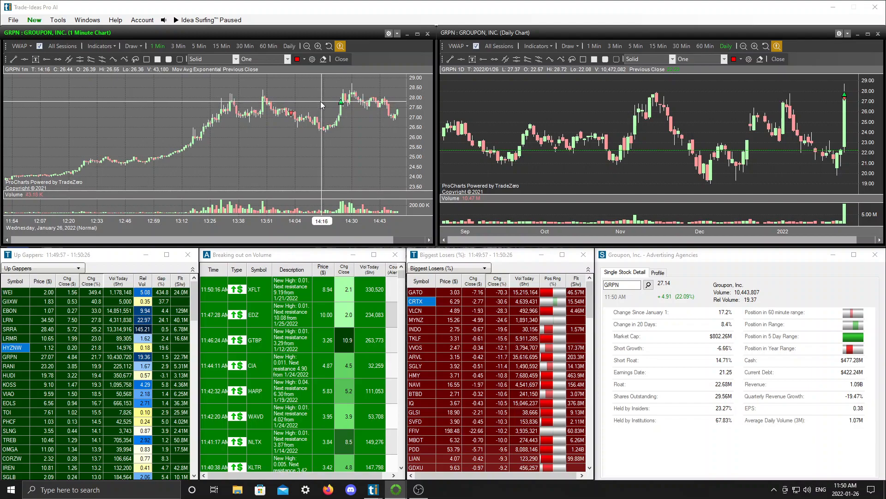
mouse_move(327, 135)
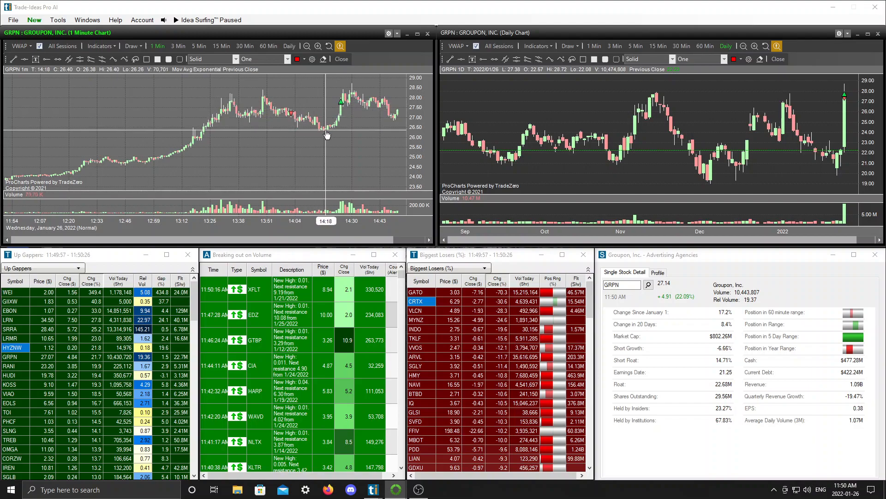
mouse_move(301, 117)
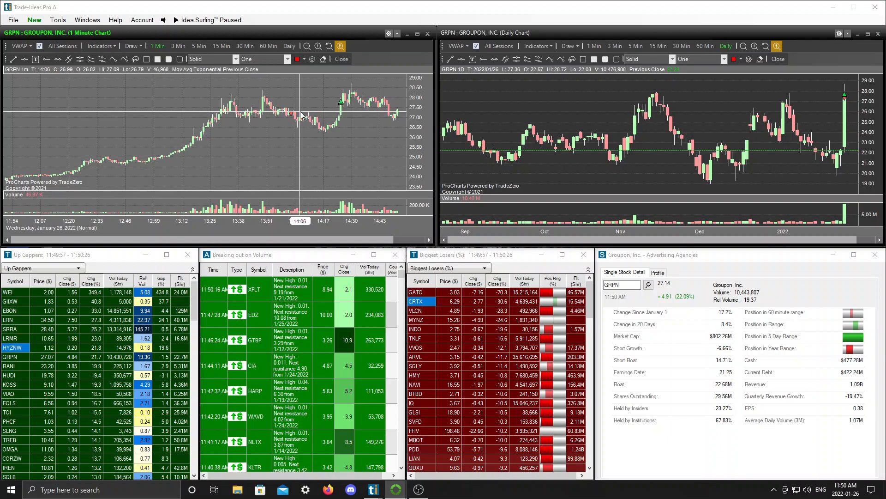
mouse_move(335, 139)
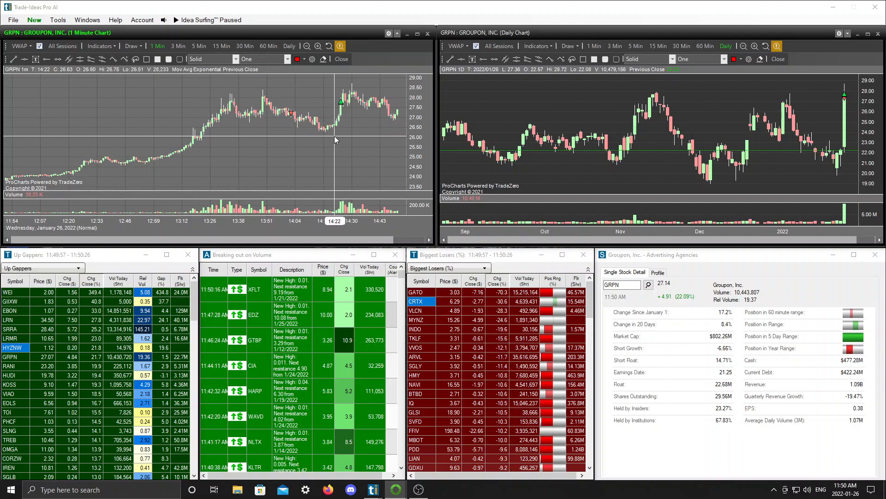
mouse_move(337, 144)
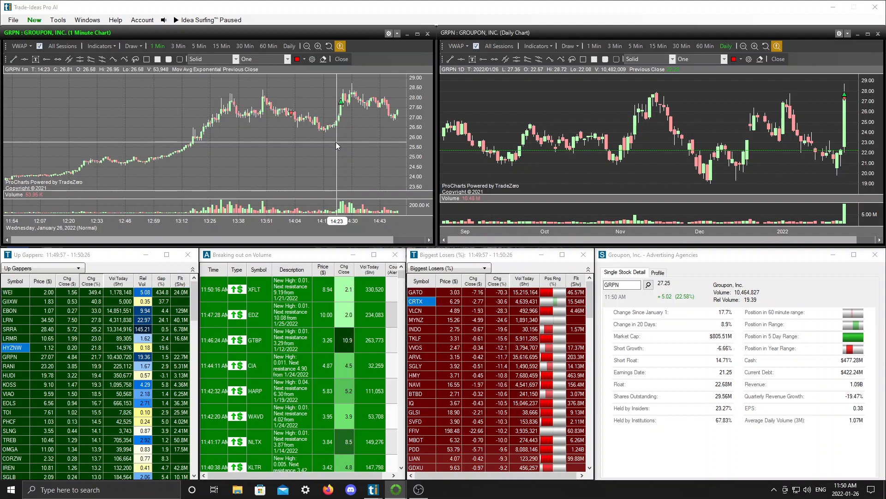
mouse_move(326, 148)
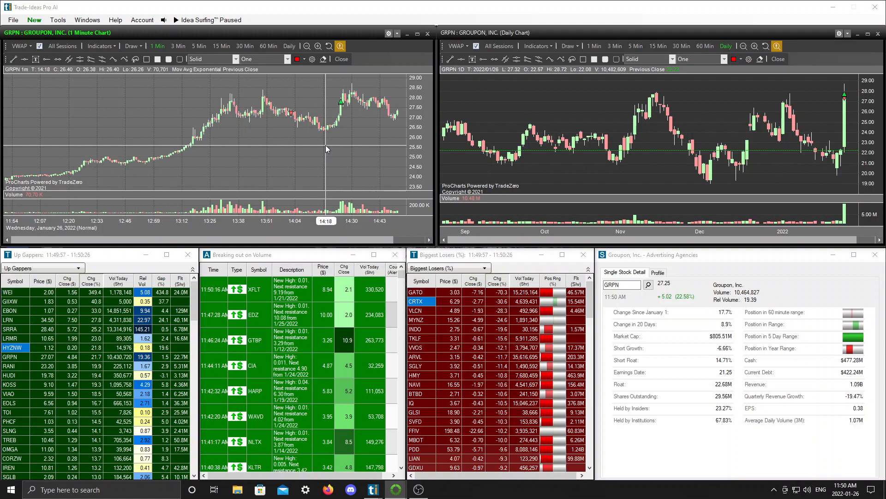
mouse_move(373, 147)
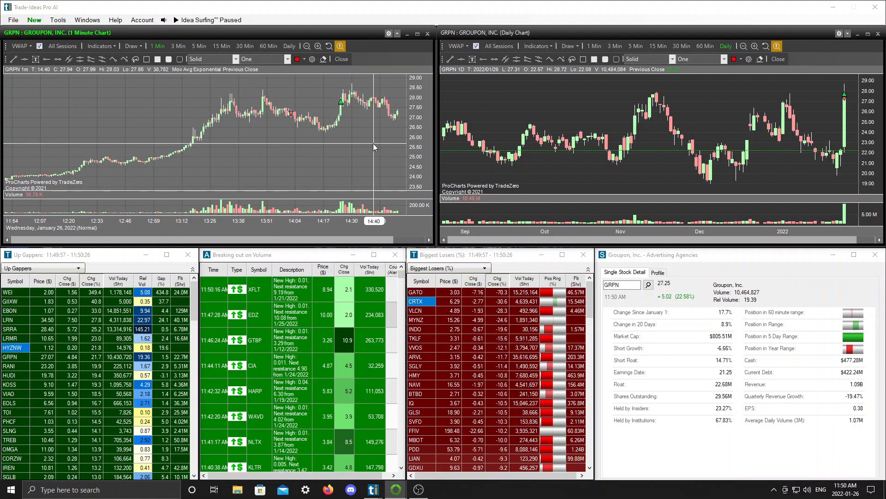
mouse_move(368, 152)
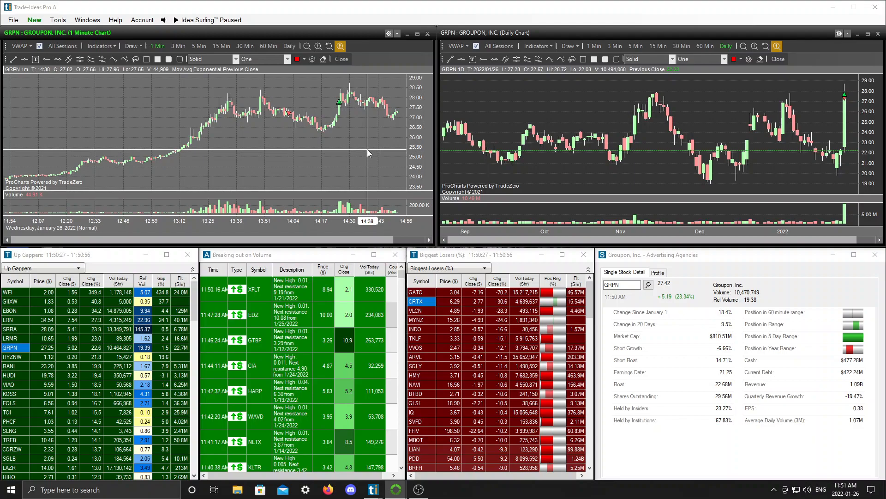
mouse_move(392, 151)
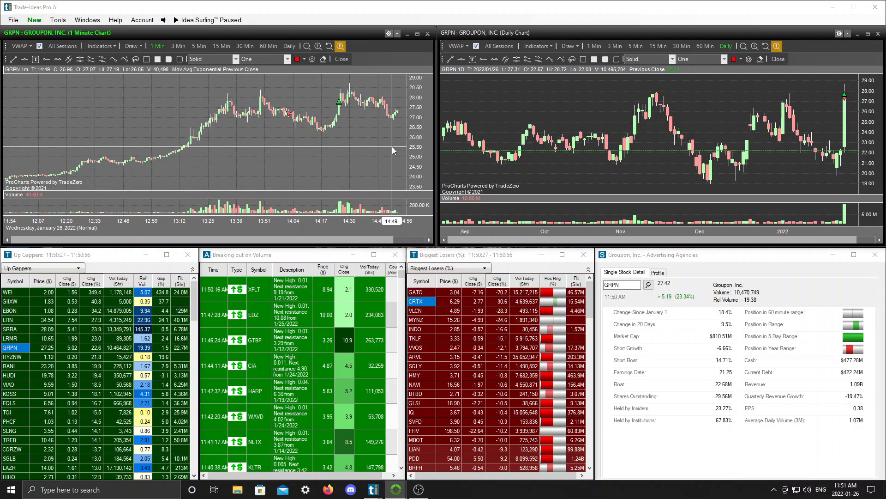